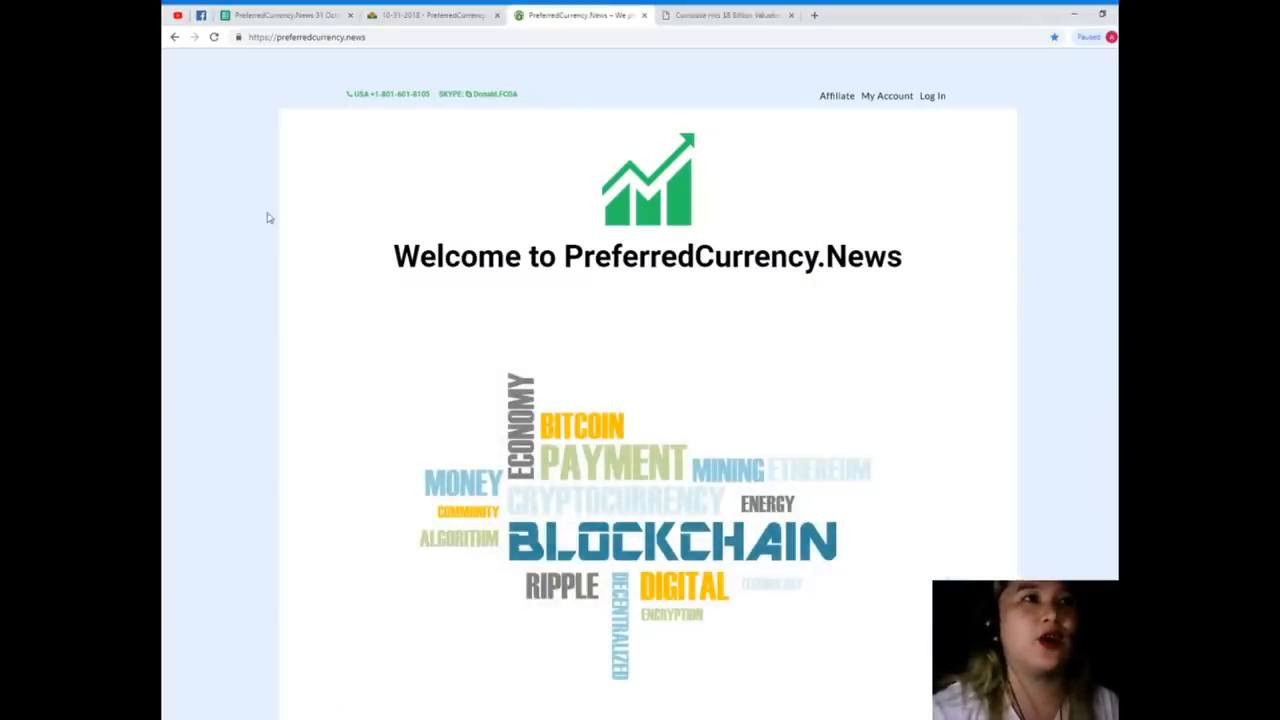
- Read the Coinbase $8 billion valuation article down to its tags, then return to the top
left_click(728, 14)
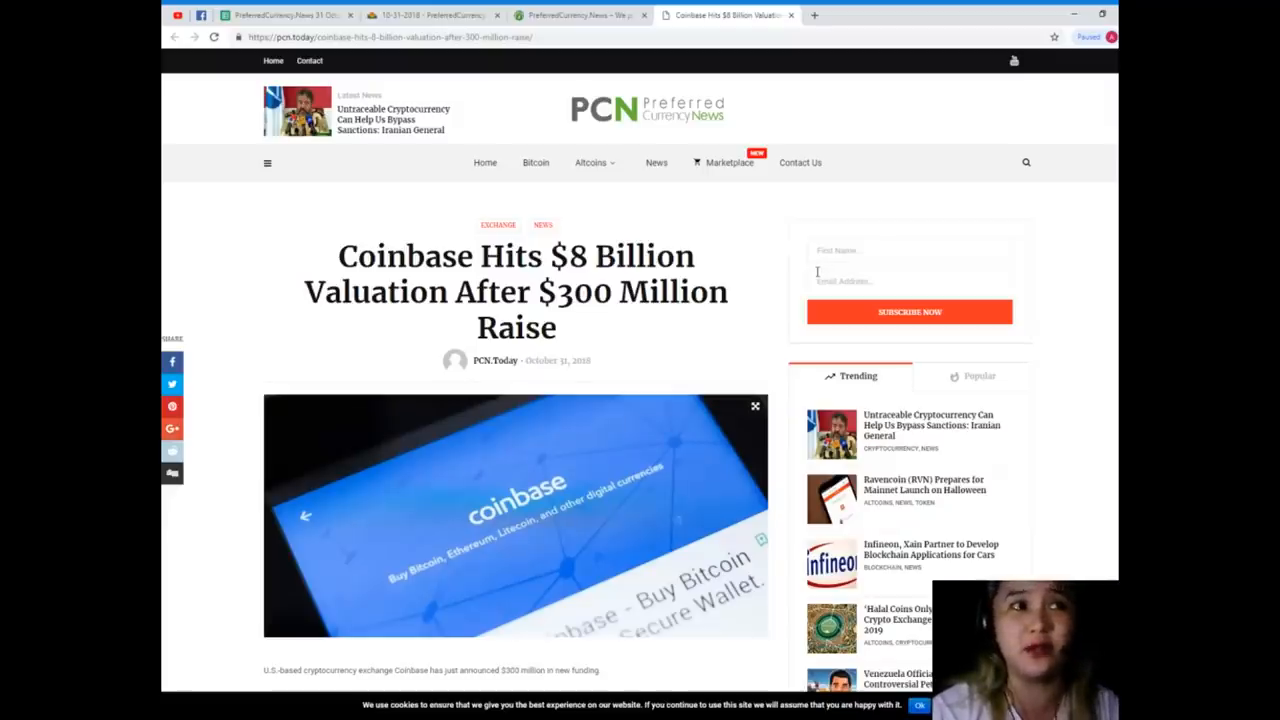
scroll("down", 3)
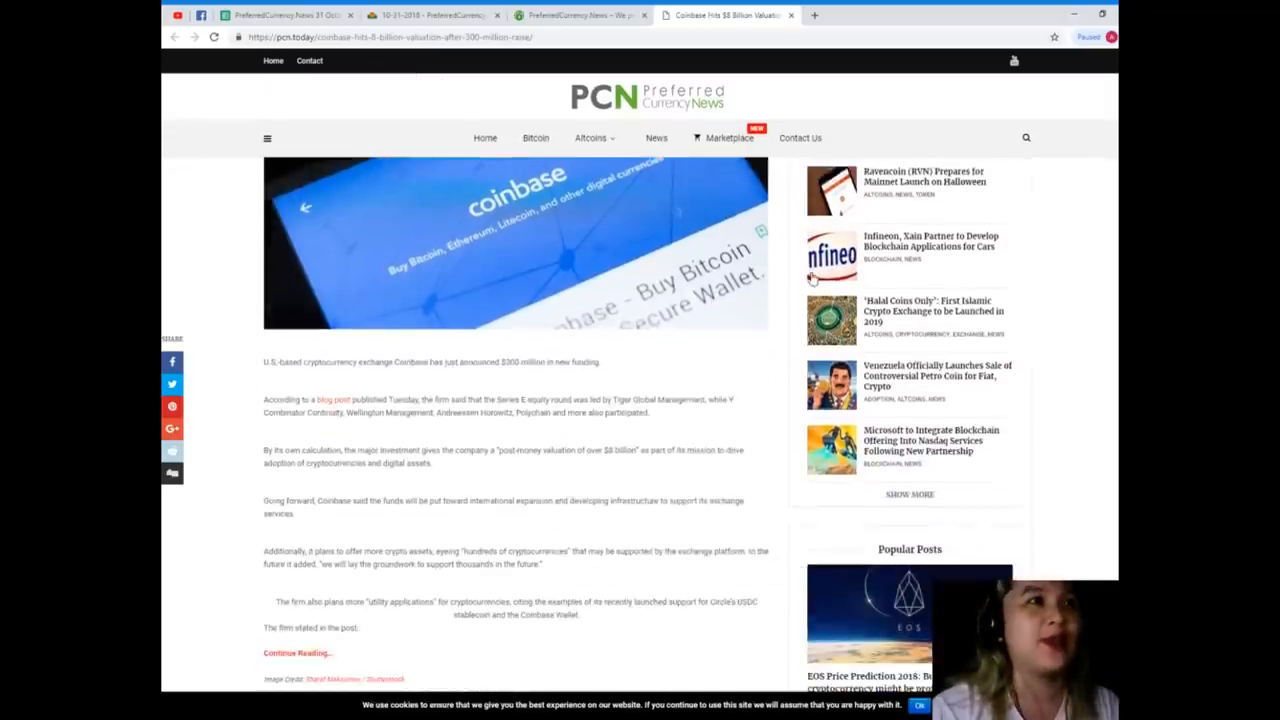
scroll("down", 3)
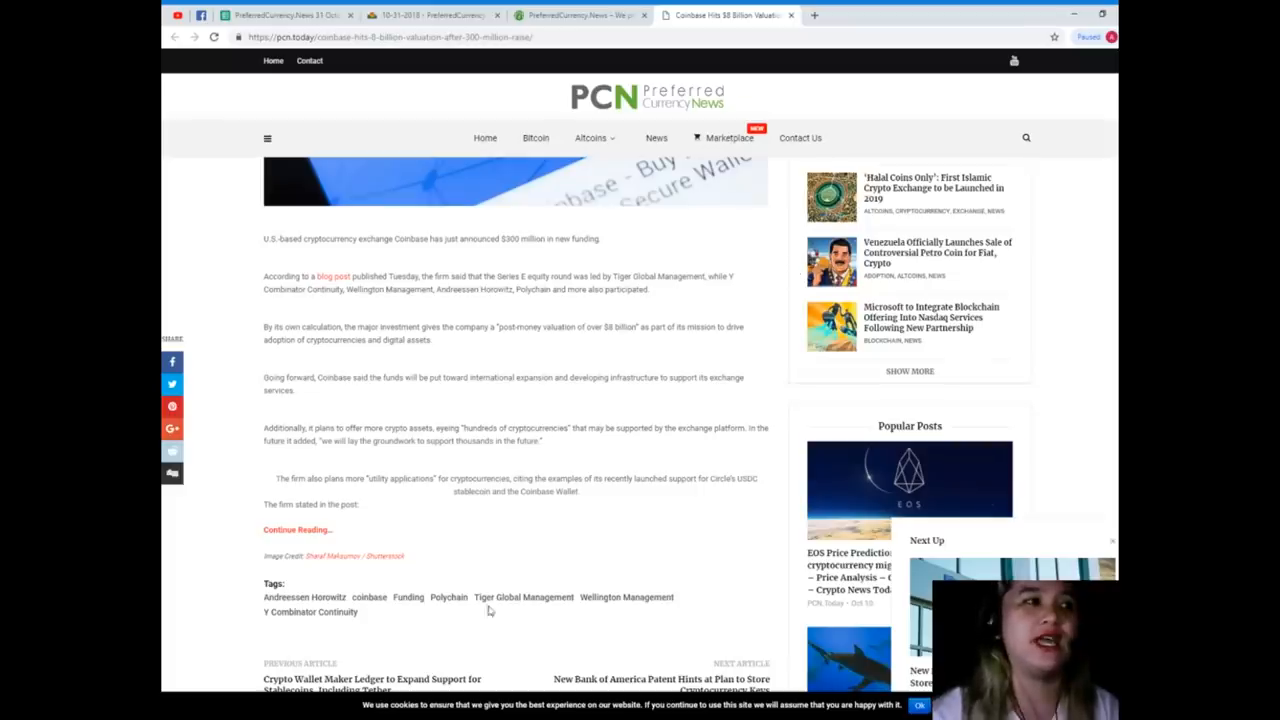
scroll("up", 3)
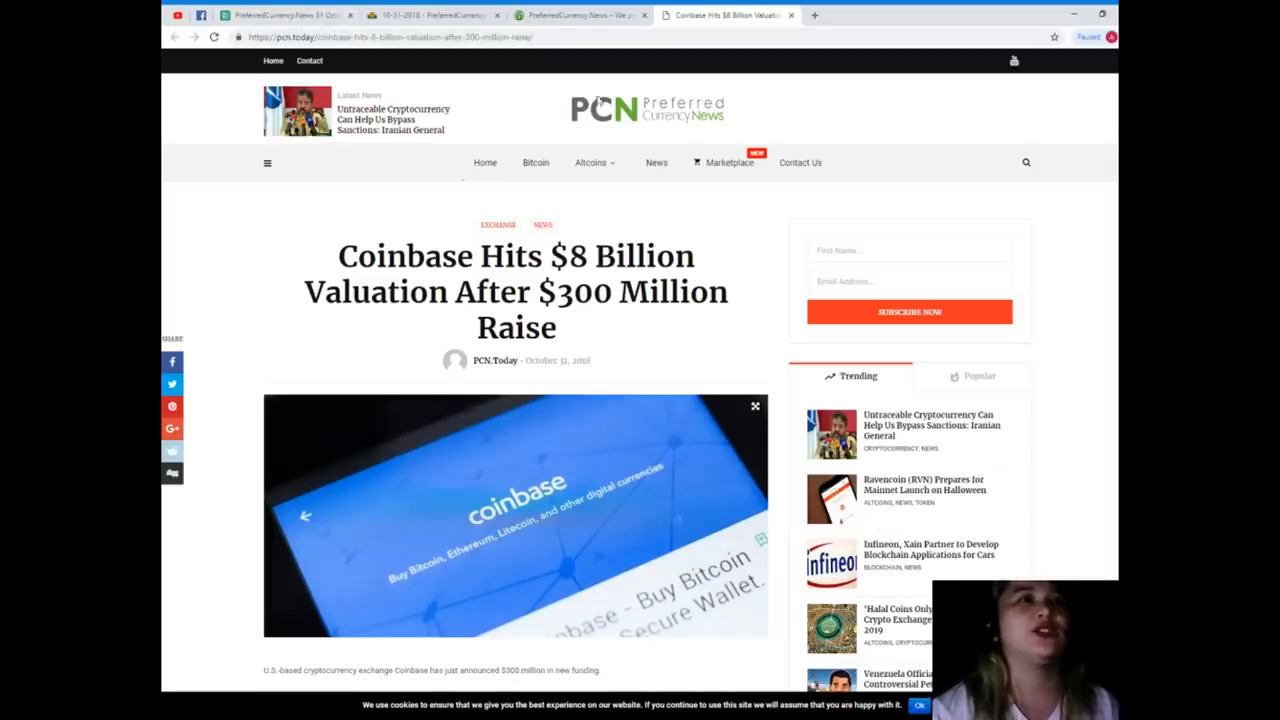
- Scroll the PreferredCurrency.News homepage through Subscribe Now, Contact Us and Testimonials, then back up
left_click(580, 14)
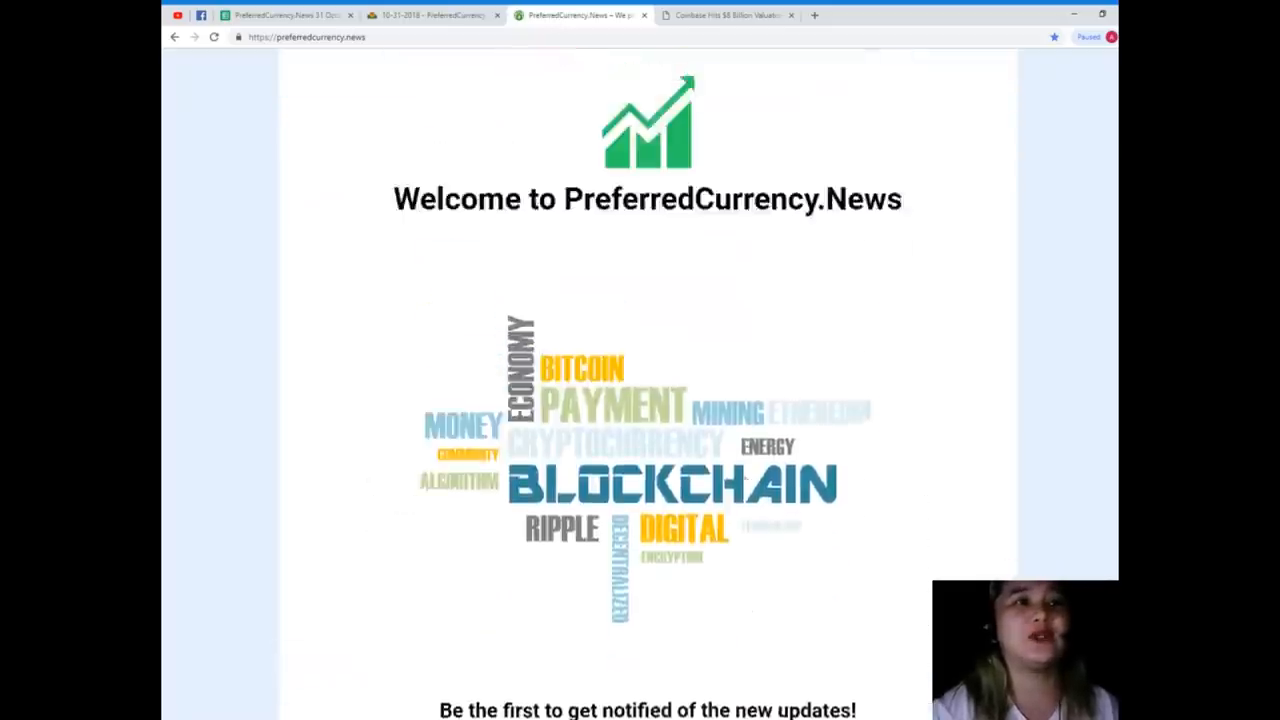
scroll("down", 3)
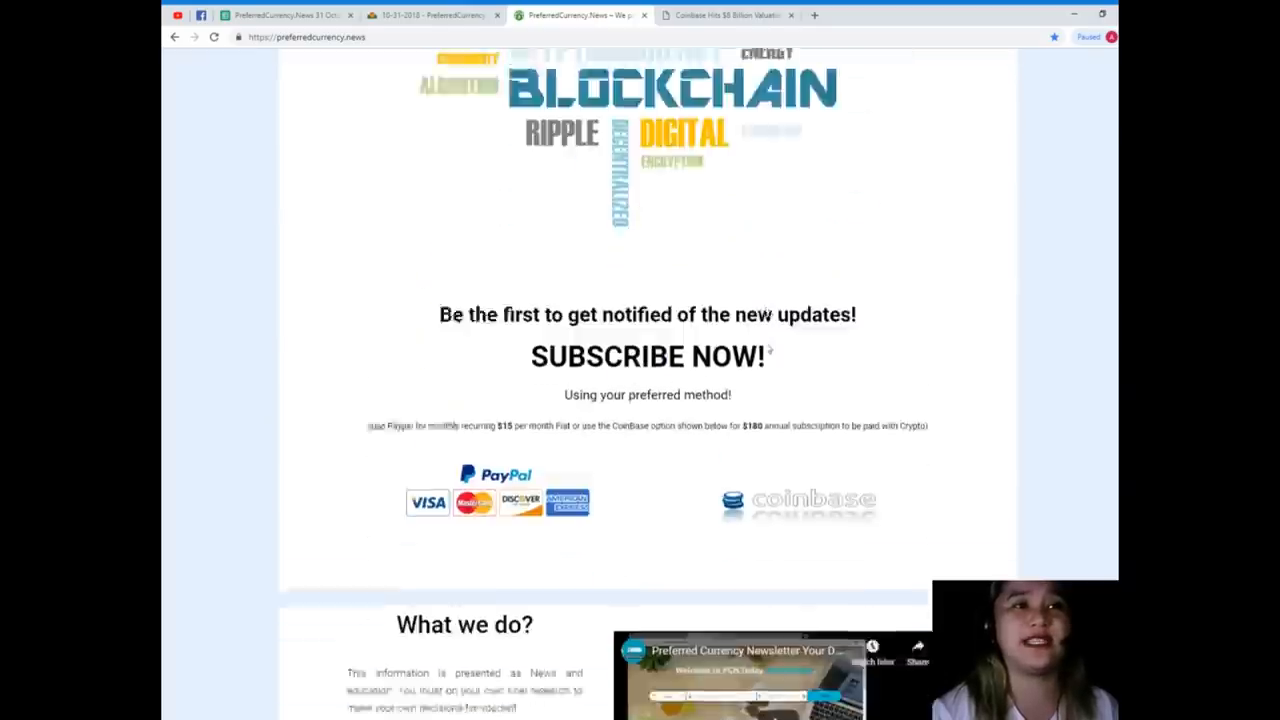
scroll("down", 3)
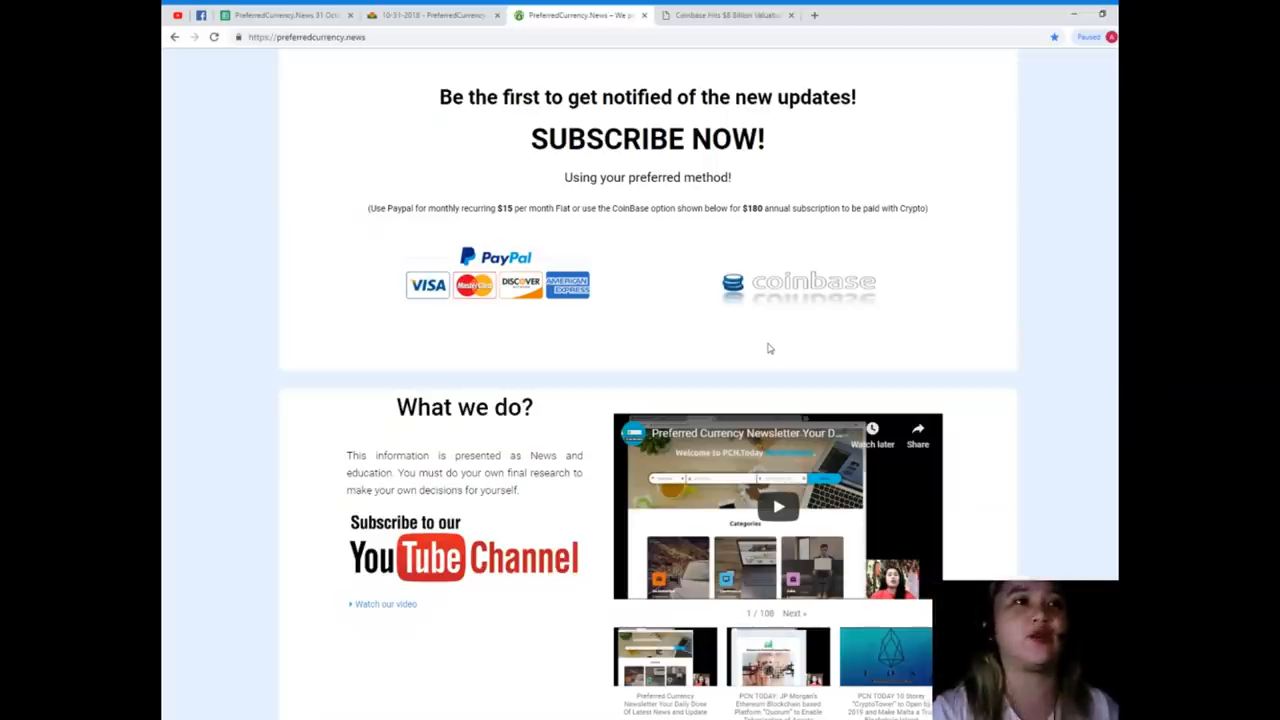
scroll("down", 3)
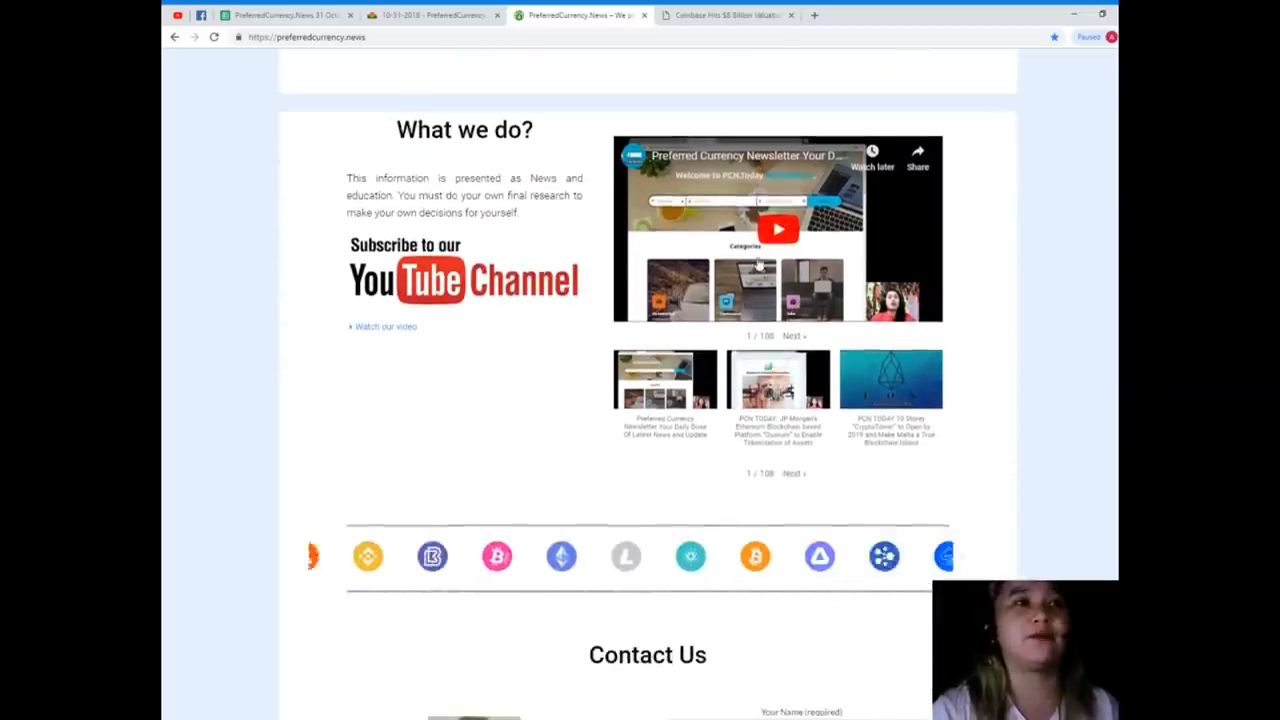
scroll("down", 3)
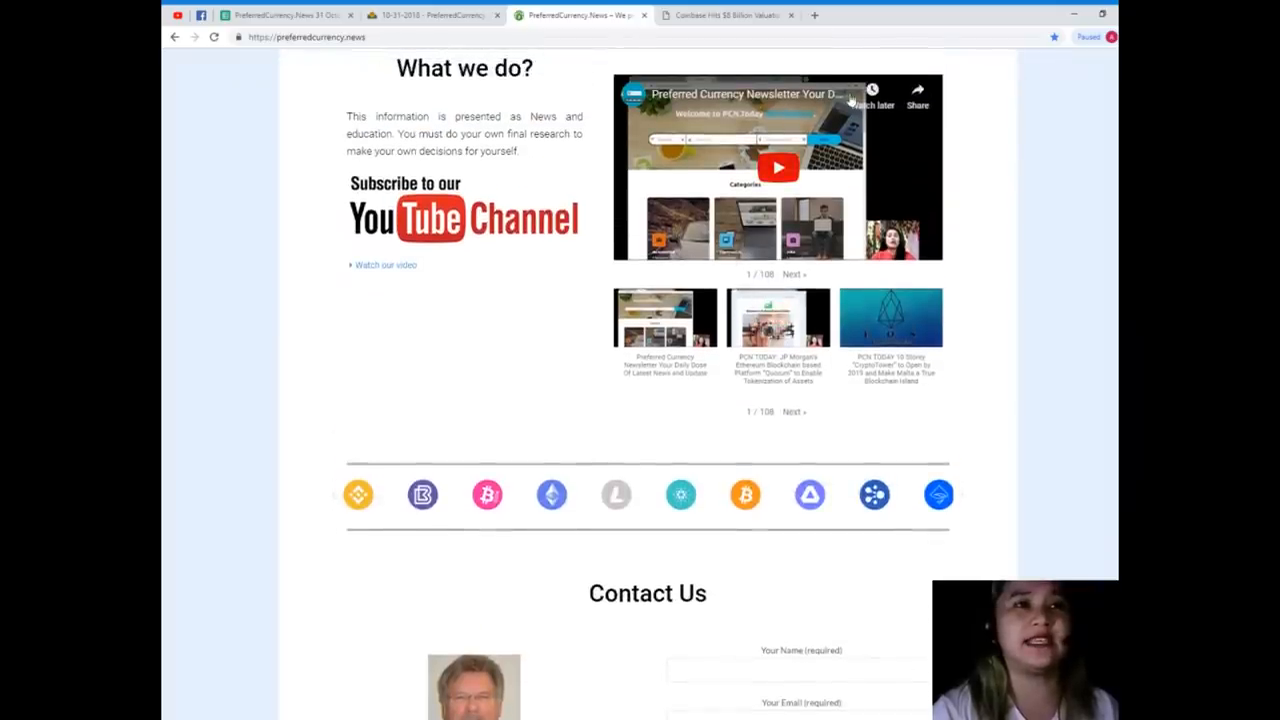
mouse_move(885, 400)
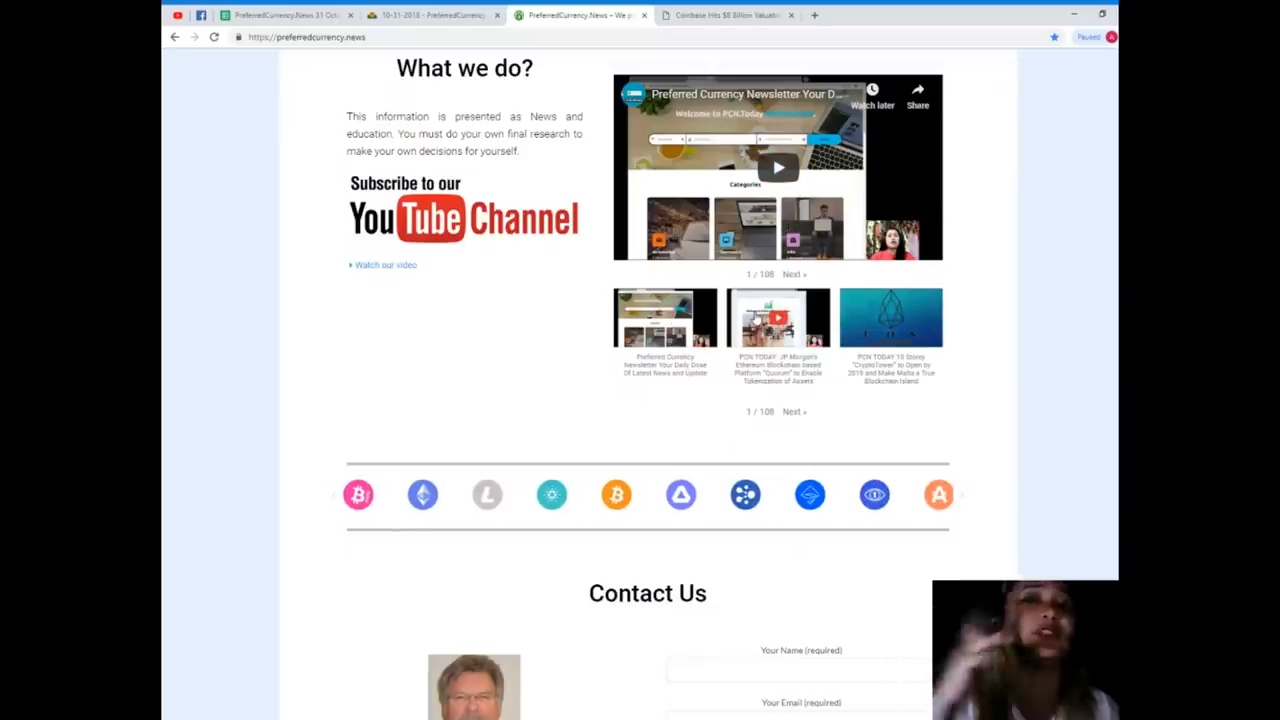
scroll("down", 3)
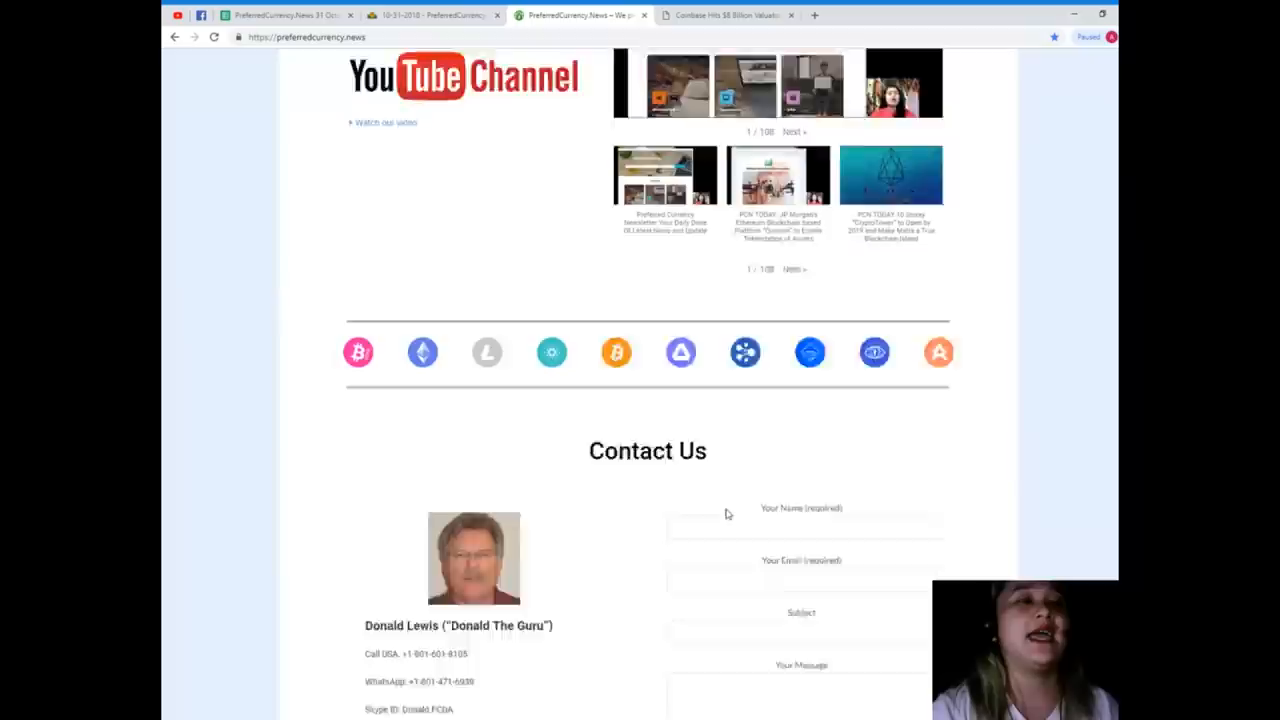
scroll("down", 3)
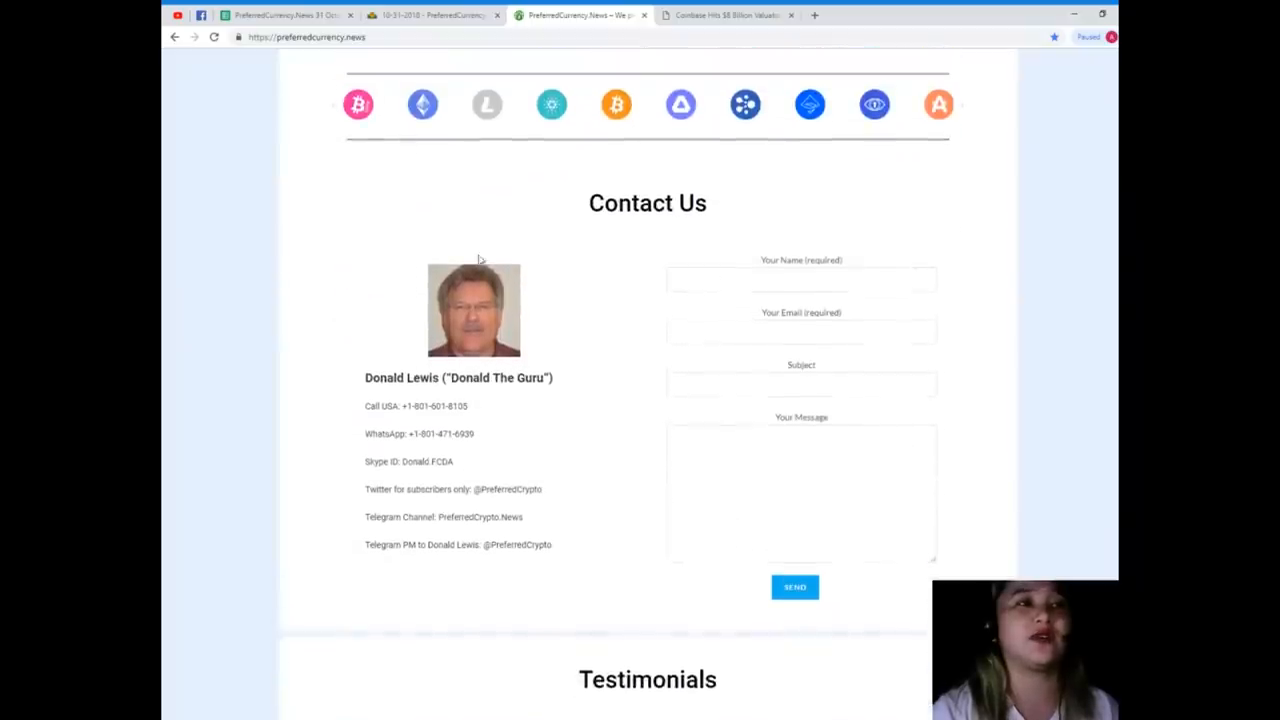
scroll("down", 3)
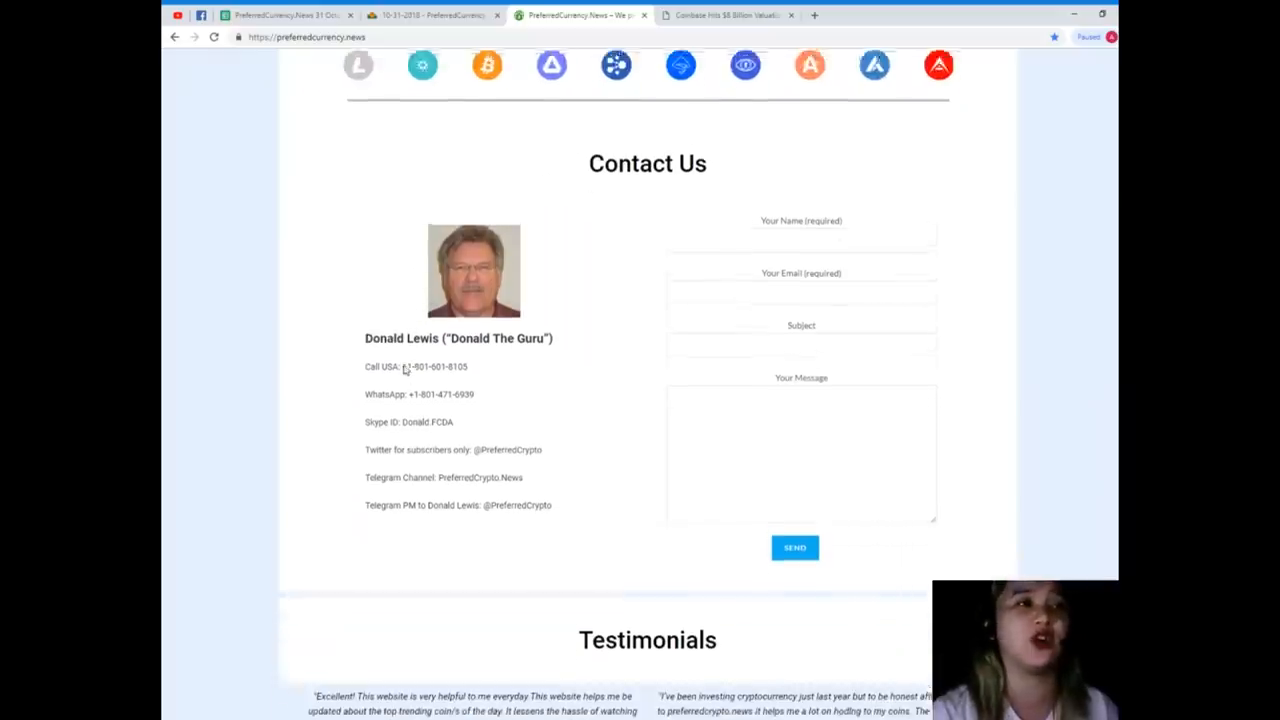
scroll("down", 3)
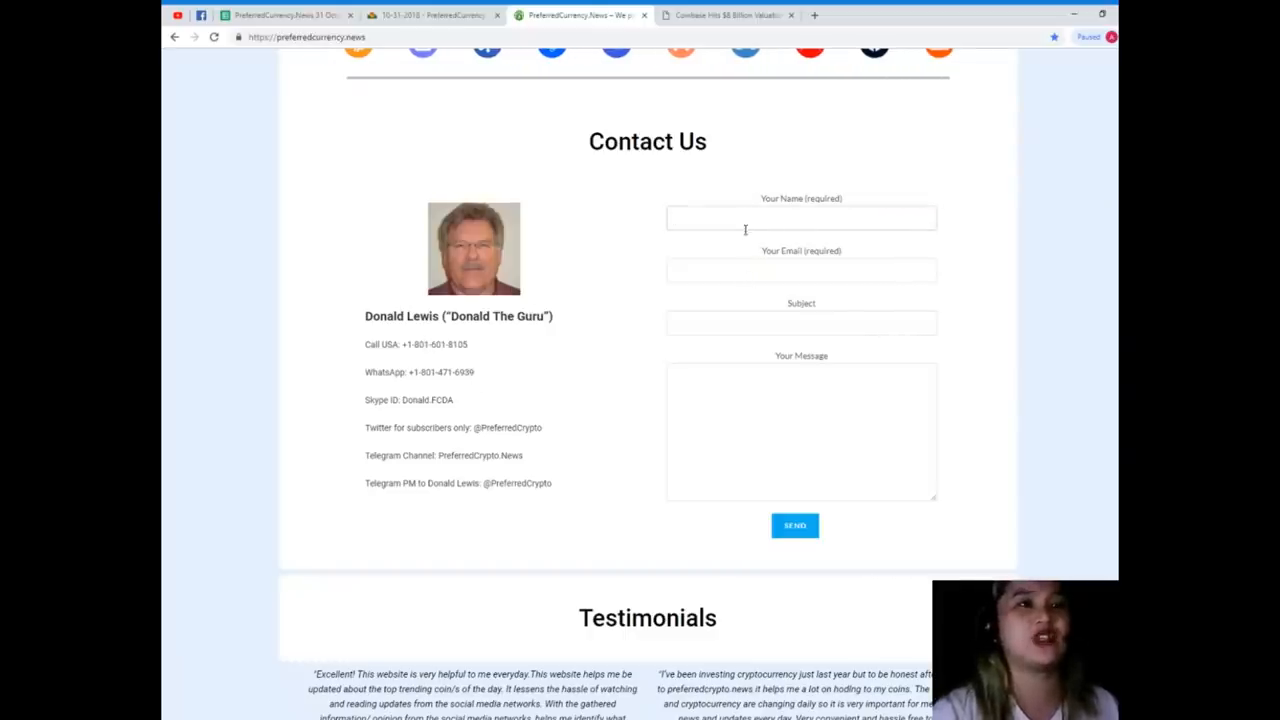
scroll("down", 3)
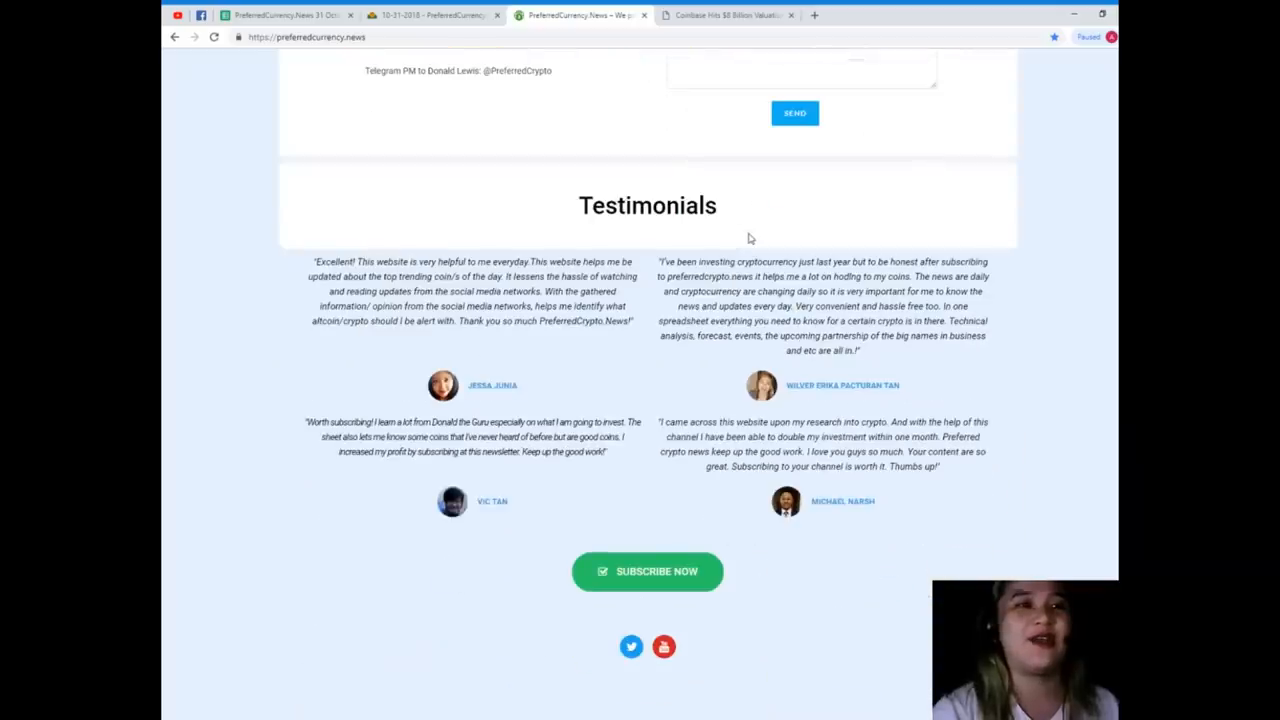
mouse_move(745, 222)
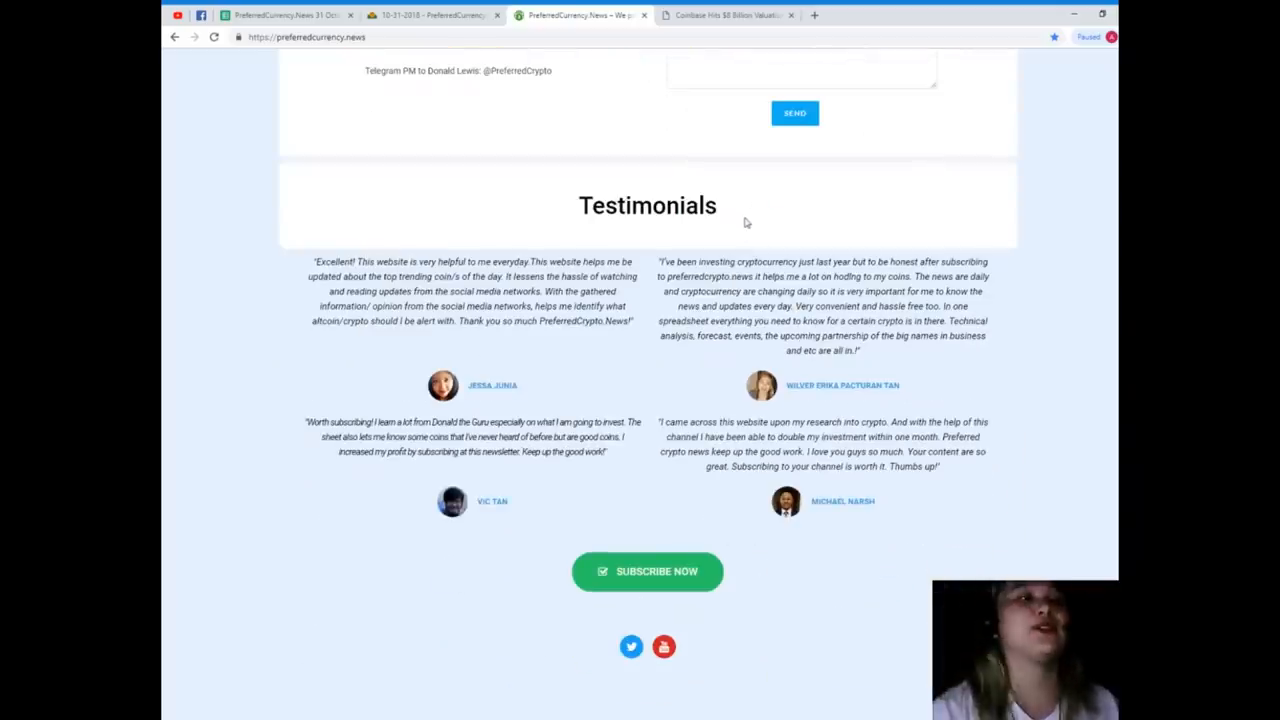
scroll("up", 3)
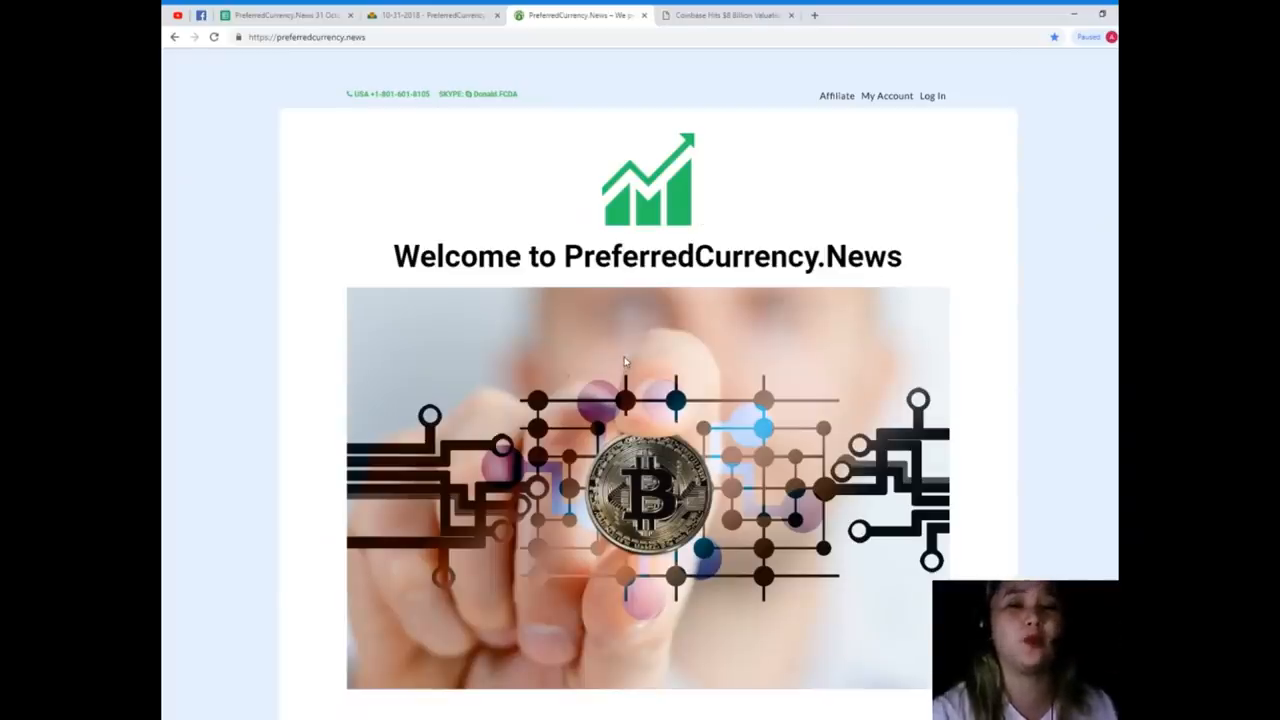
mouse_move(505, 76)
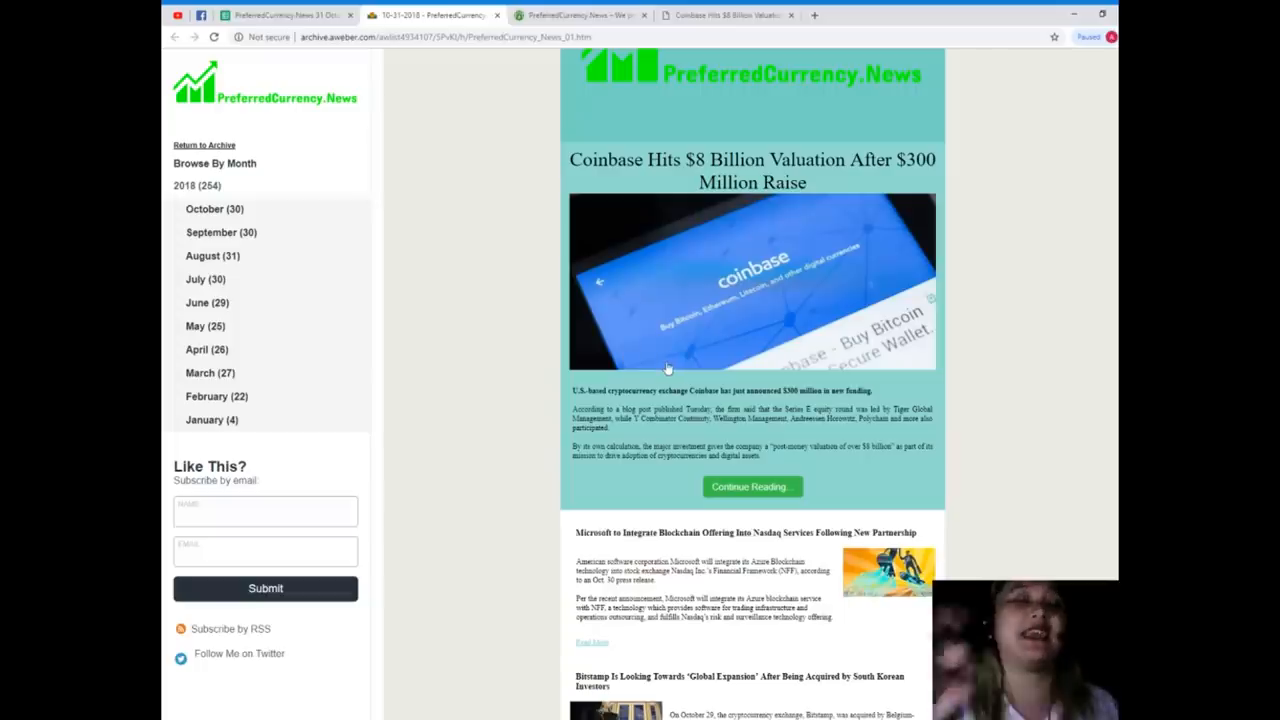
- Scroll the October 31, 2018 newsletter past its news stories to Donald's Research List
scroll("up", 3)
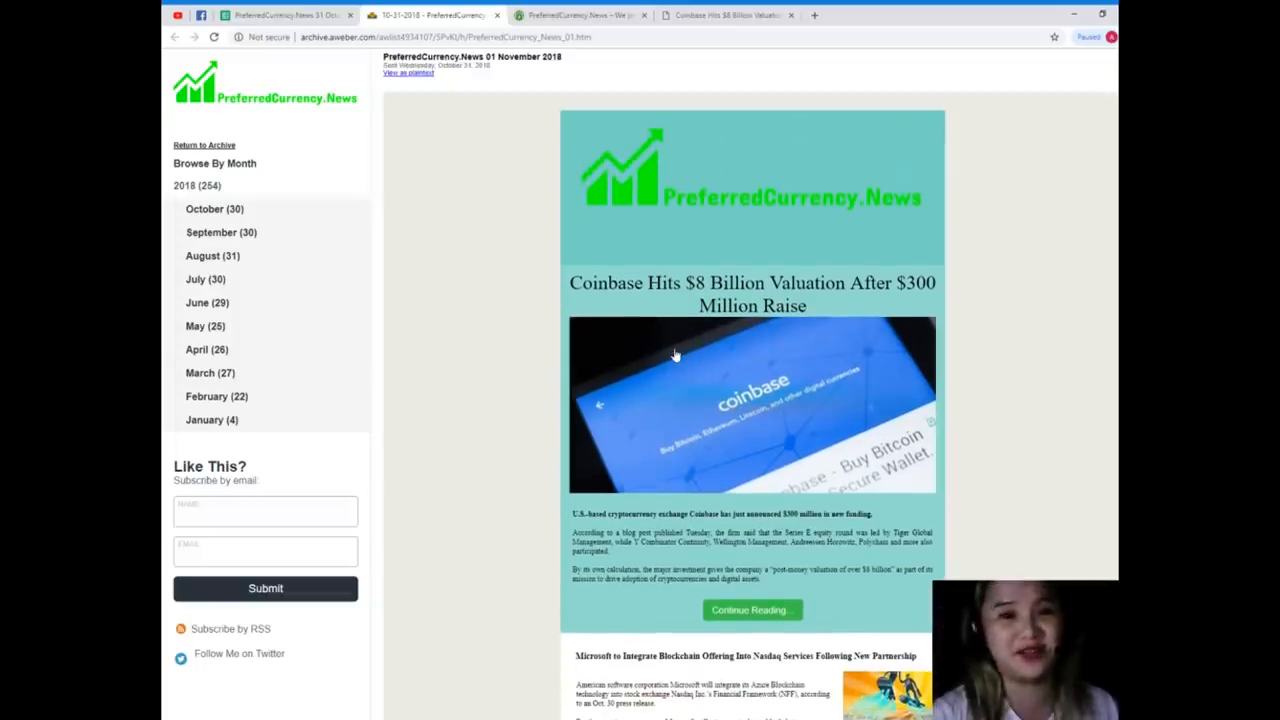
mouse_move(451, 300)
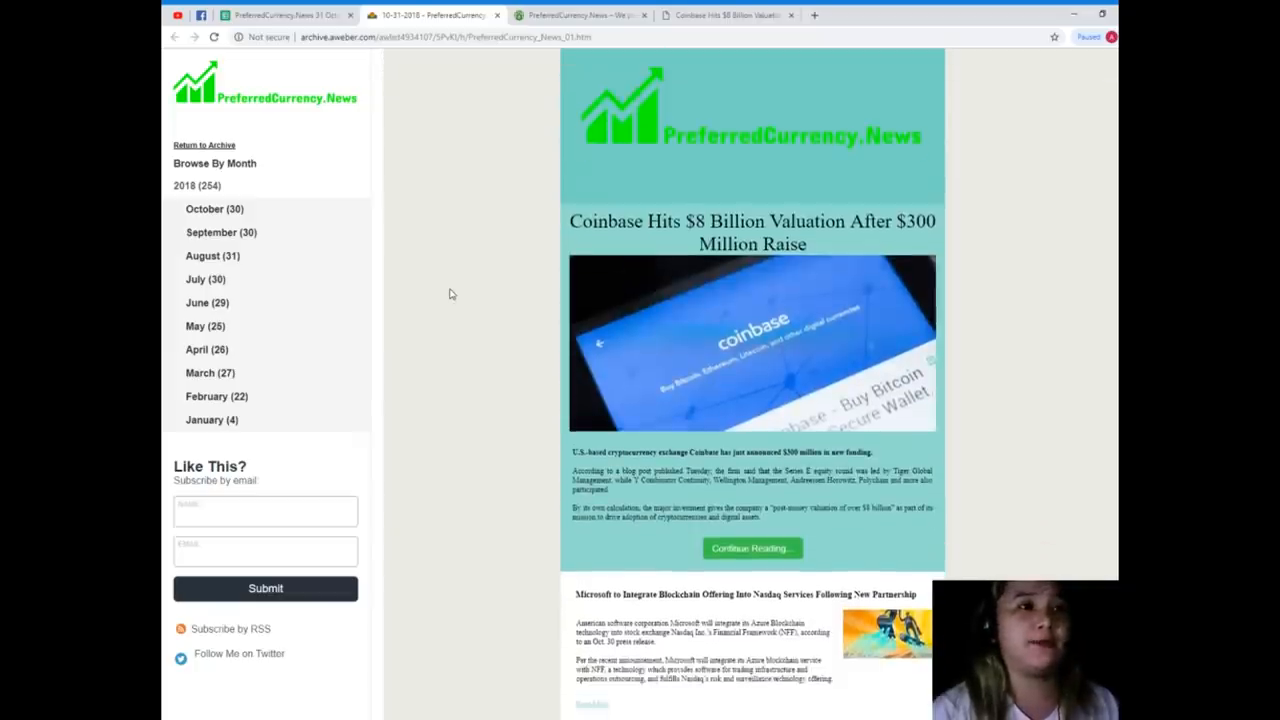
scroll("down", 3)
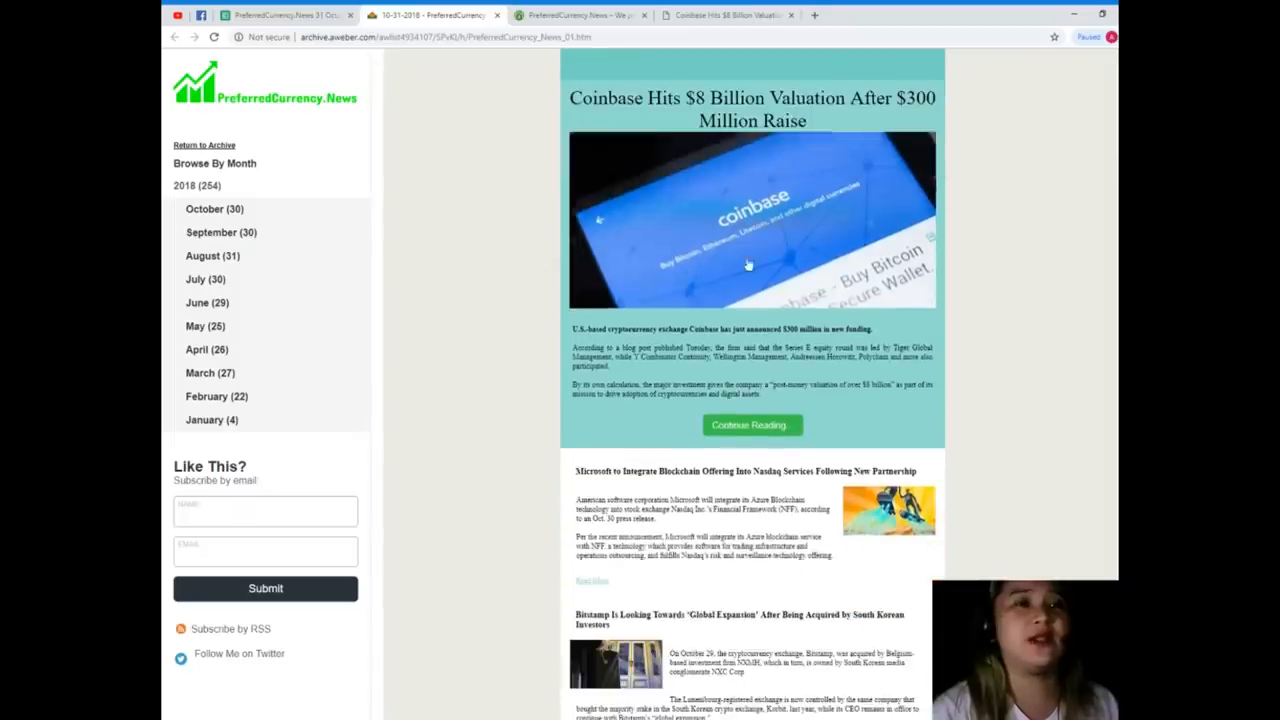
scroll("down", 3)
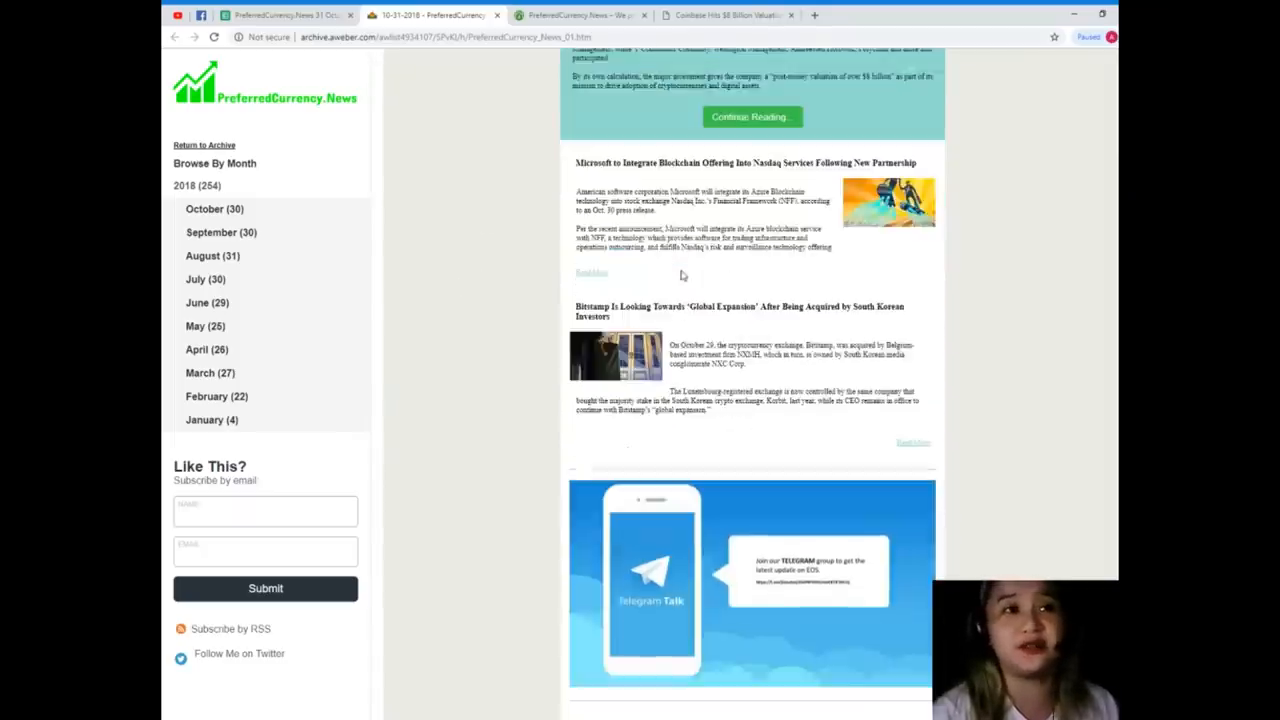
scroll("up", 3)
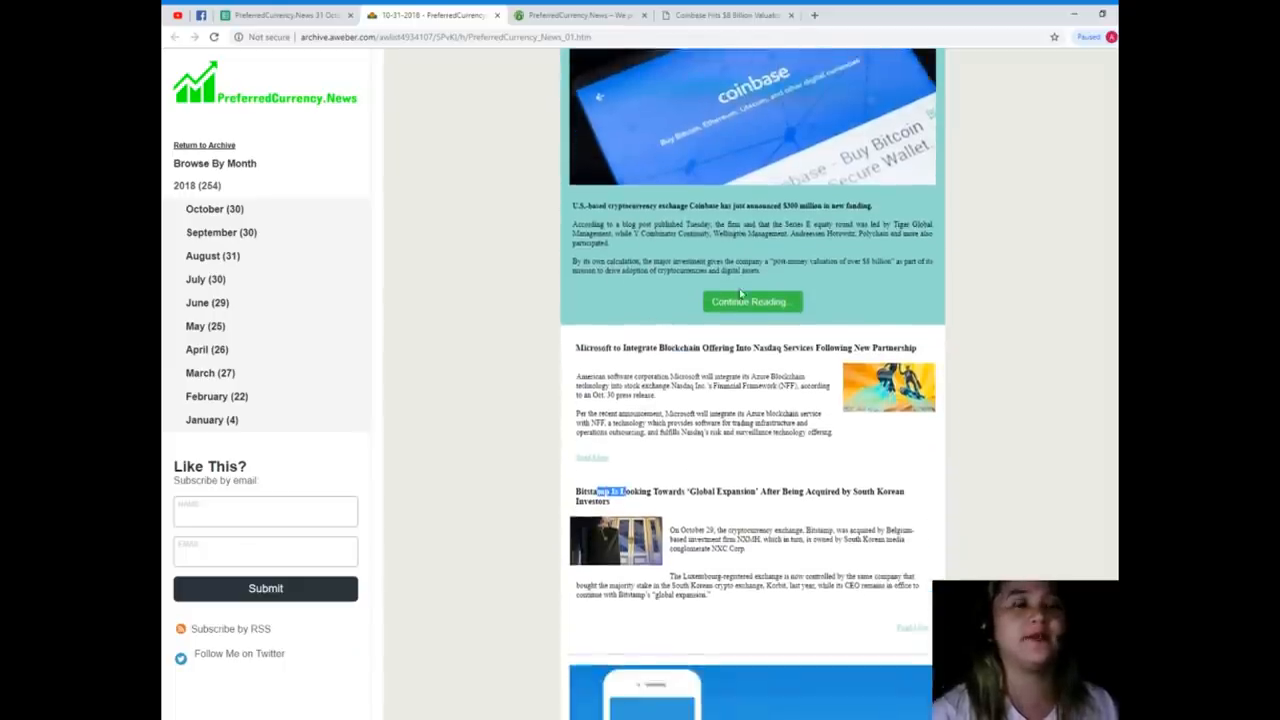
scroll("down", 3)
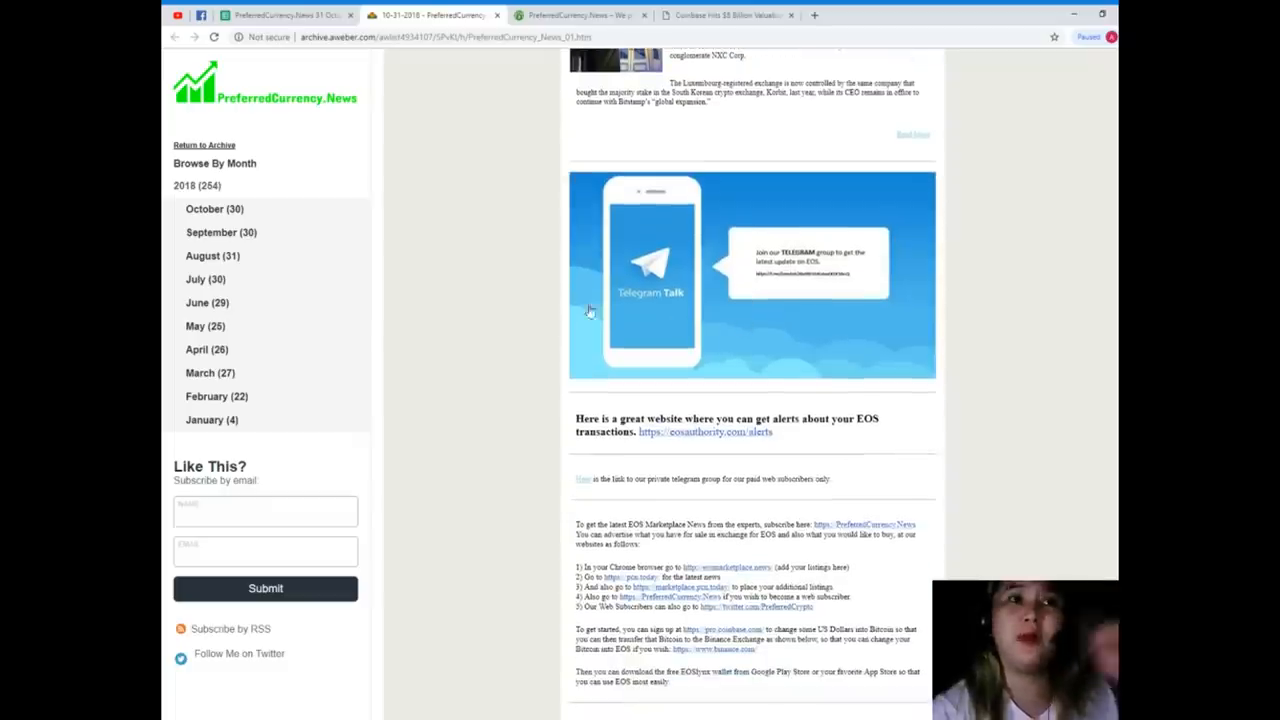
mouse_move(785, 268)
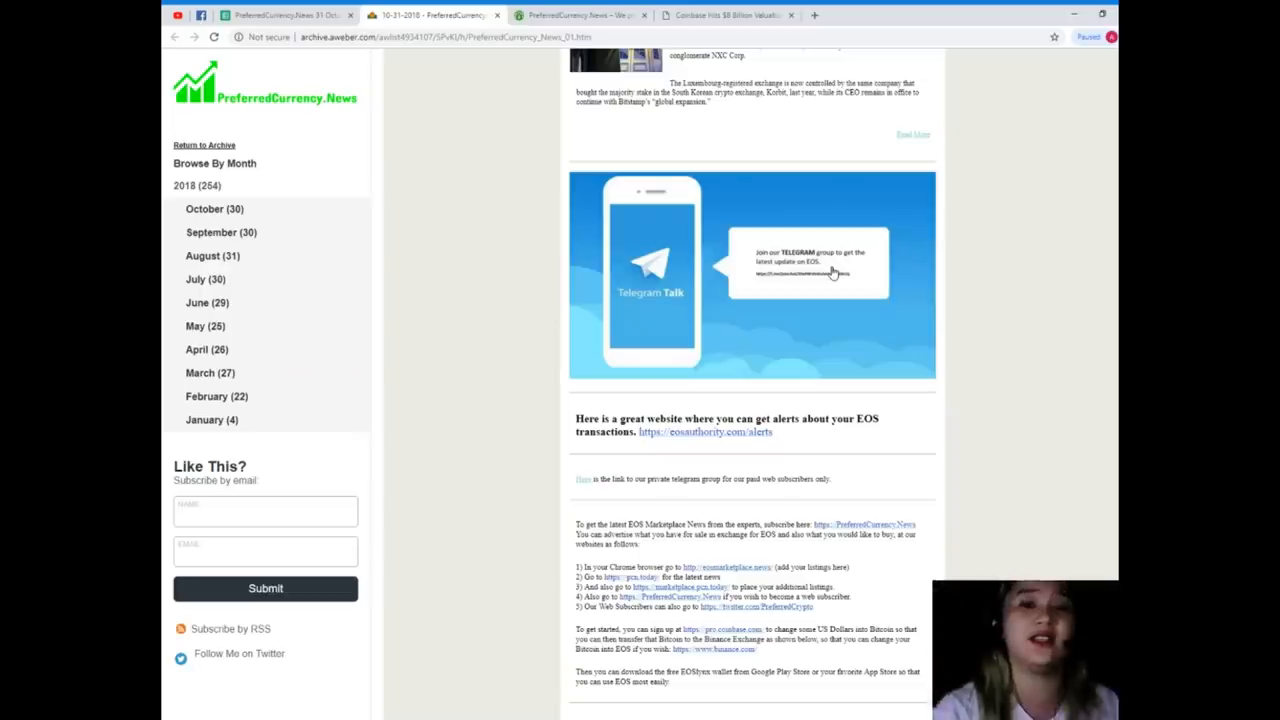
scroll("down", 3)
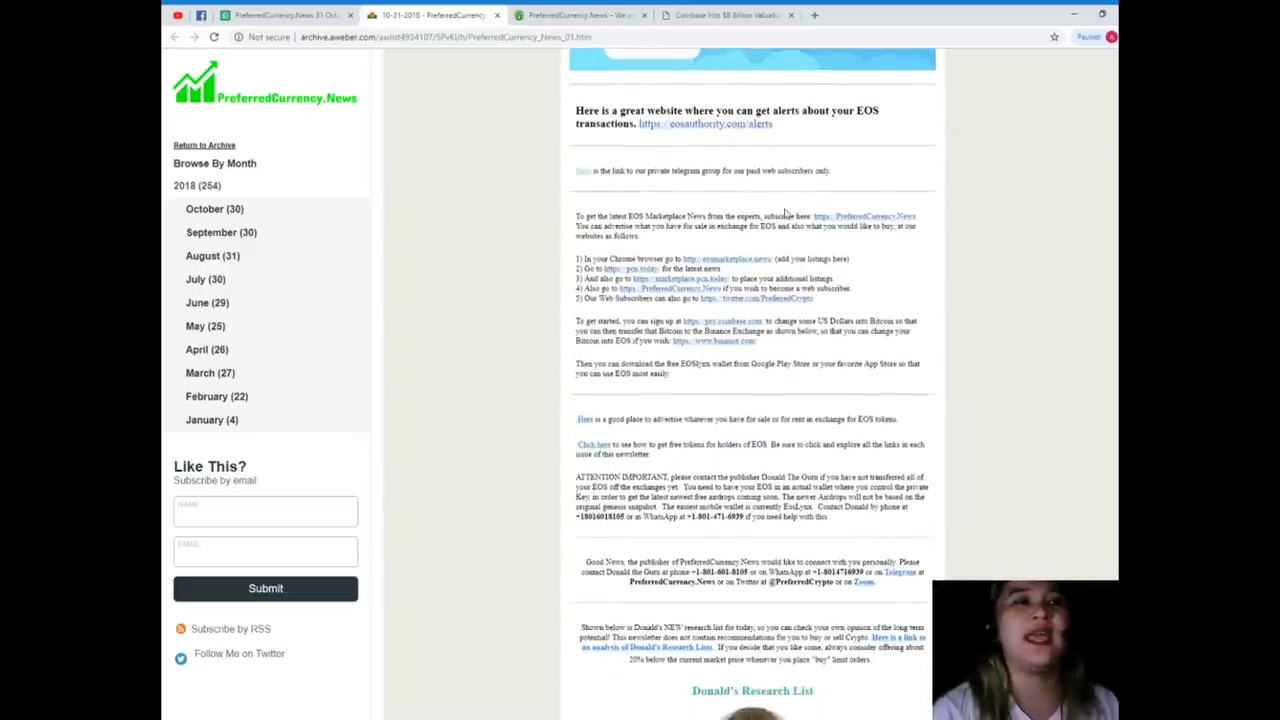
mouse_move(818, 378)
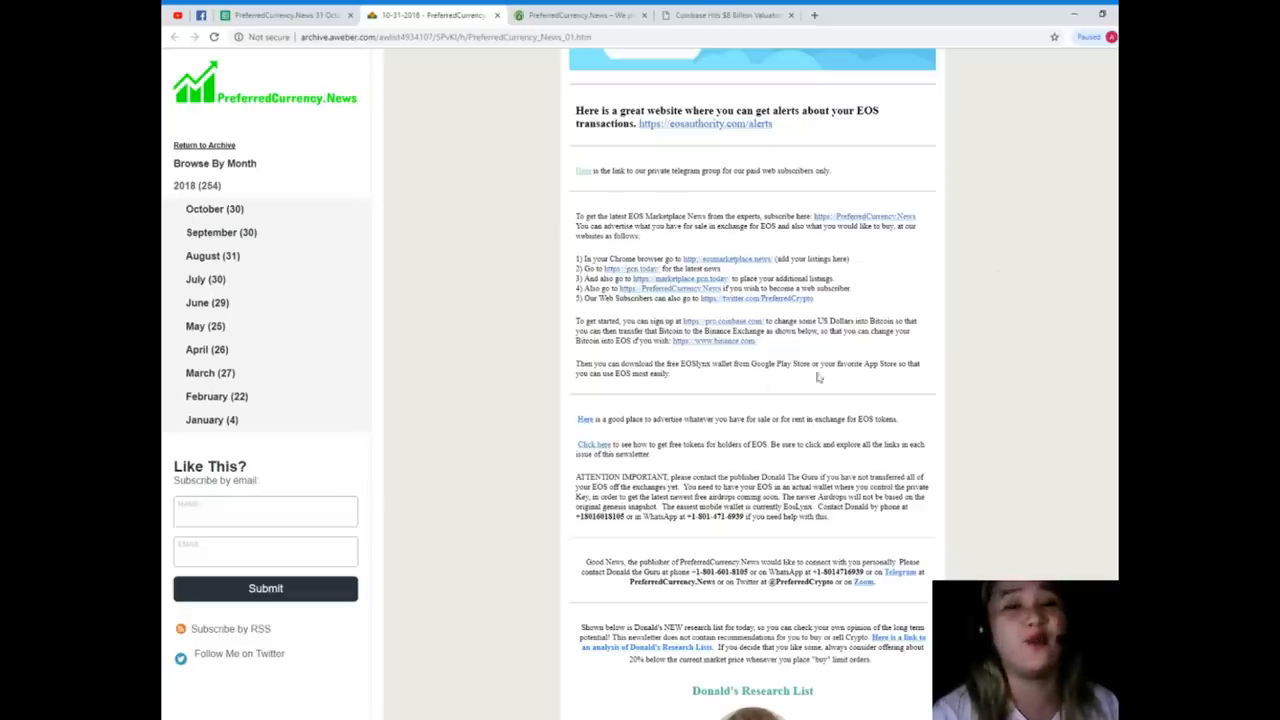
scroll("down", 3)
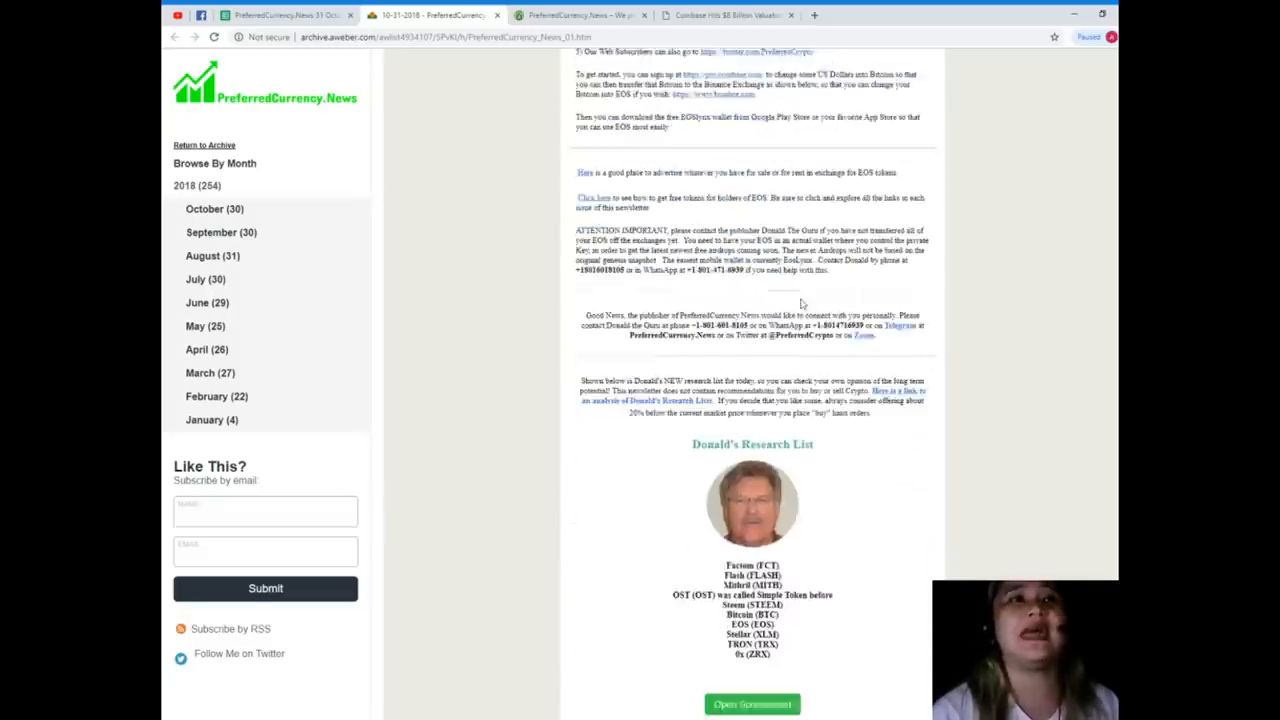
scroll("down", 3)
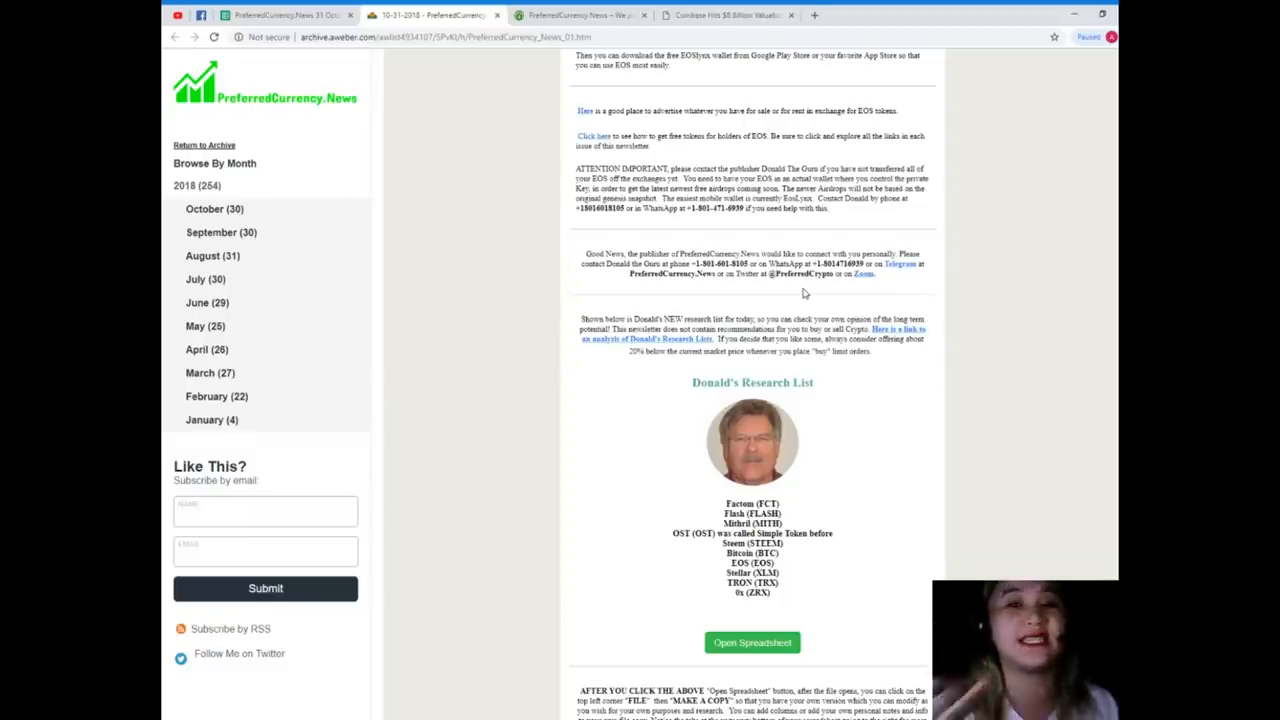
scroll("down", 3)
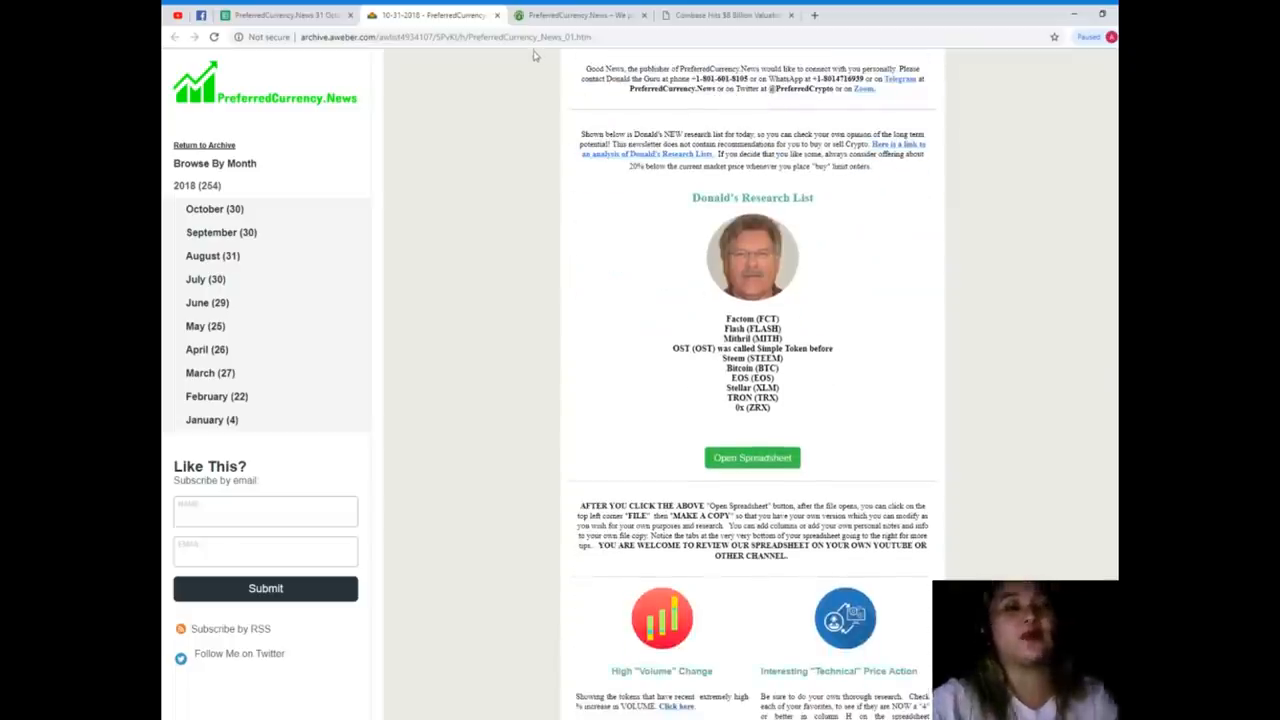
mouse_move(890, 110)
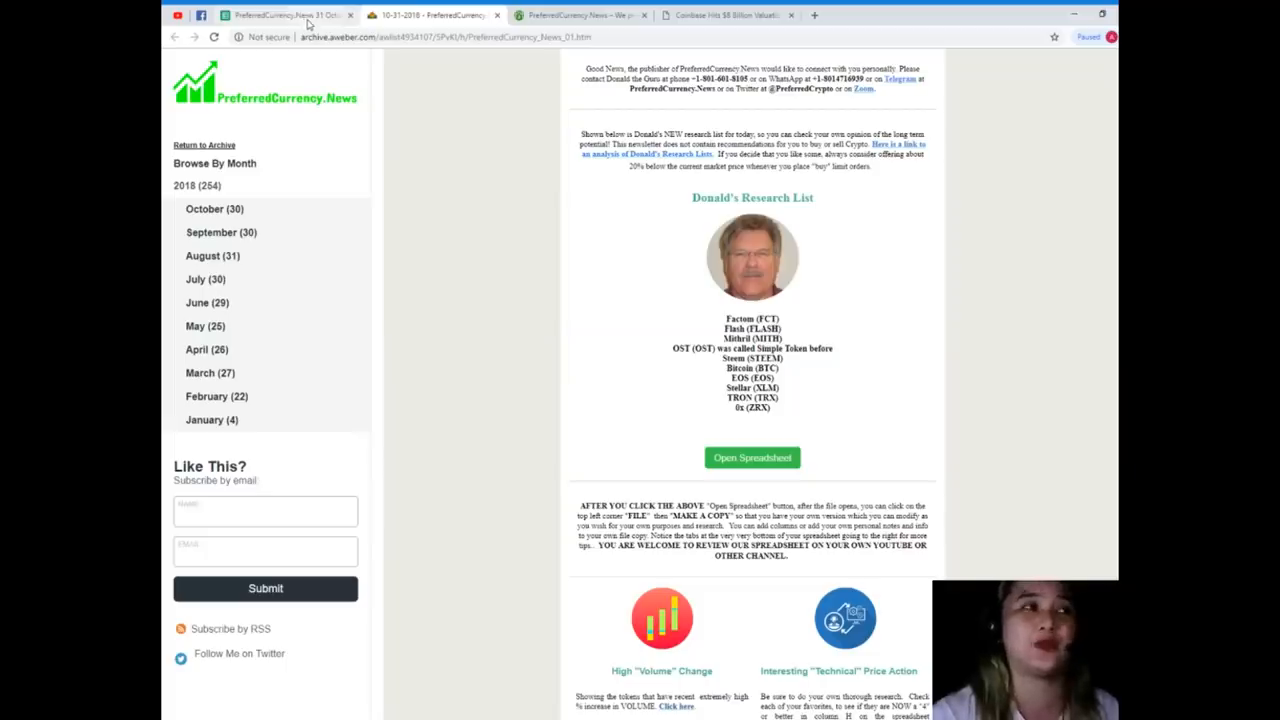
- Bring up the 31 October 2018 research spreadsheet and scroll through its coin rows
left_click(752, 457)
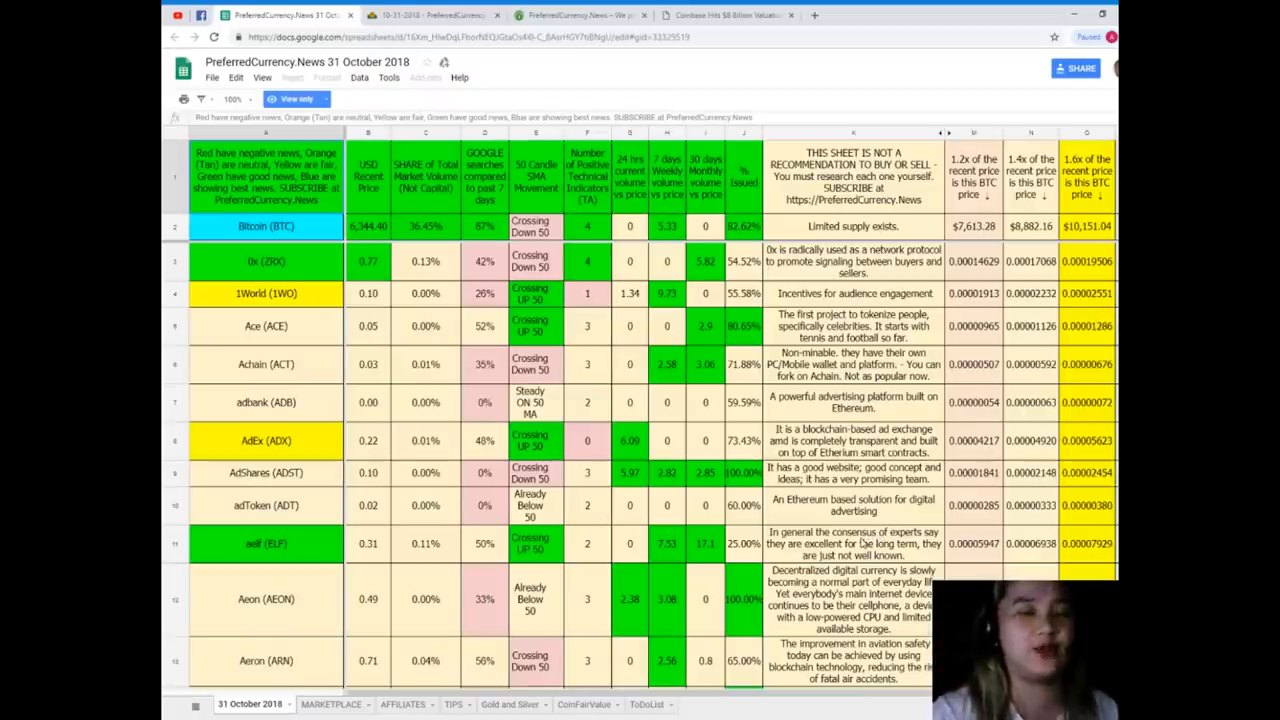
scroll("down", 3)
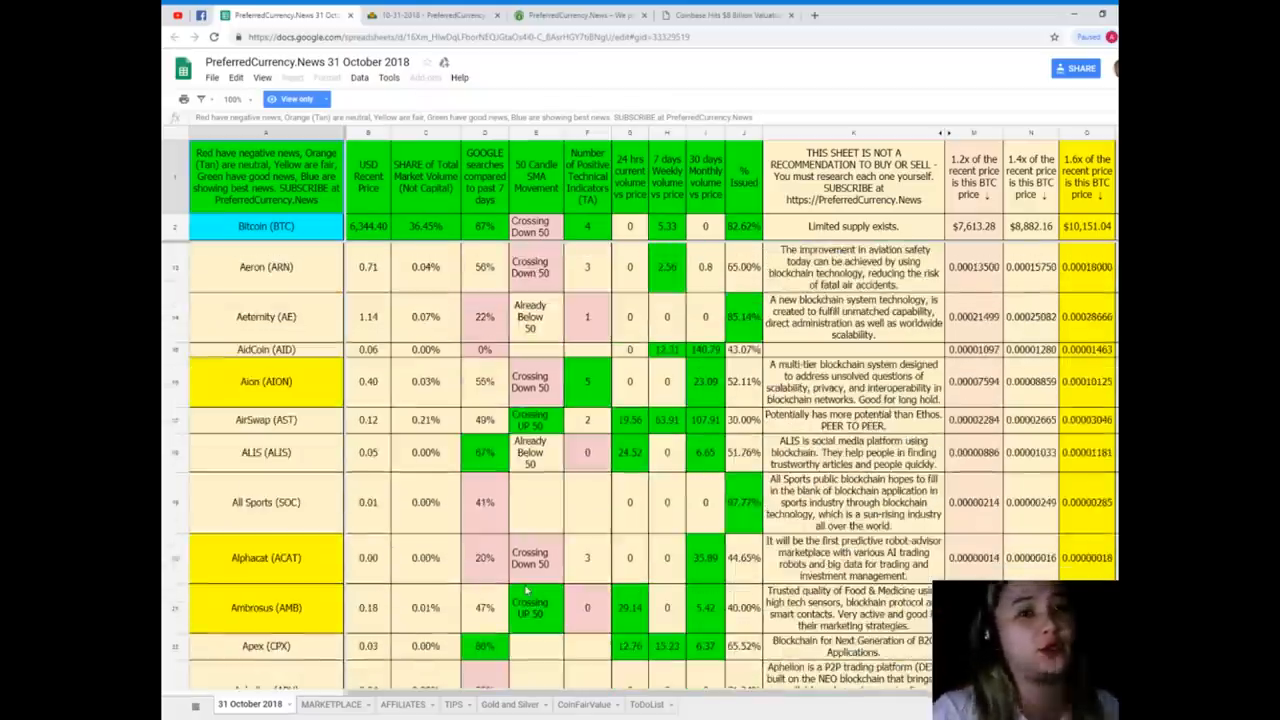
scroll("down", 3)
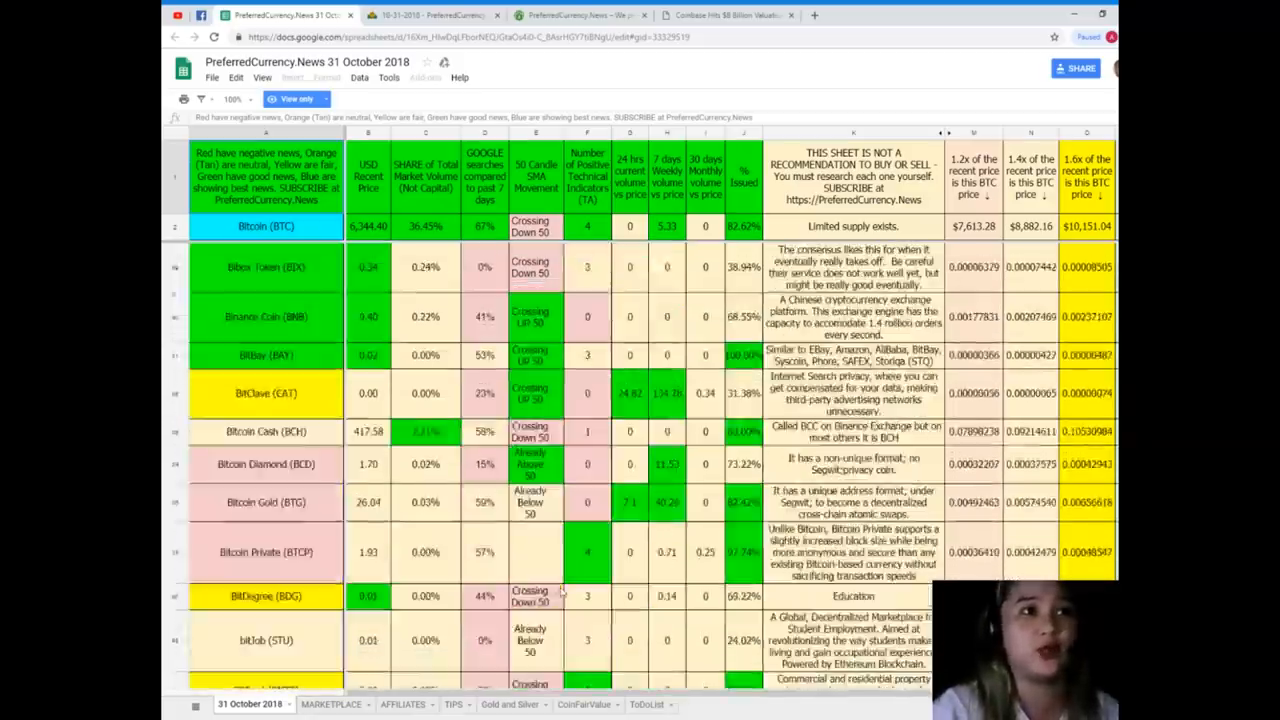
scroll("up", 3)
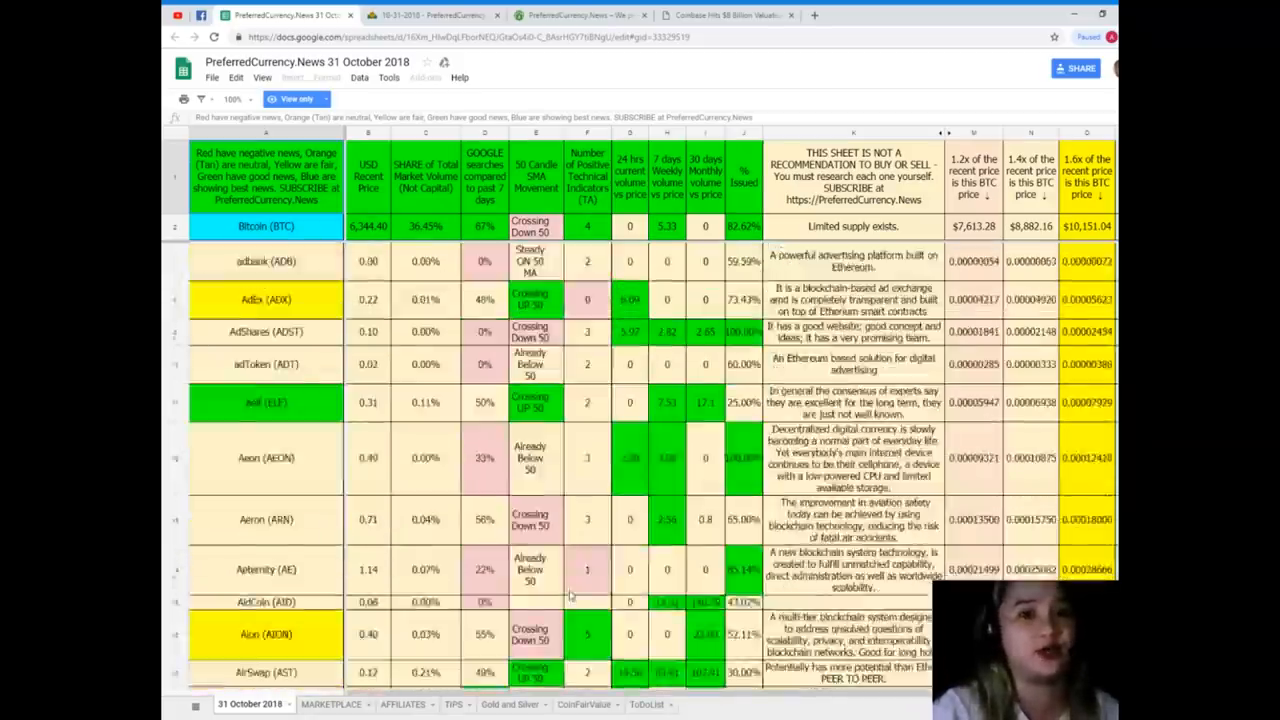
scroll("down", 3)
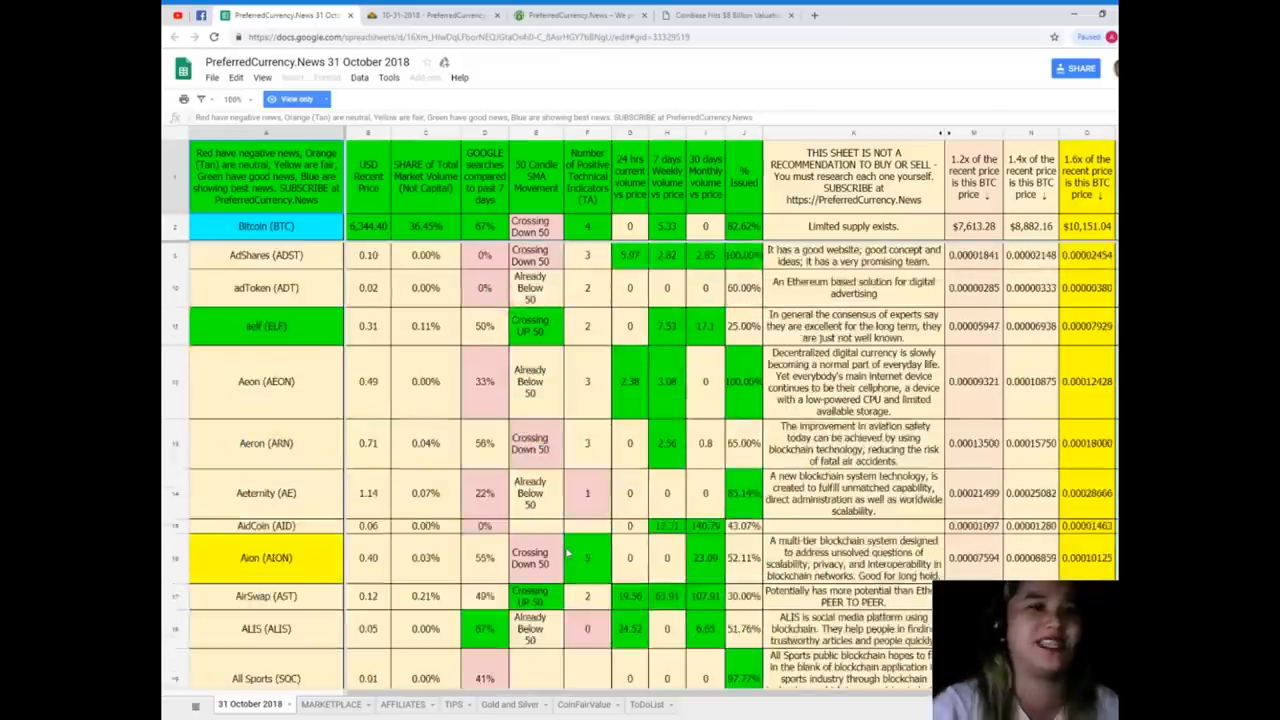
scroll("up", 3)
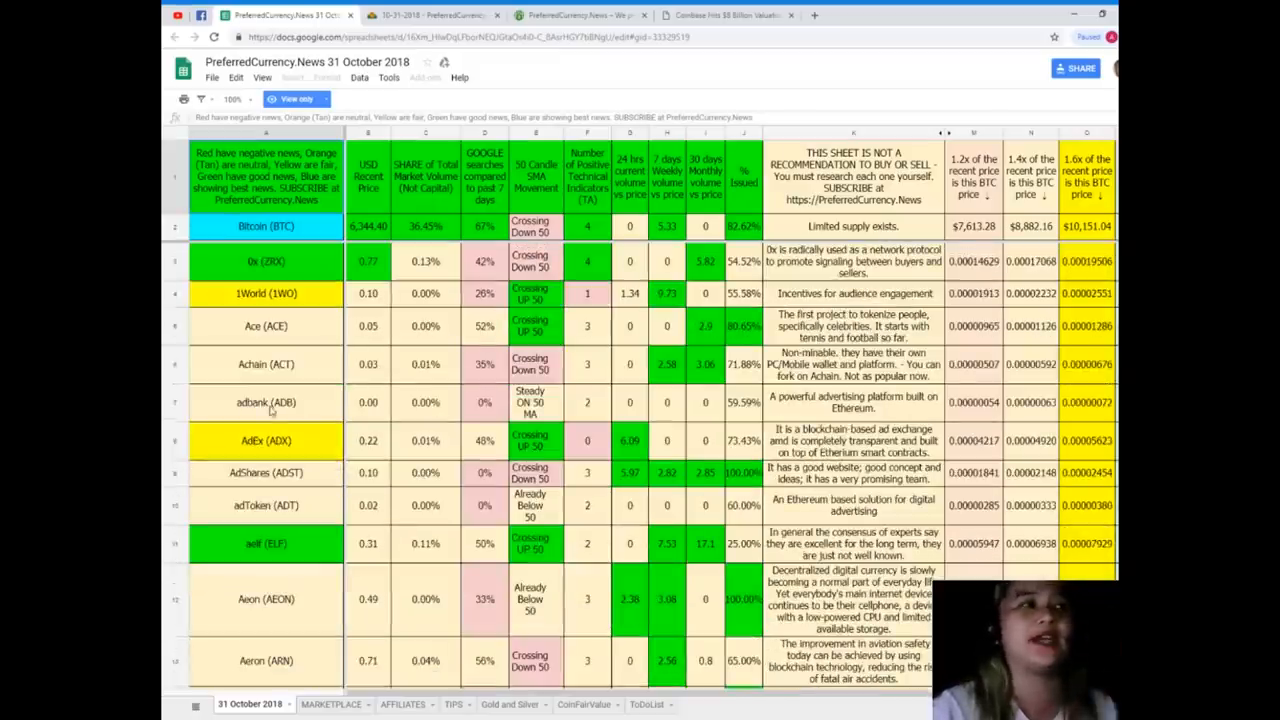
scroll("down", 3)
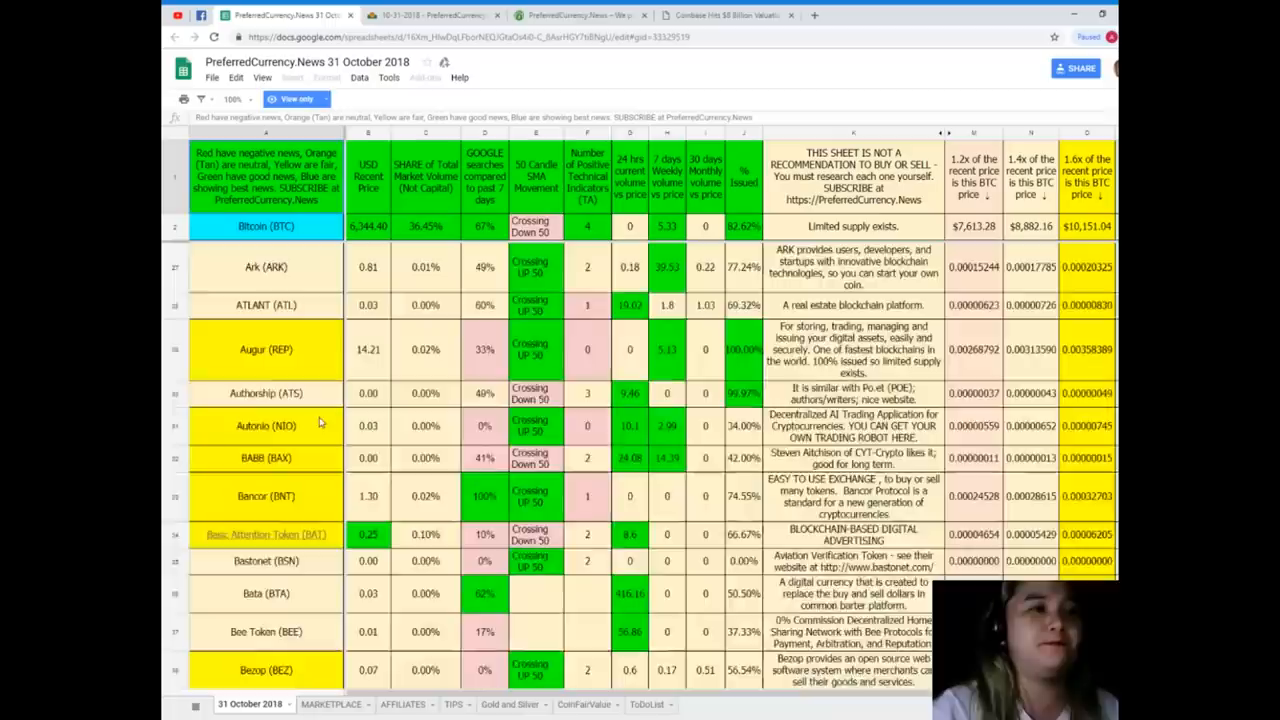
scroll("up", 3)
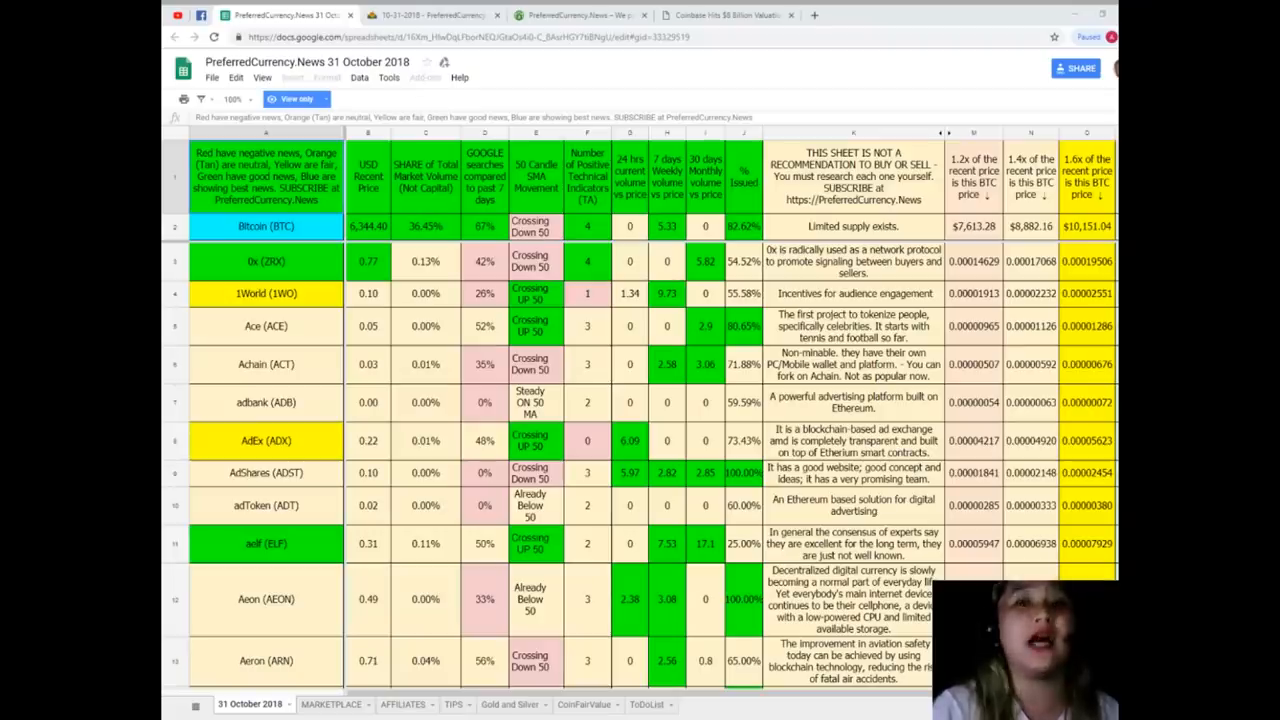
scroll("down", 3)
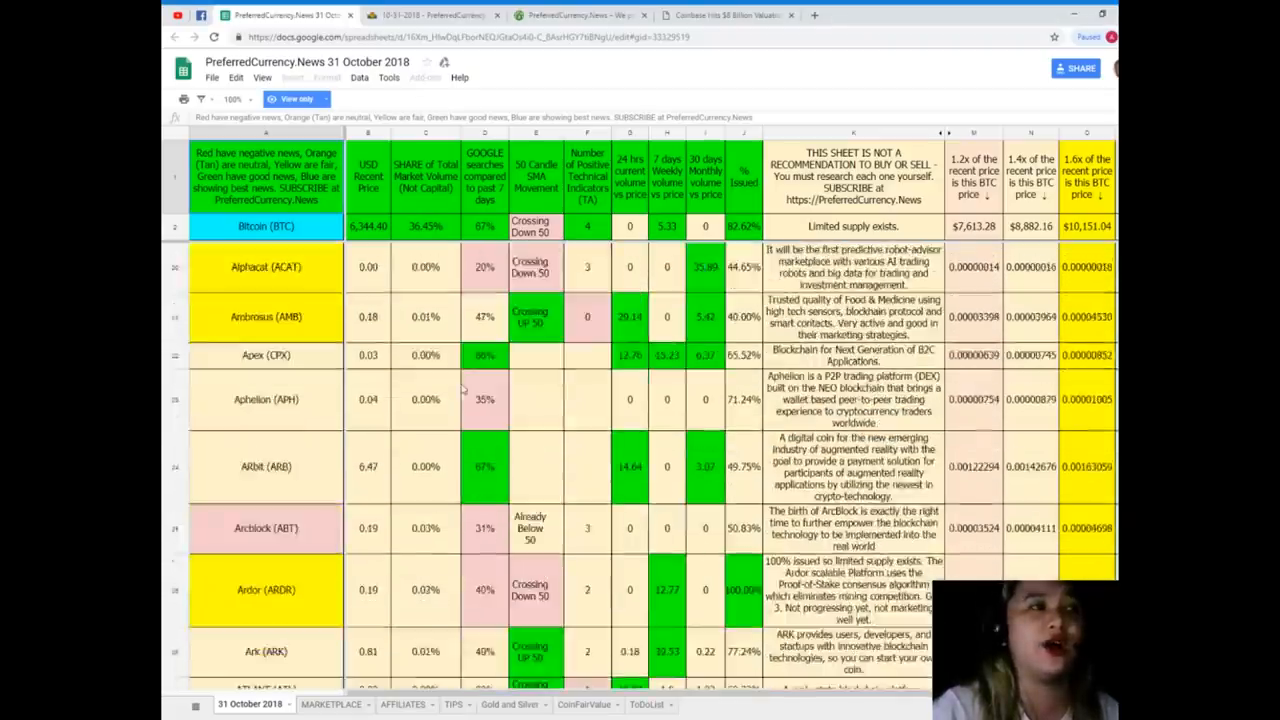
scroll("down", 3)
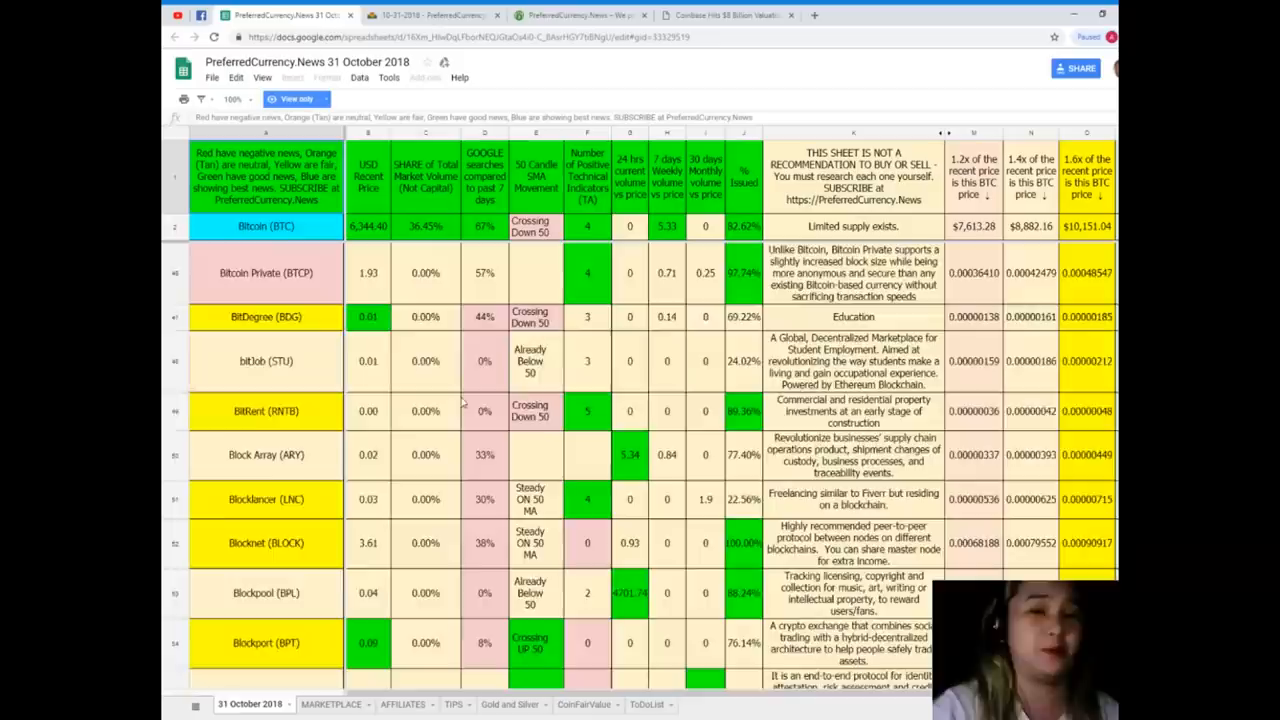
scroll("down", 3)
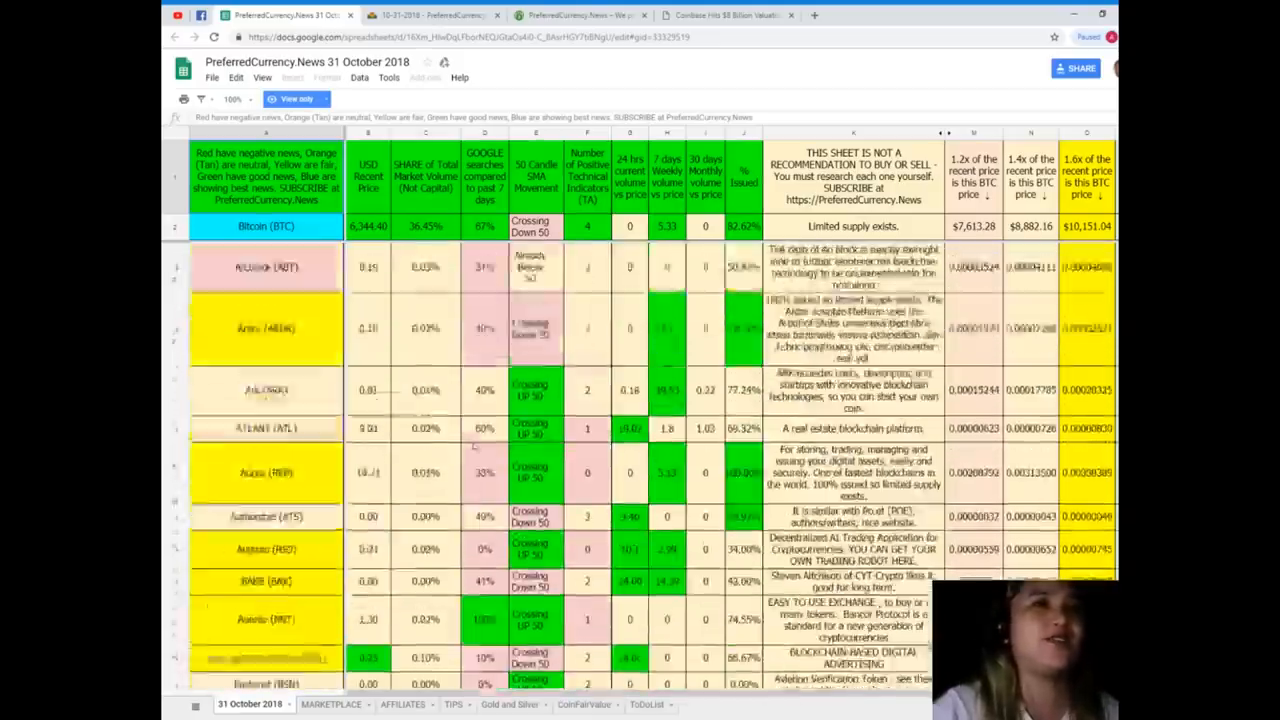
scroll("up", 3)
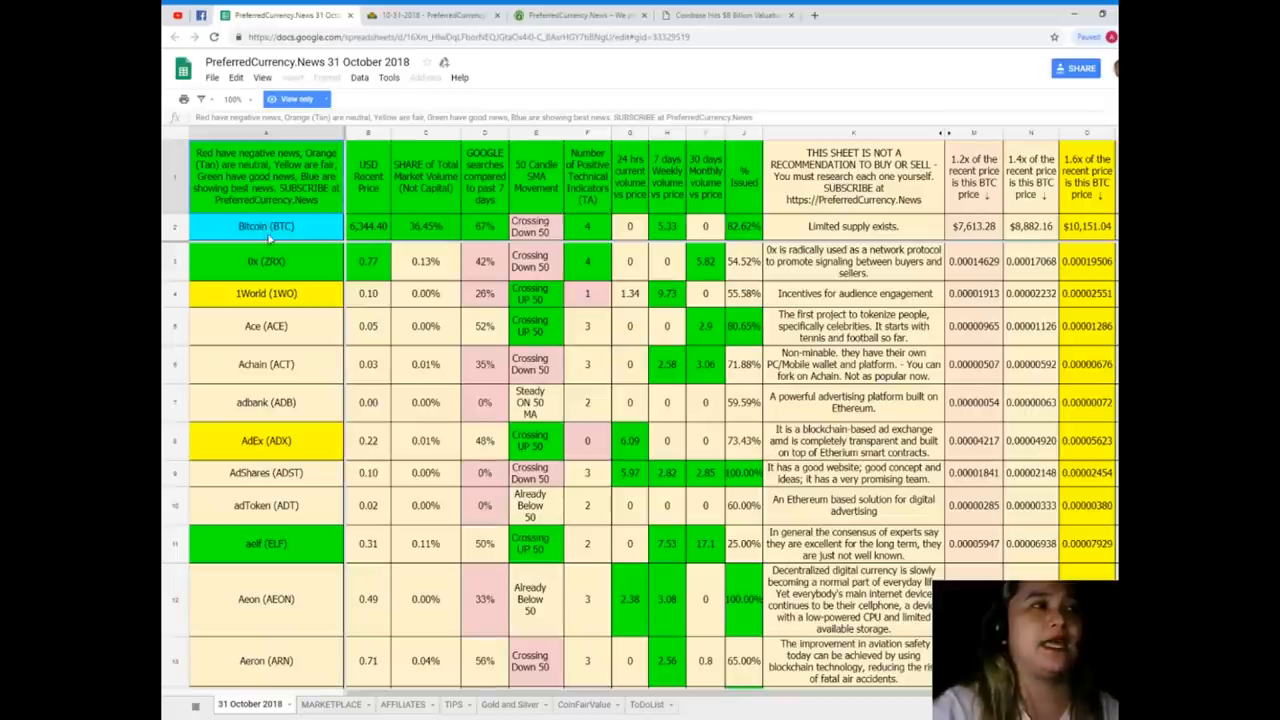
- Check Bitcoin's positive indicator count and 24-hour, 7-day and 30-day volume-versus-price cells
left_click(265, 326)
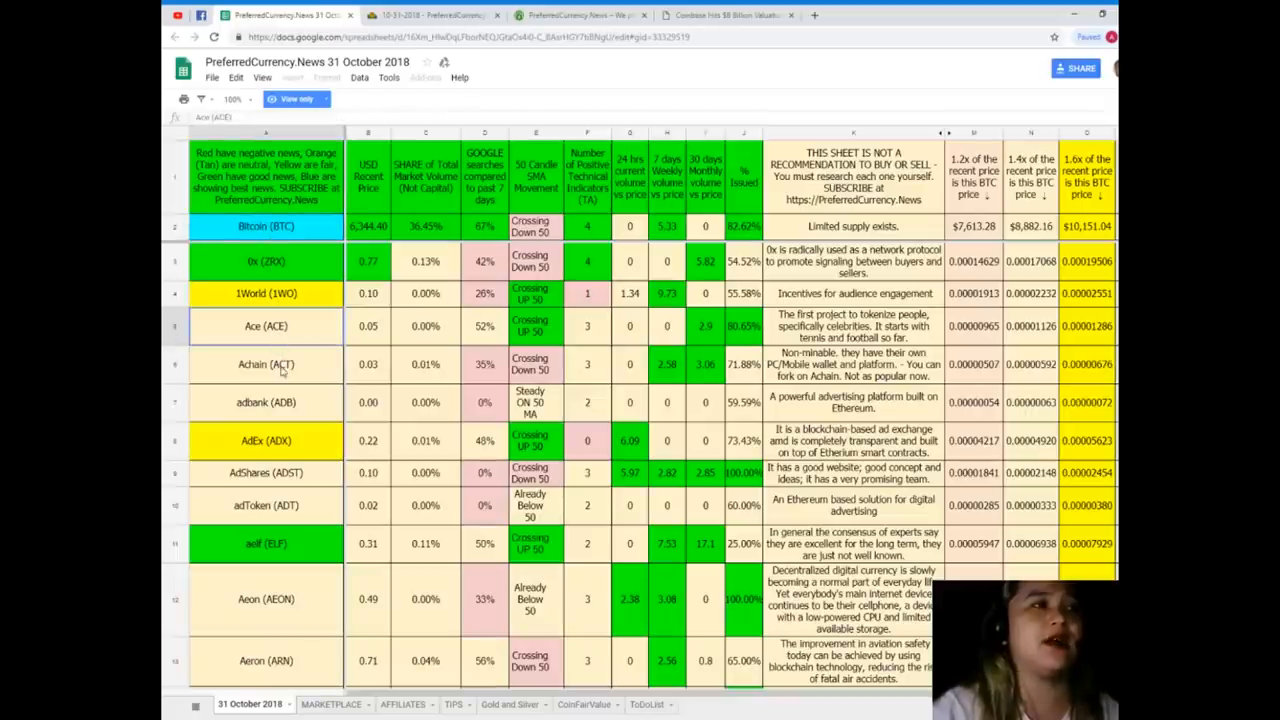
left_click(266, 364)
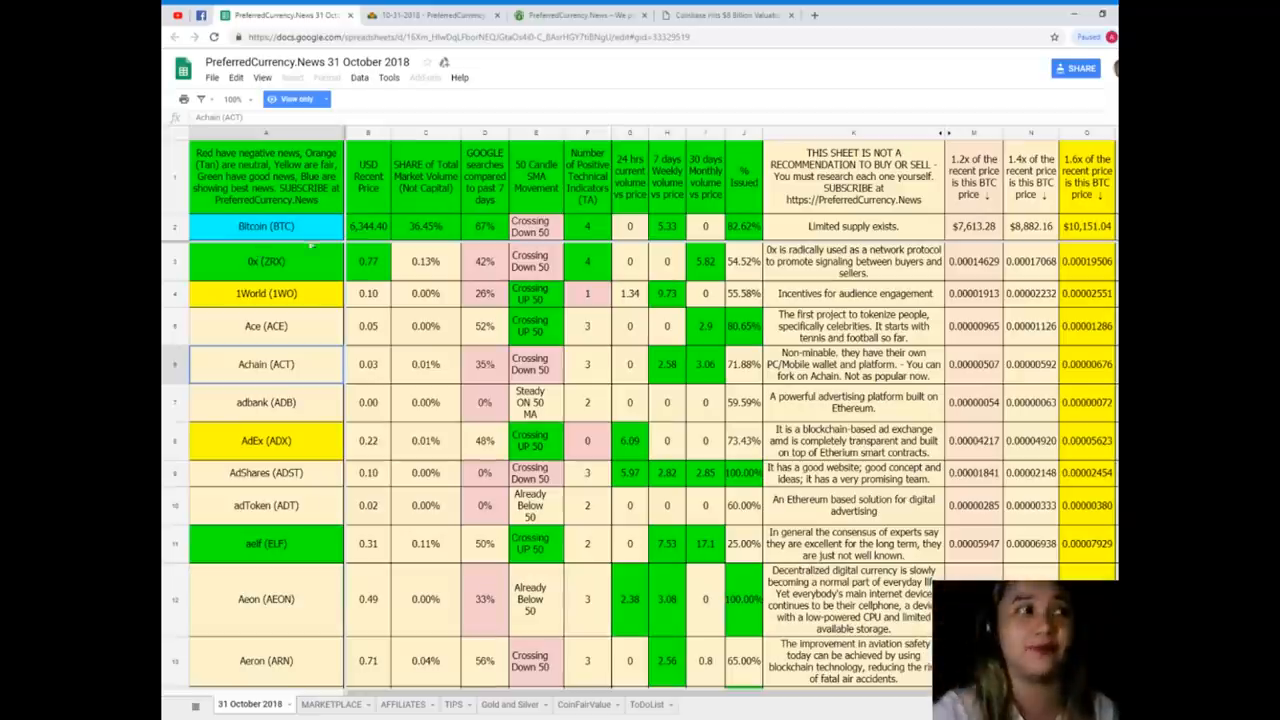
left_click(266, 226)
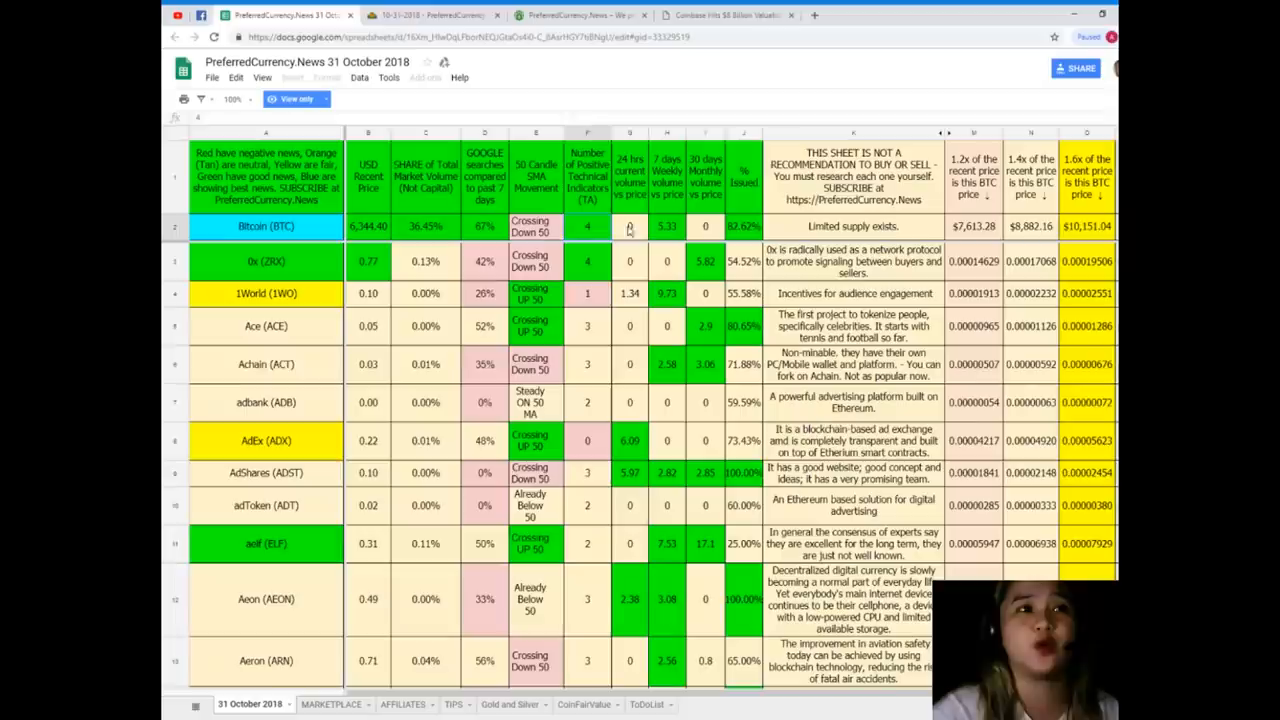
left_click(629, 226)
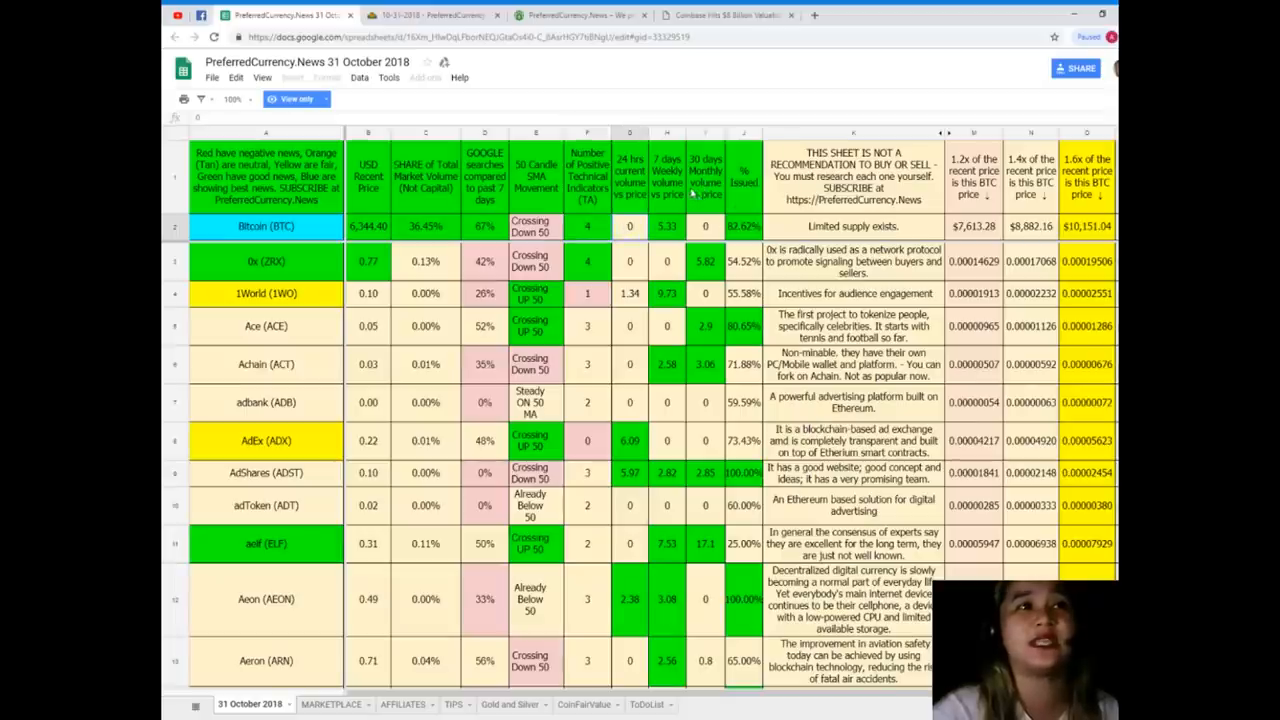
left_click(667, 226)
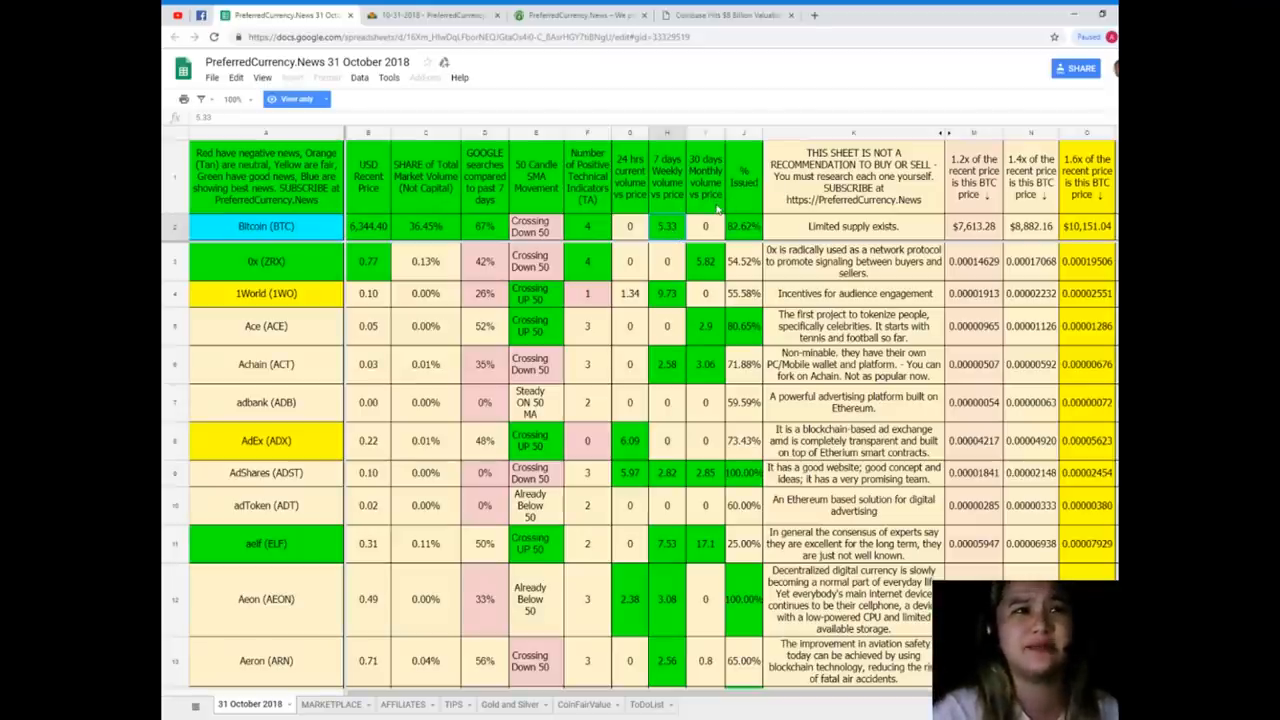
left_click(705, 226)
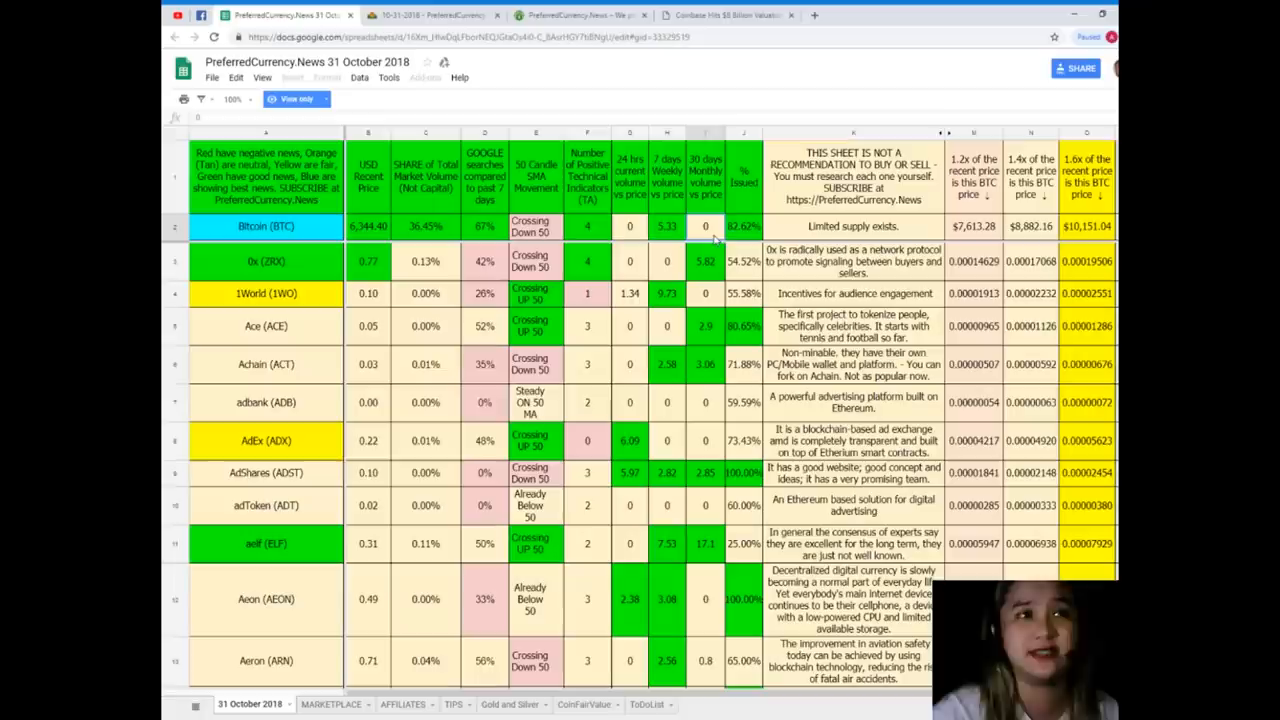
mouse_move(755, 197)
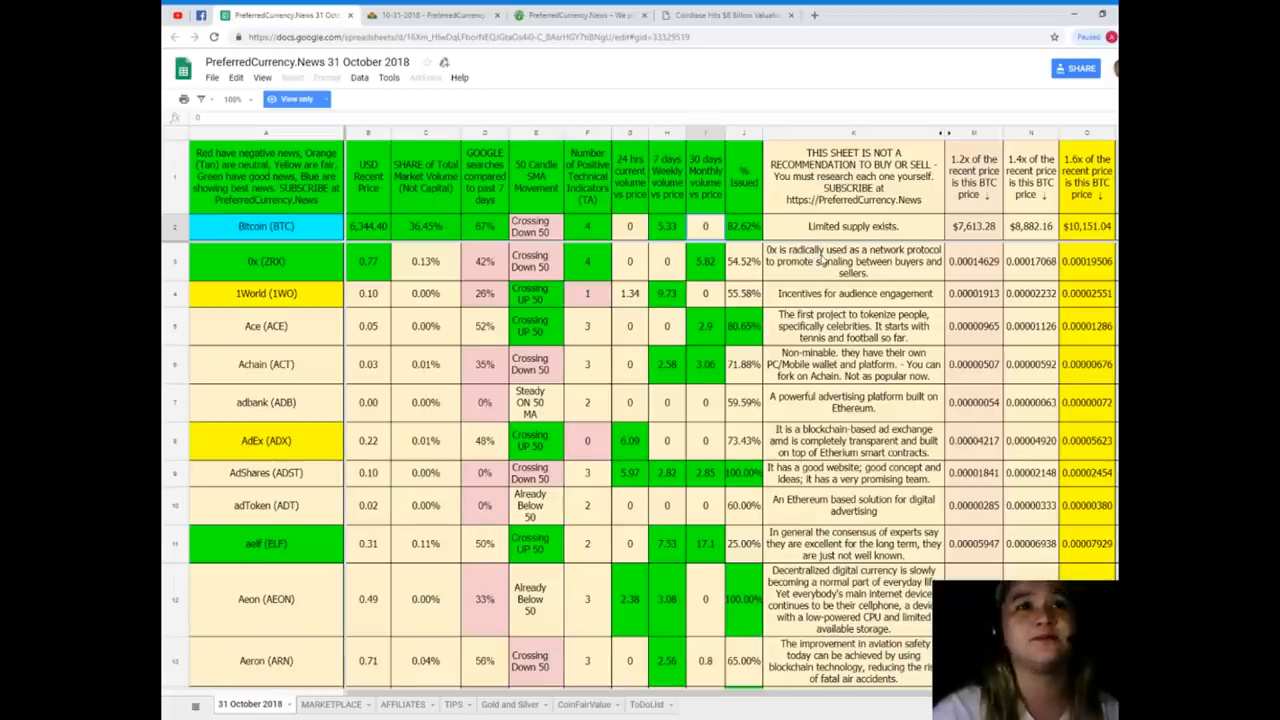
scroll("down", 3)
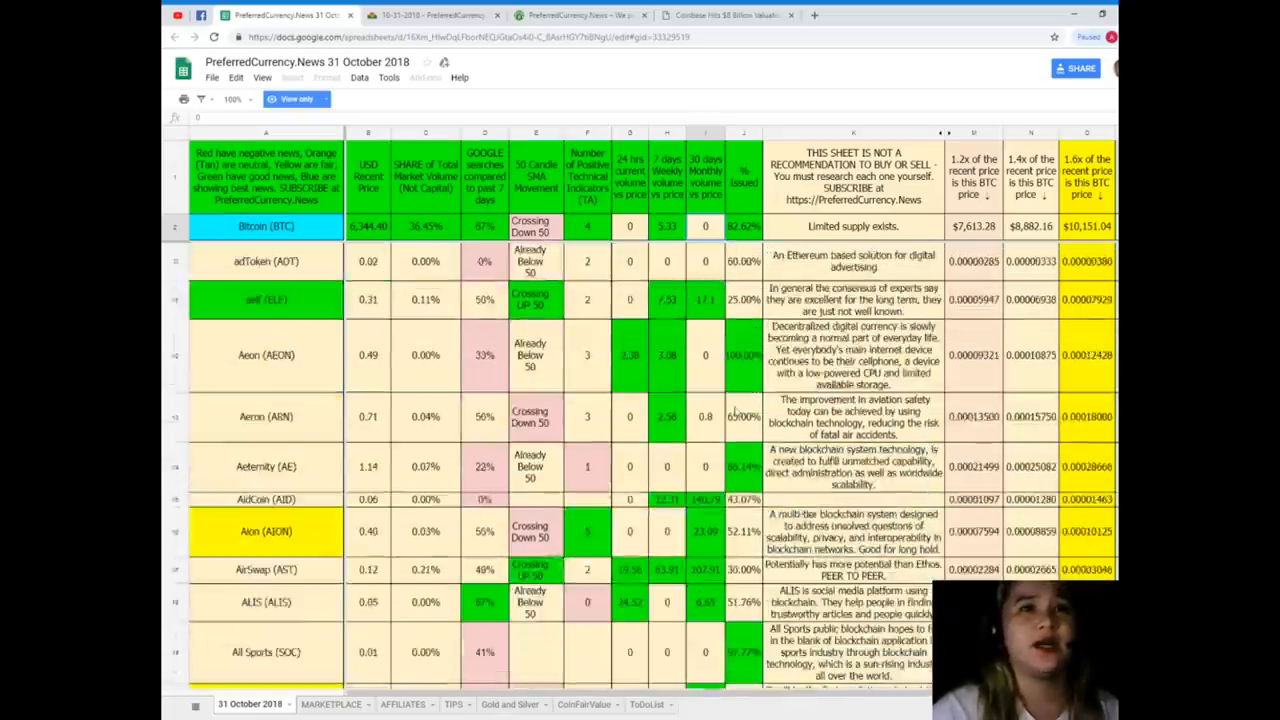
- Scroll to DAV Token and check its volume share, search change, 24-hour and 30-day volume
scroll("up", 3)
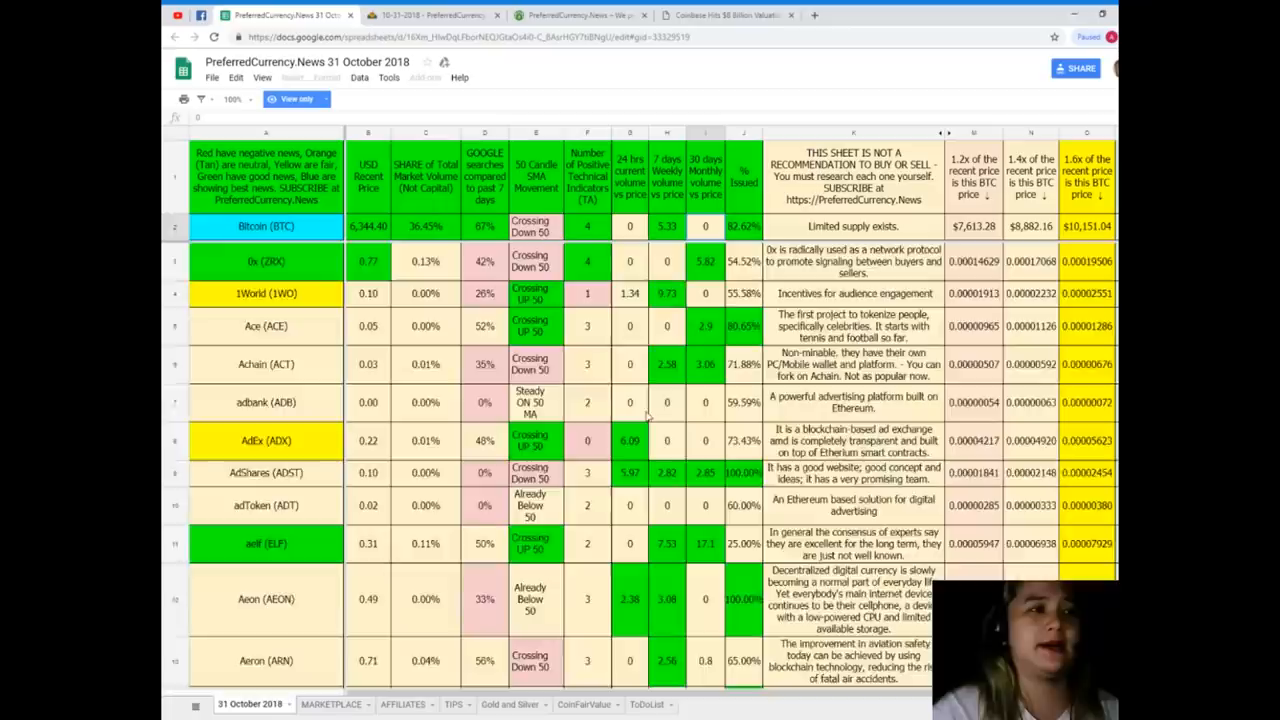
scroll("down", 3)
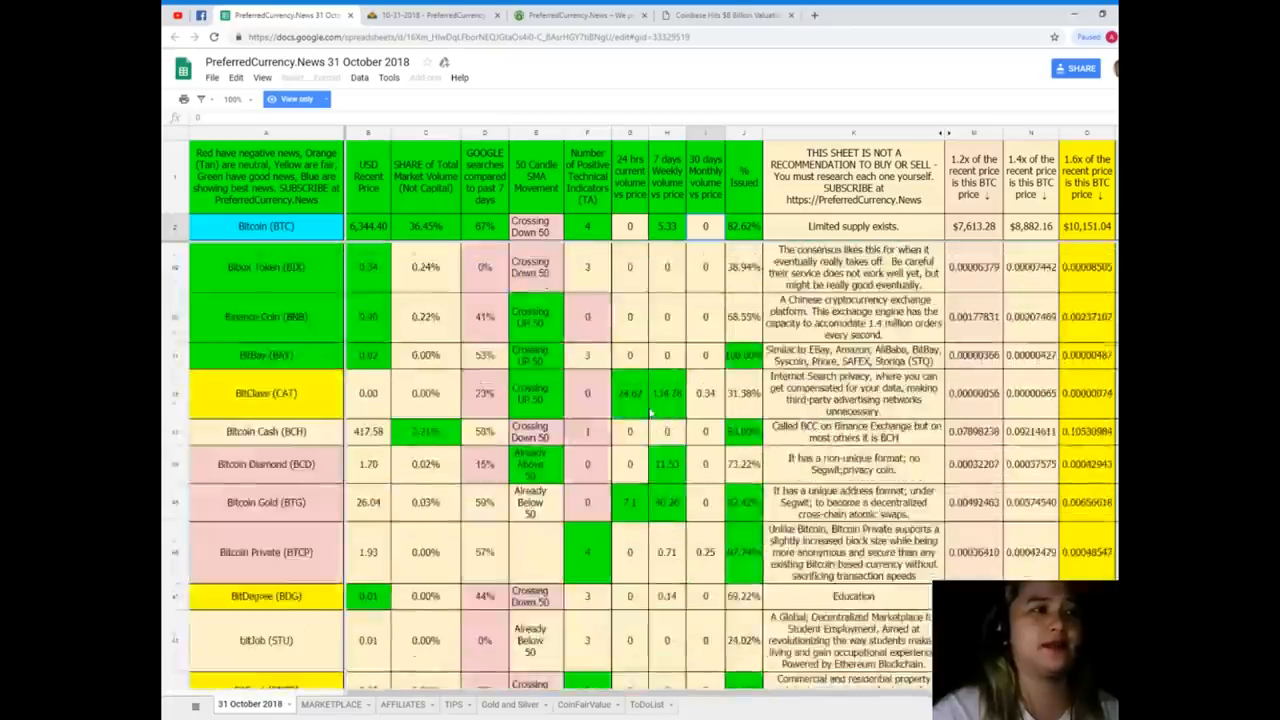
scroll("down", 3)
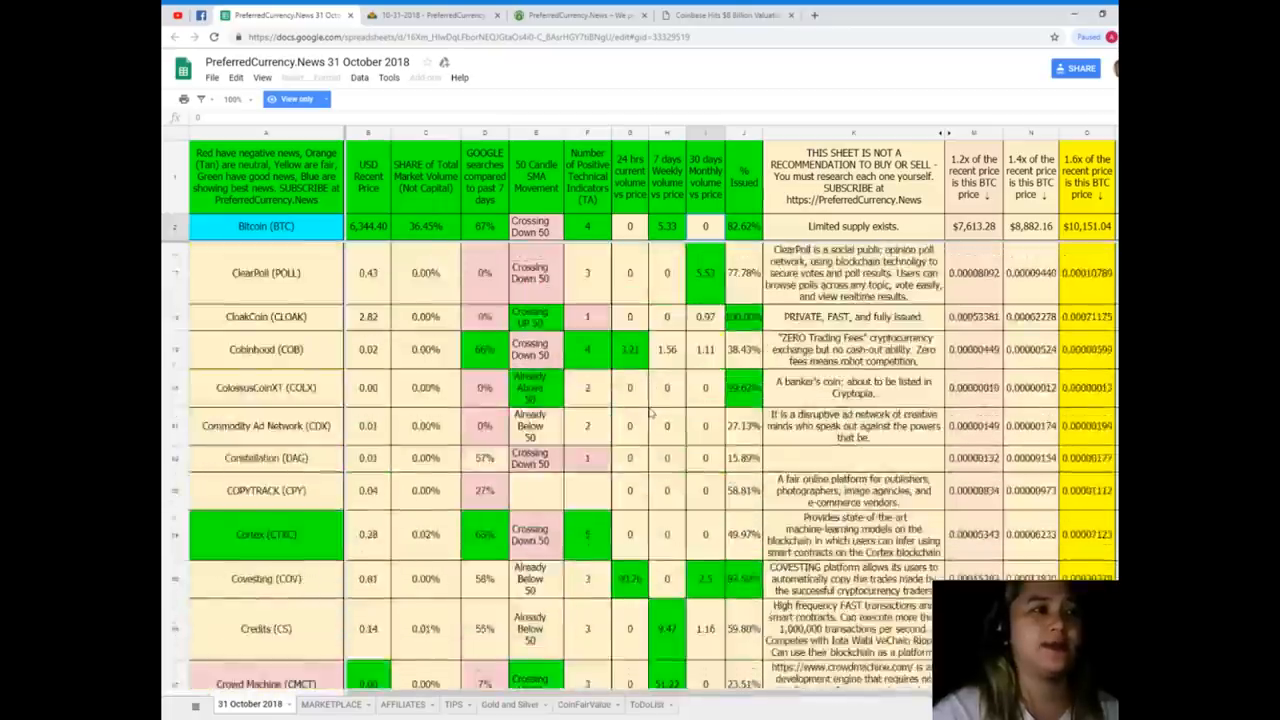
scroll("down", 3)
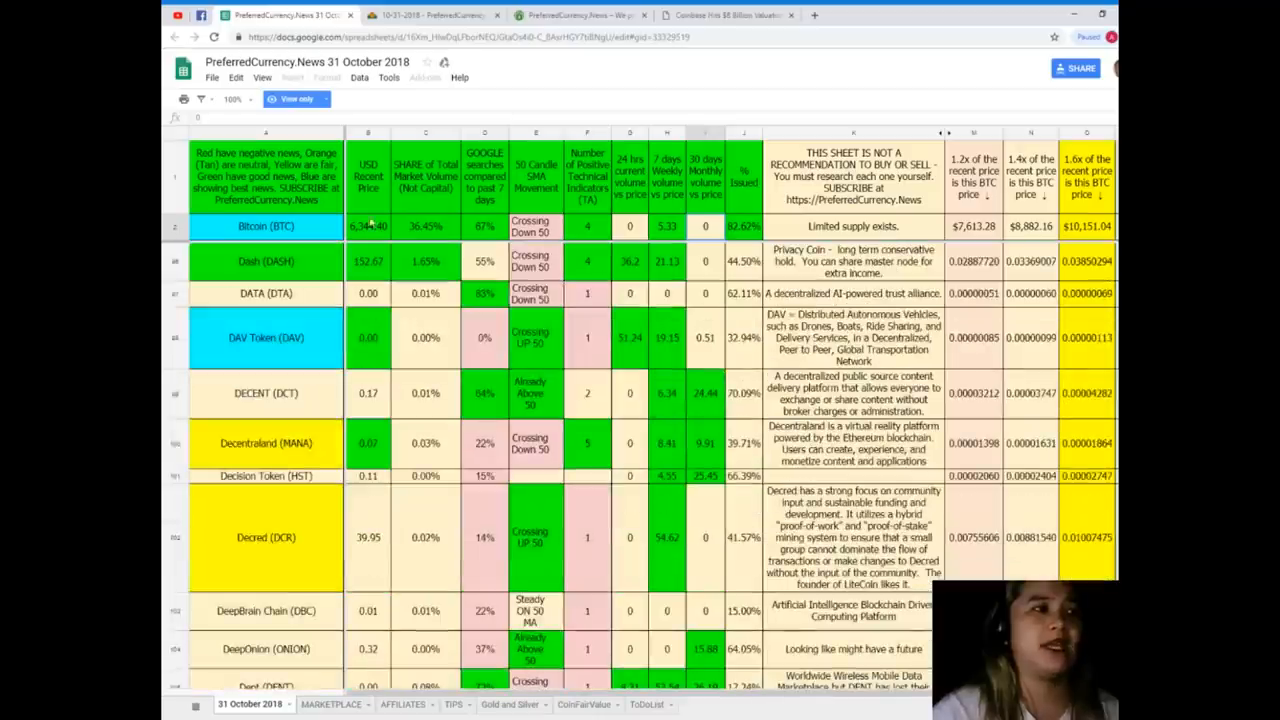
left_click(266, 337)
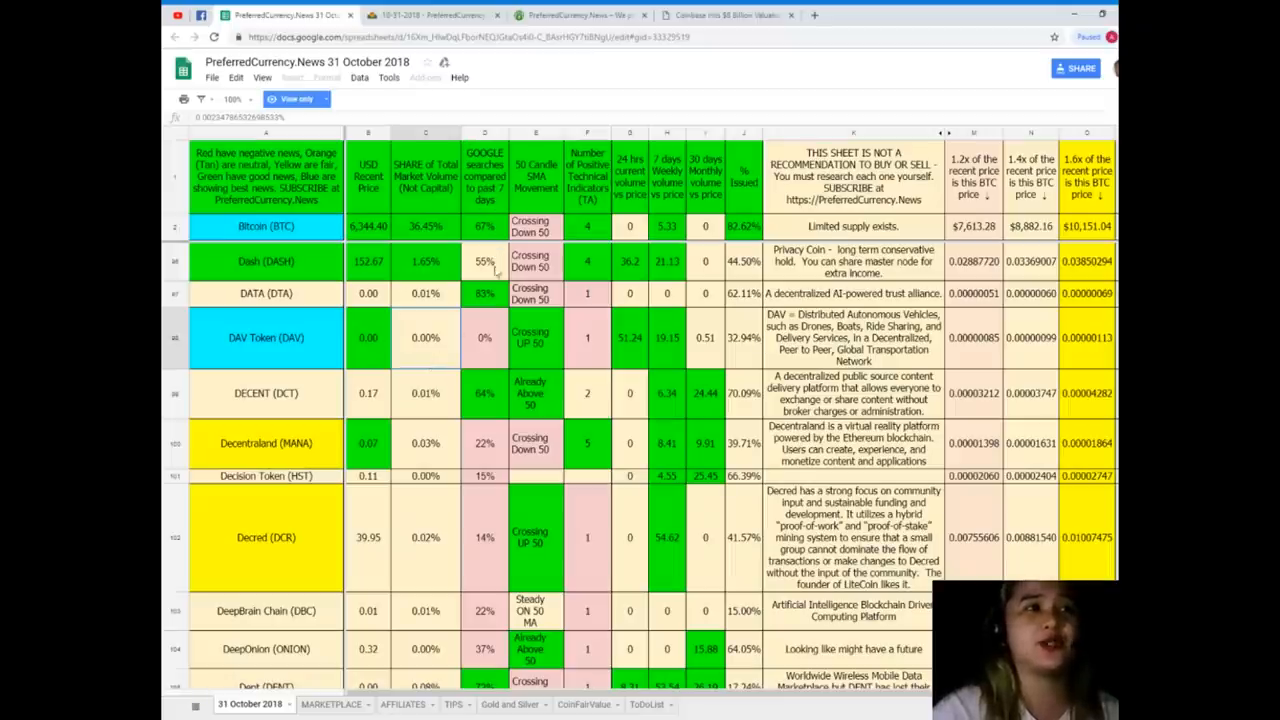
left_click(484, 337)
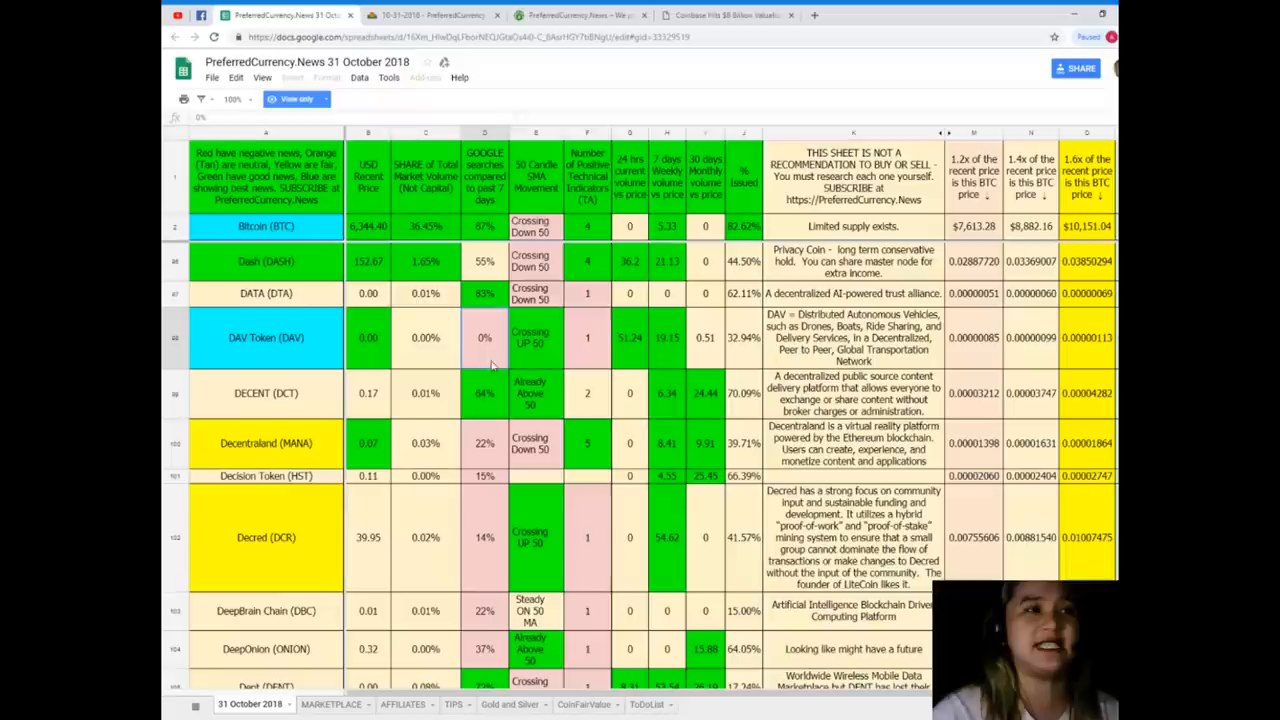
mouse_move(568, 347)
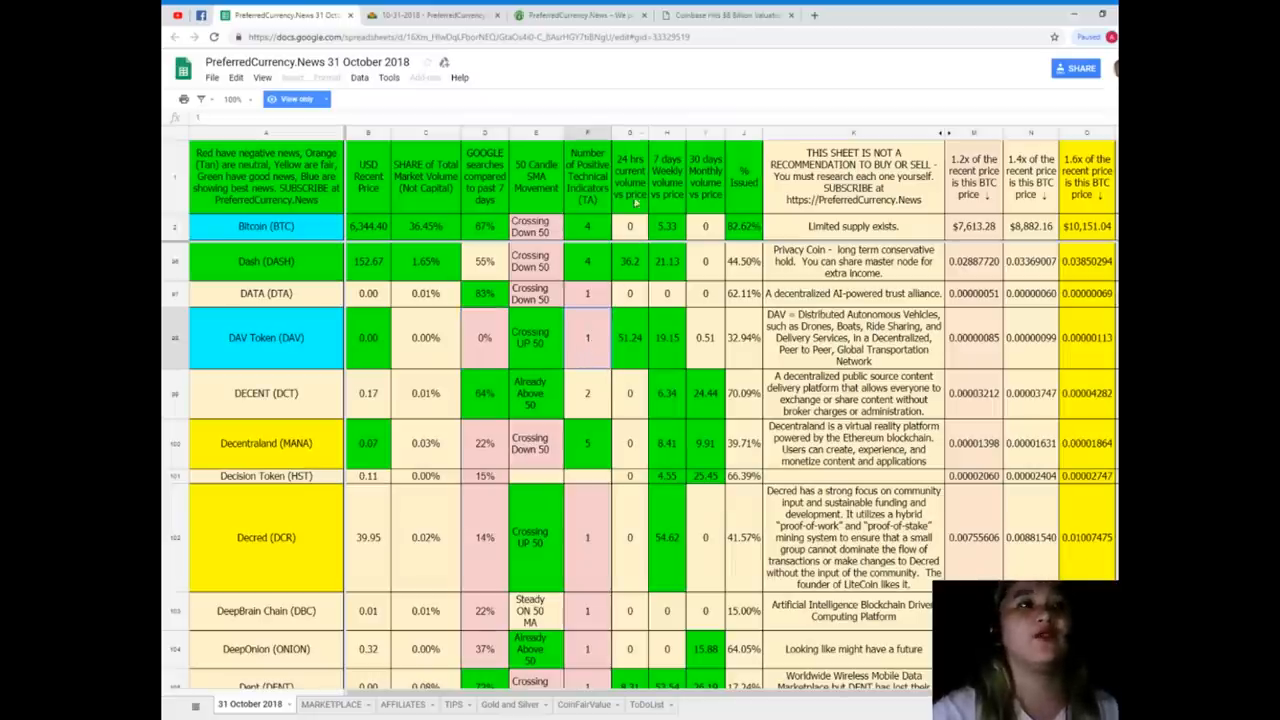
left_click(629, 337)
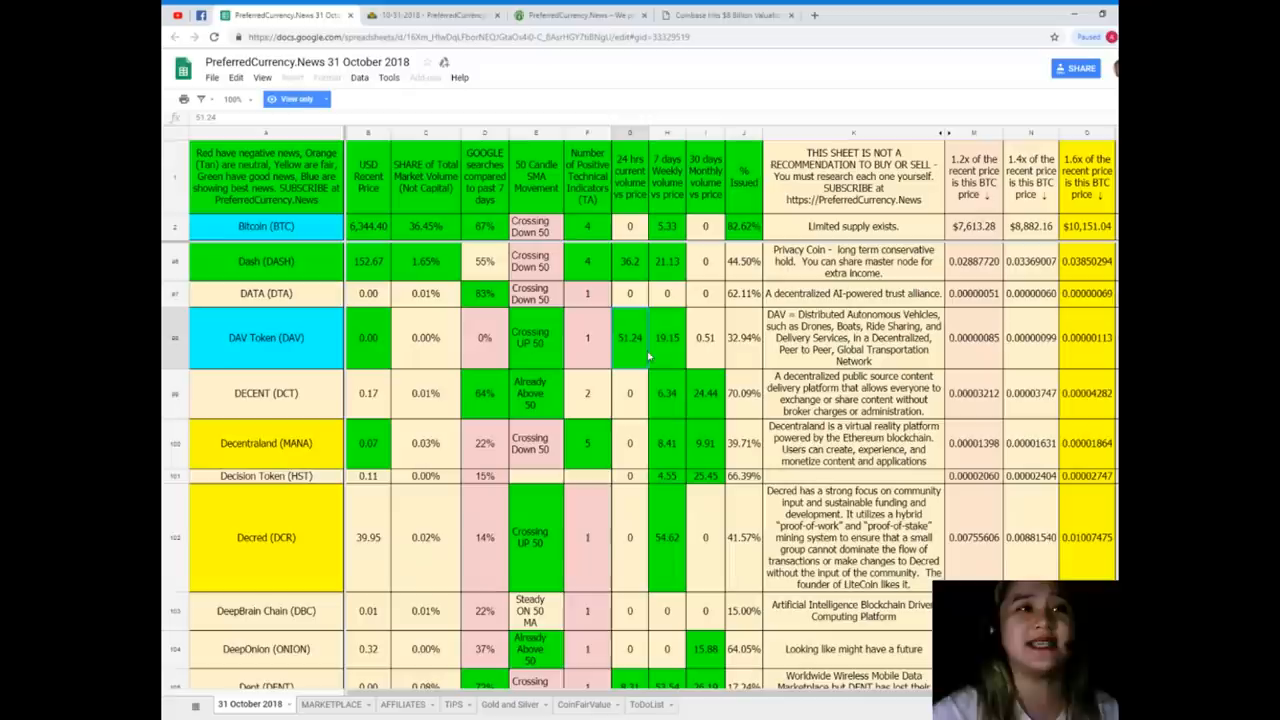
mouse_move(172, 567)
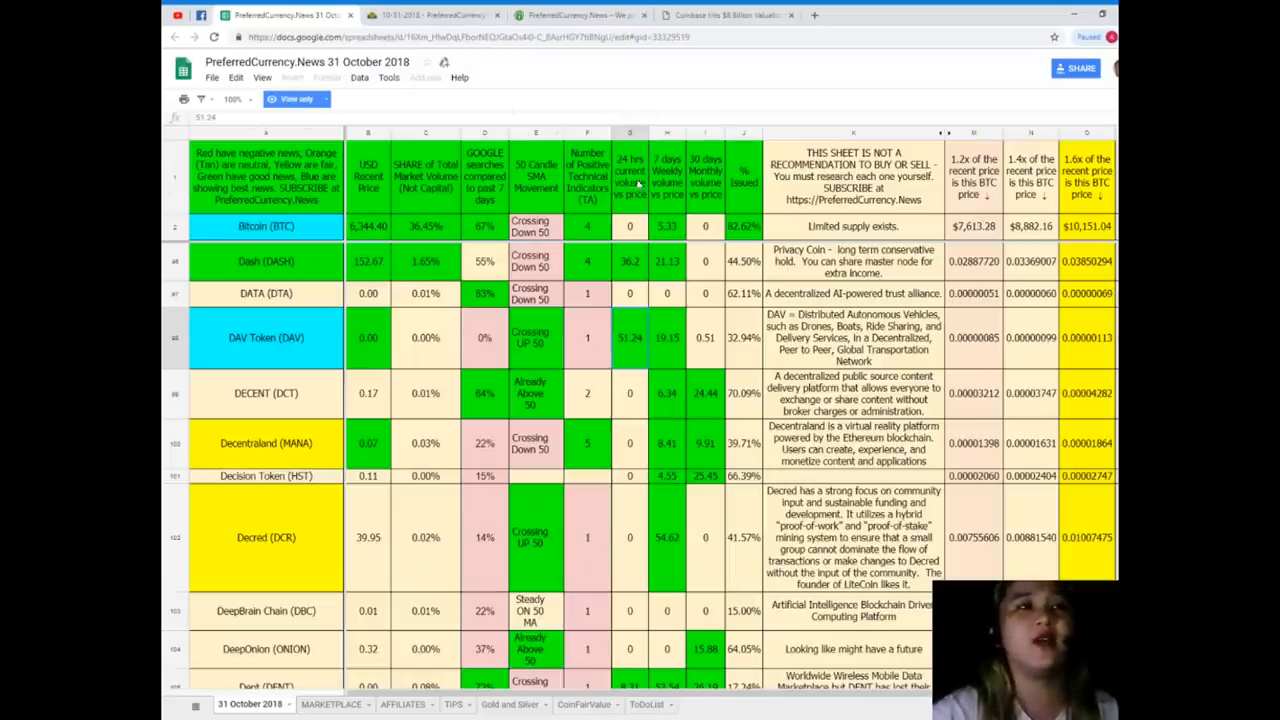
left_click(667, 337)
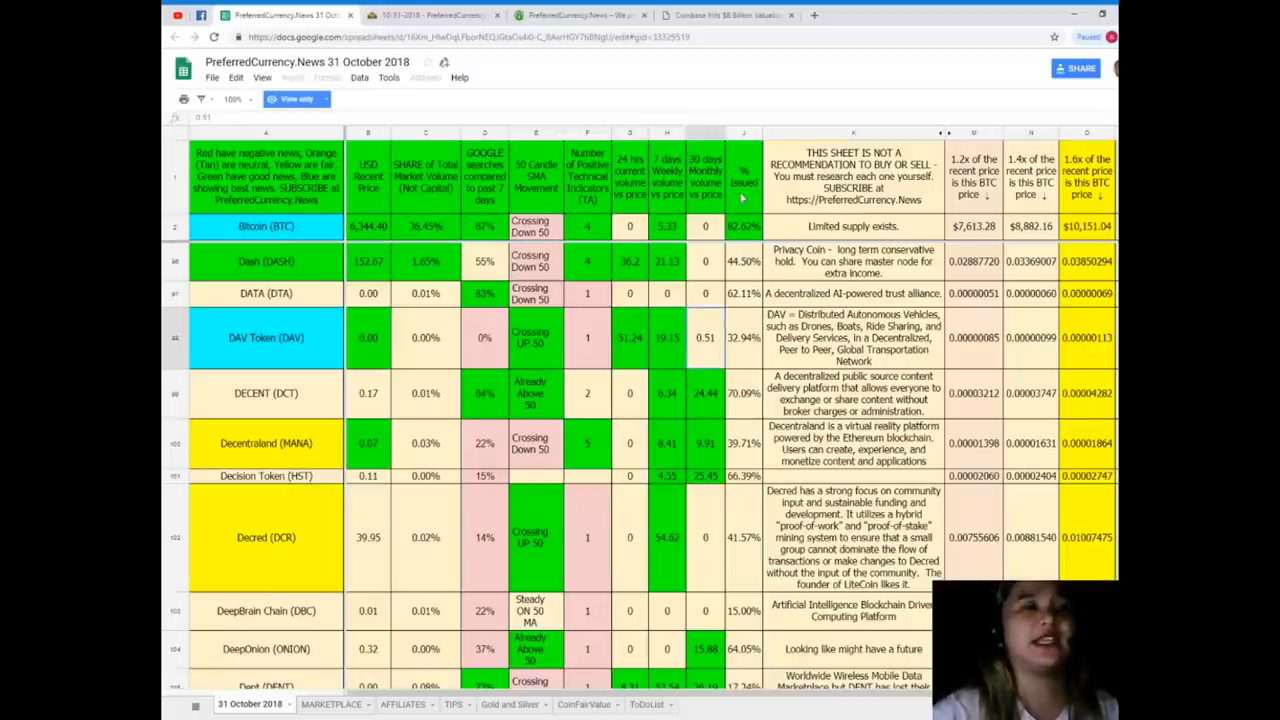
mouse_move(743, 327)
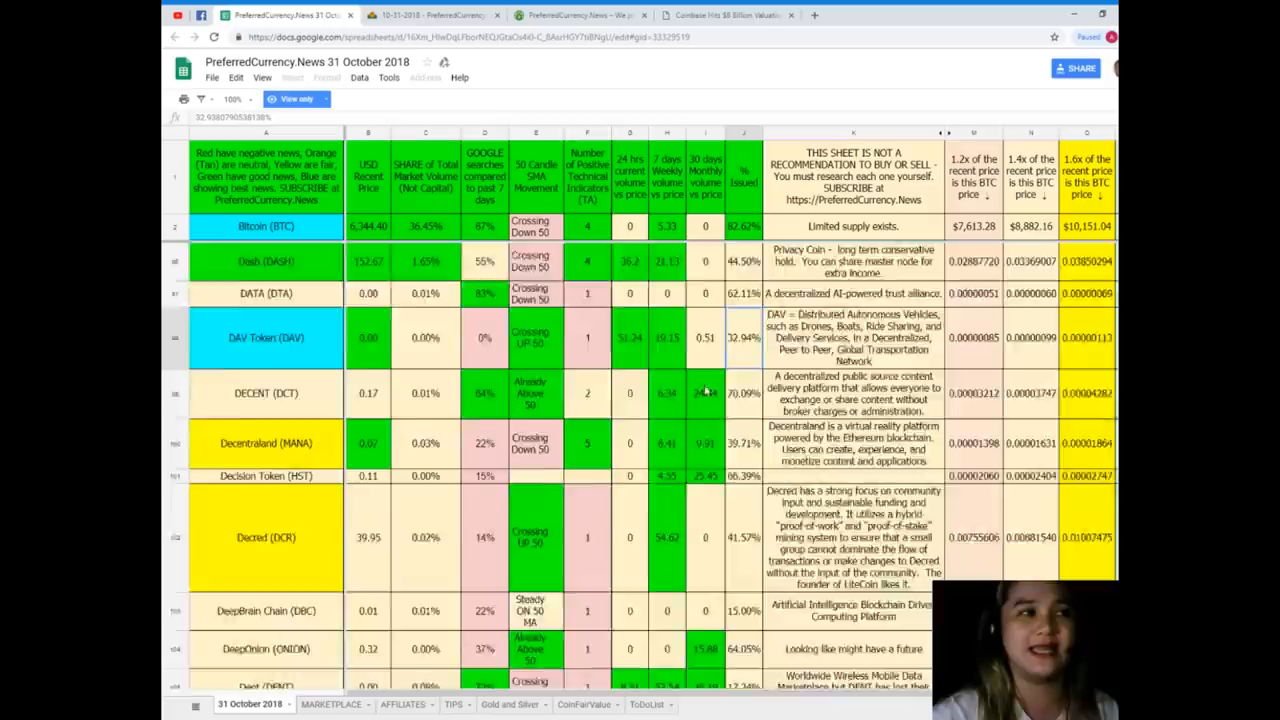
- Scroll down to the EOS row and check its exact percent issued
scroll("down", 3)
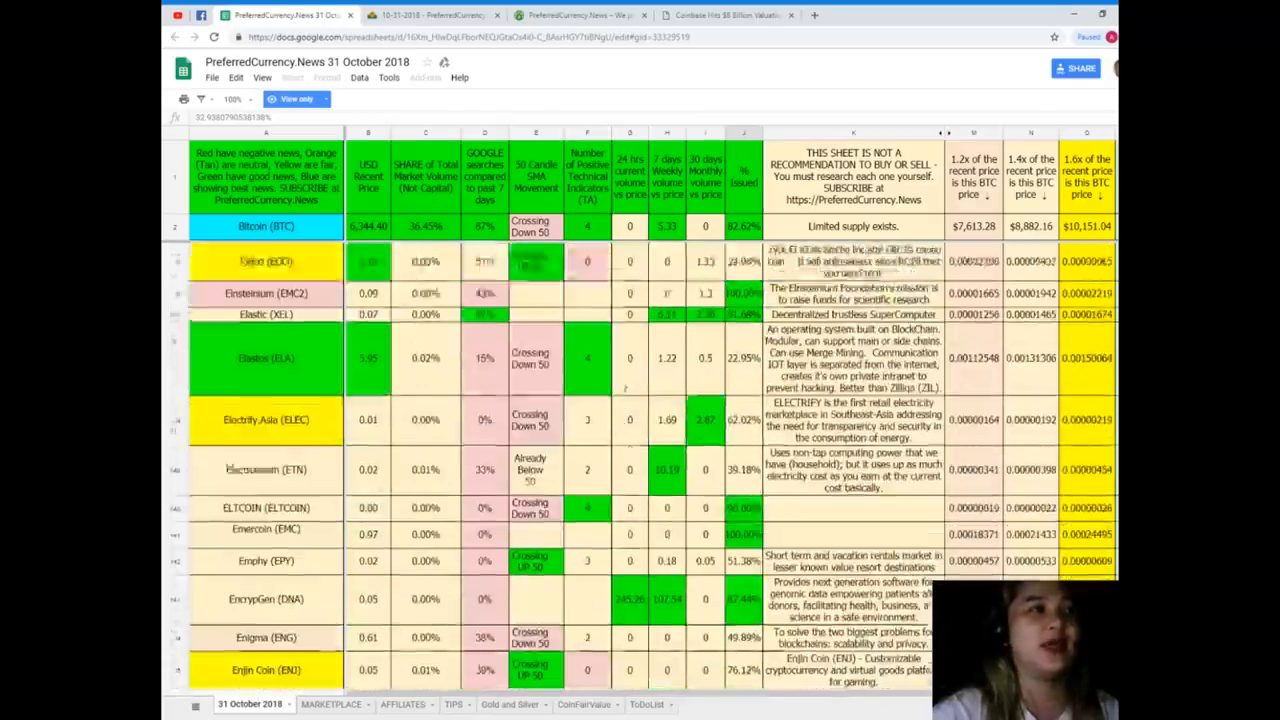
scroll("down", 3)
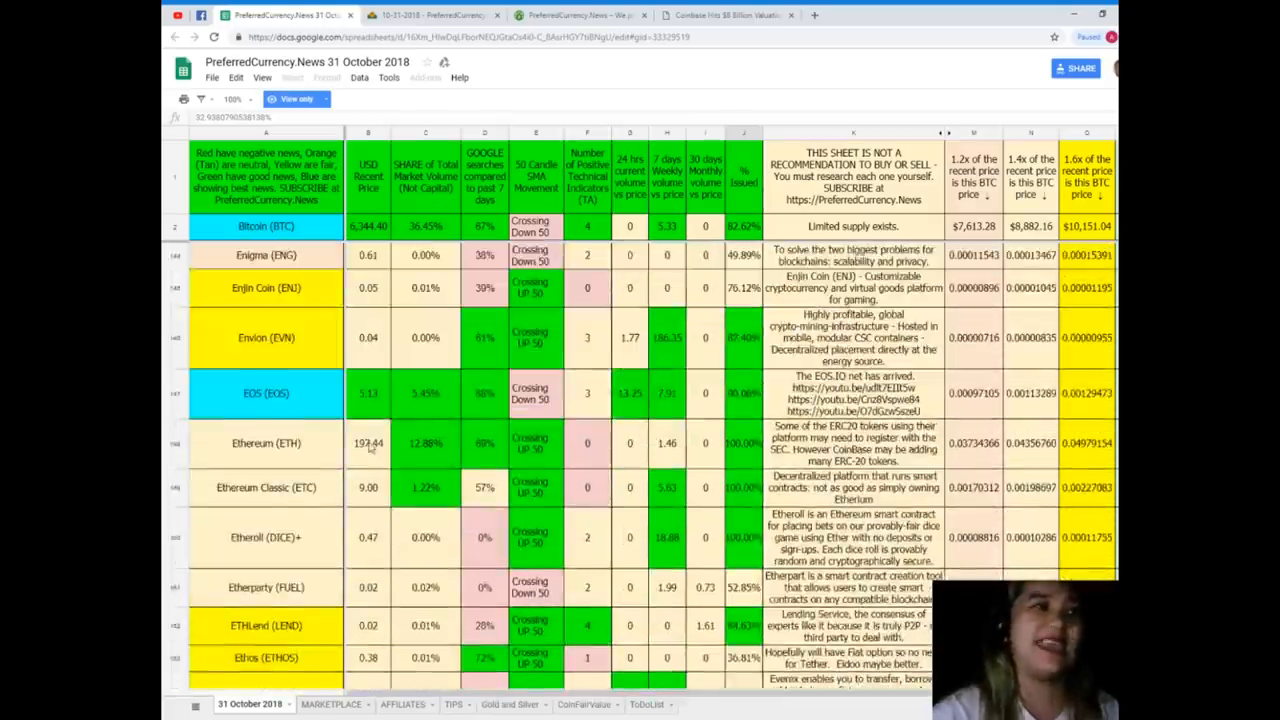
scroll("down", 3)
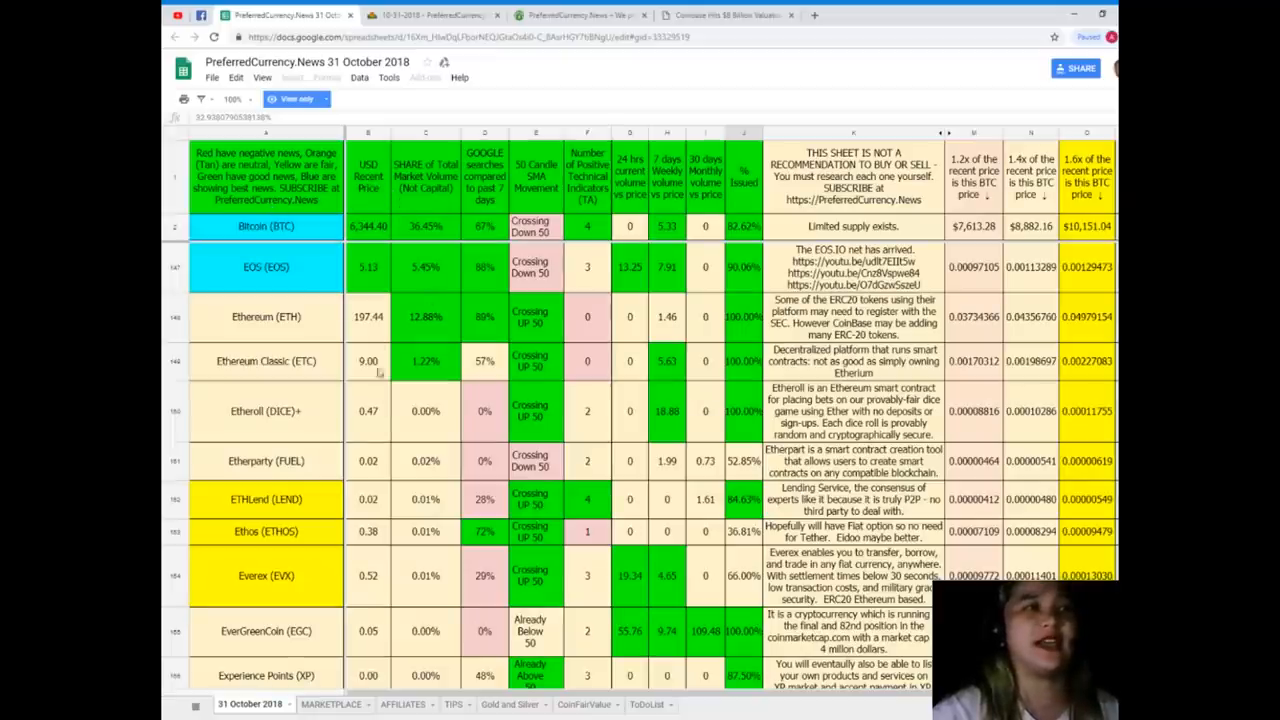
mouse_move(370, 282)
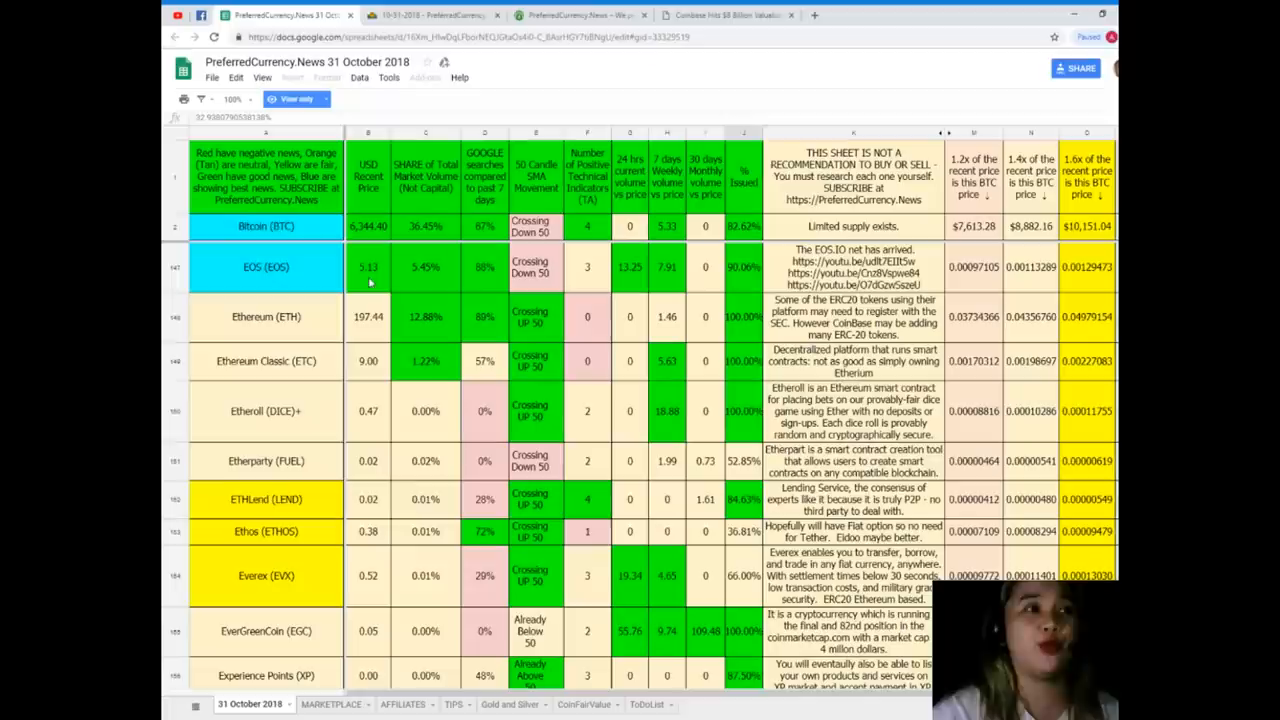
mouse_move(438, 285)
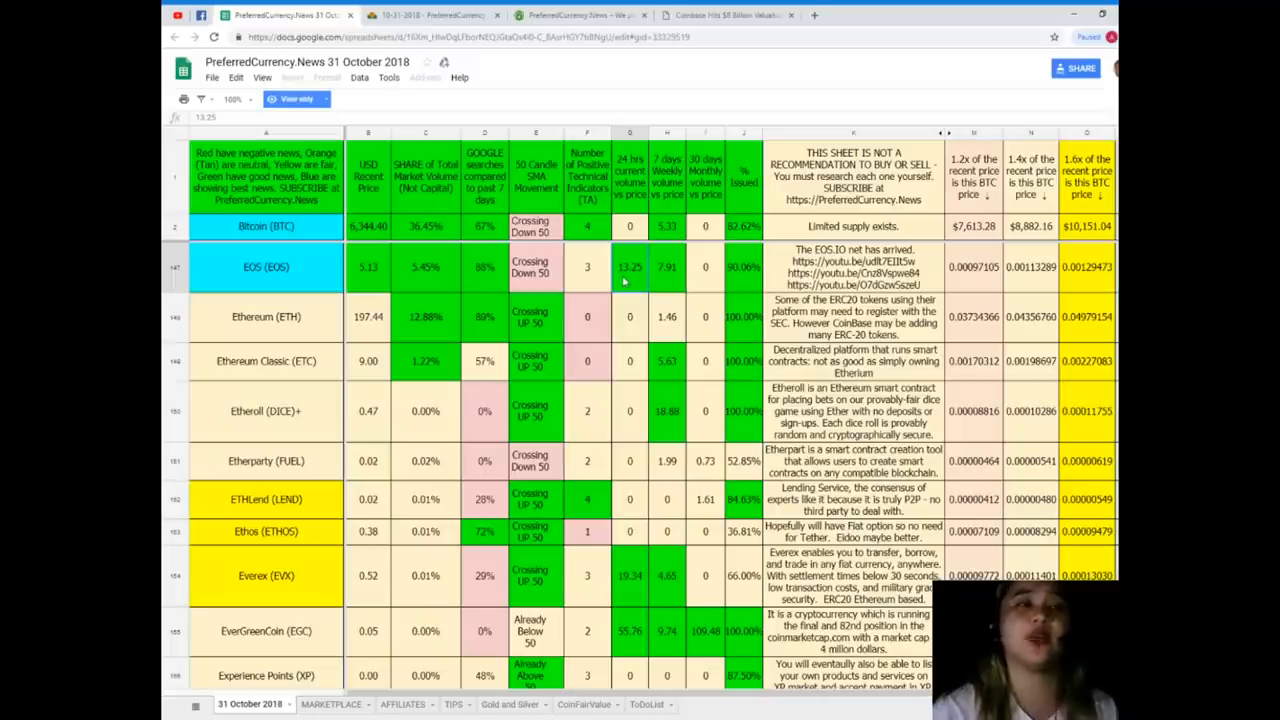
mouse_move(667, 278)
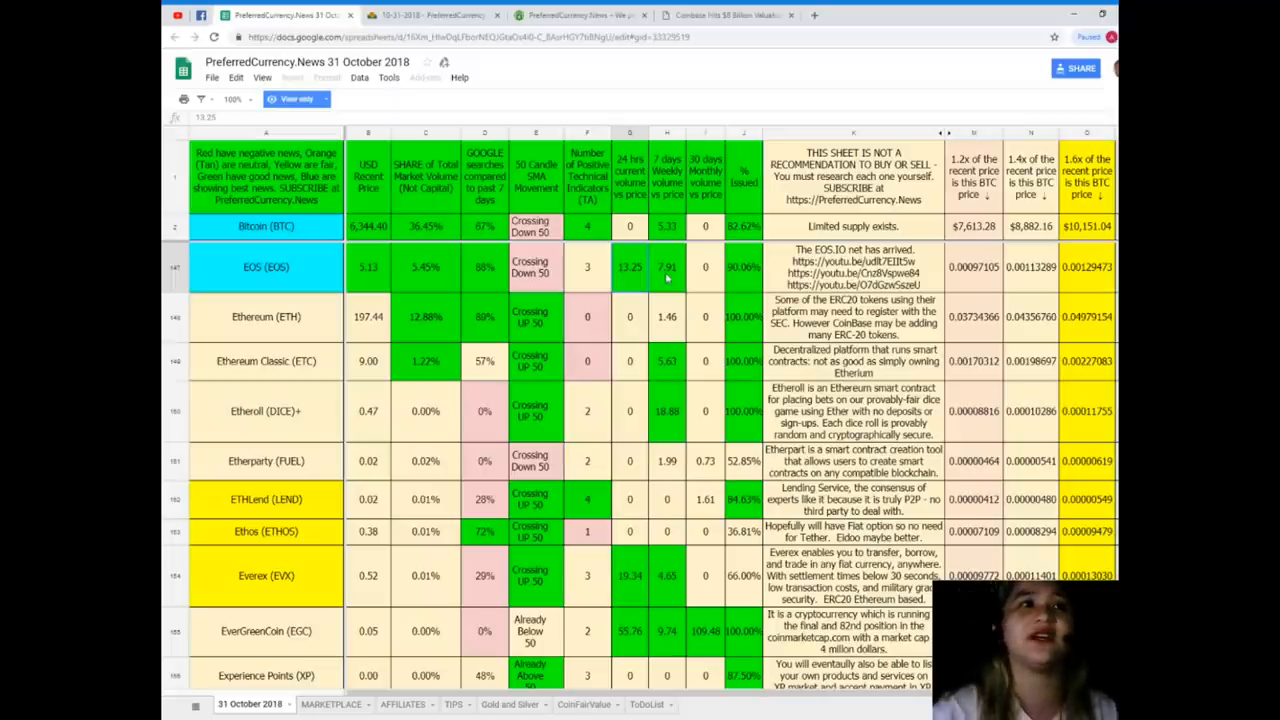
left_click(666, 267)
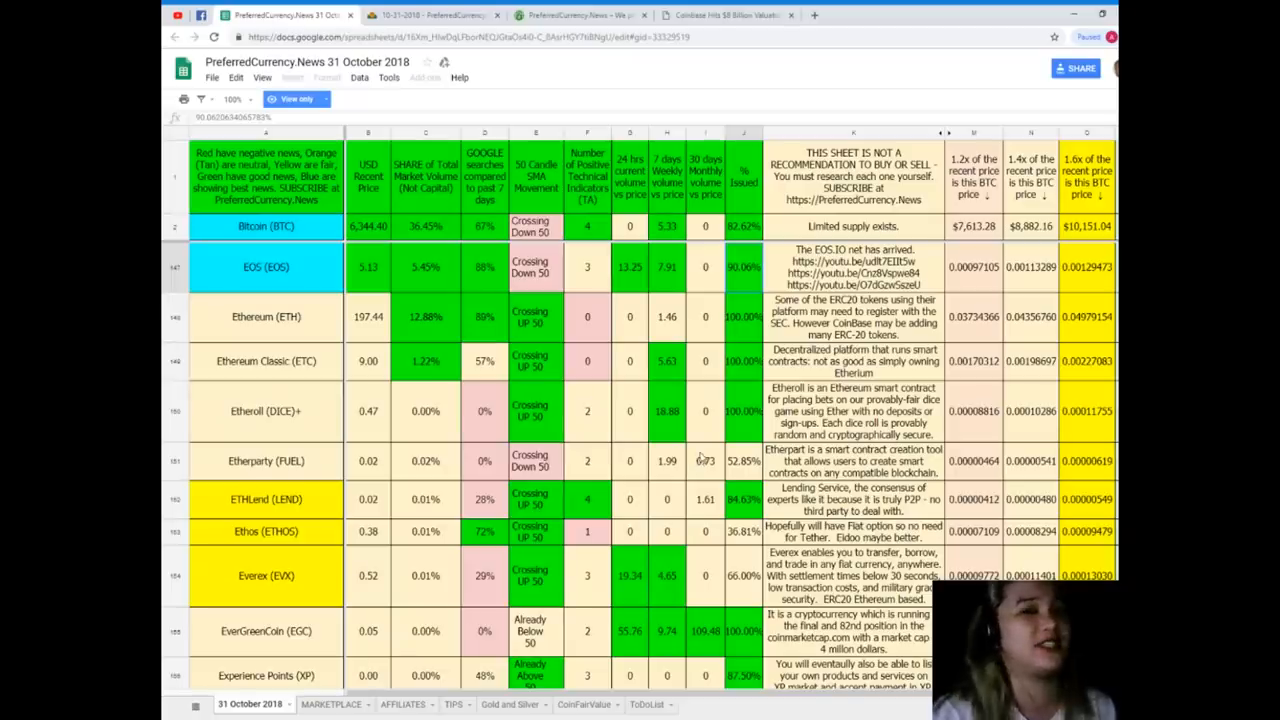
- Scroll to Komodo (KMD) and check its positive indicator count and percent issued
scroll("down", 3)
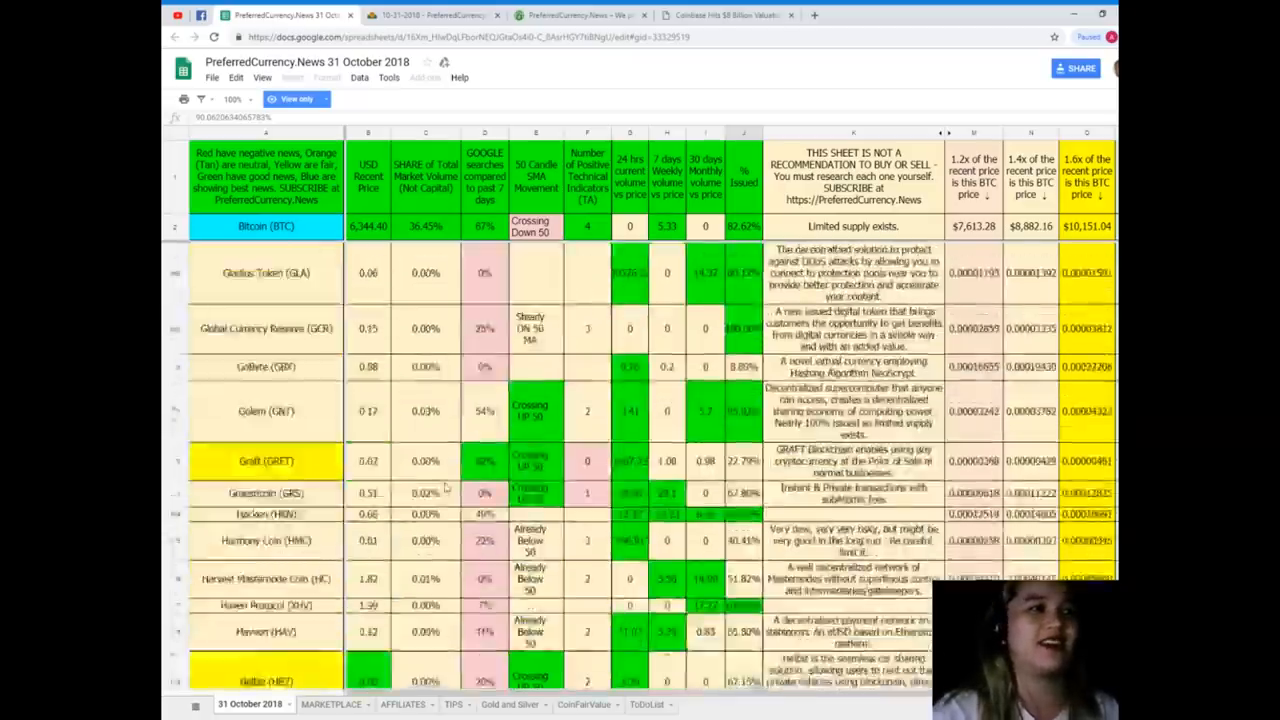
scroll("down", 3)
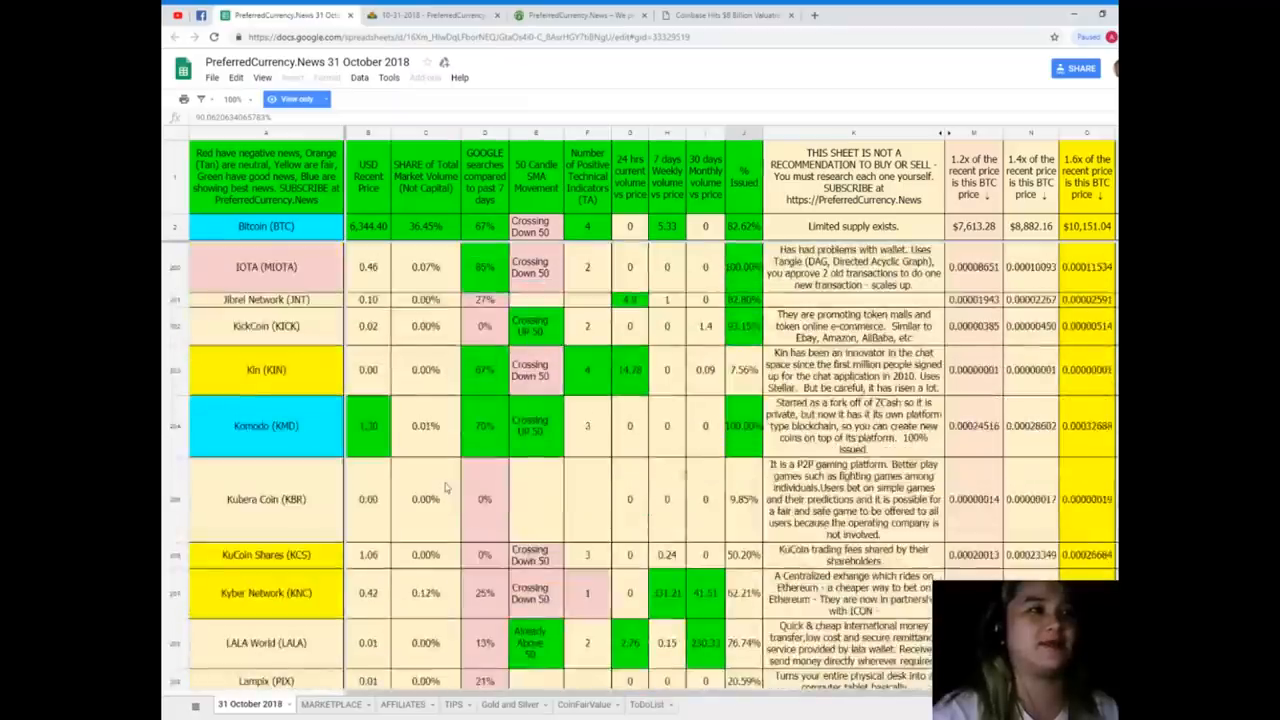
scroll("down", 3)
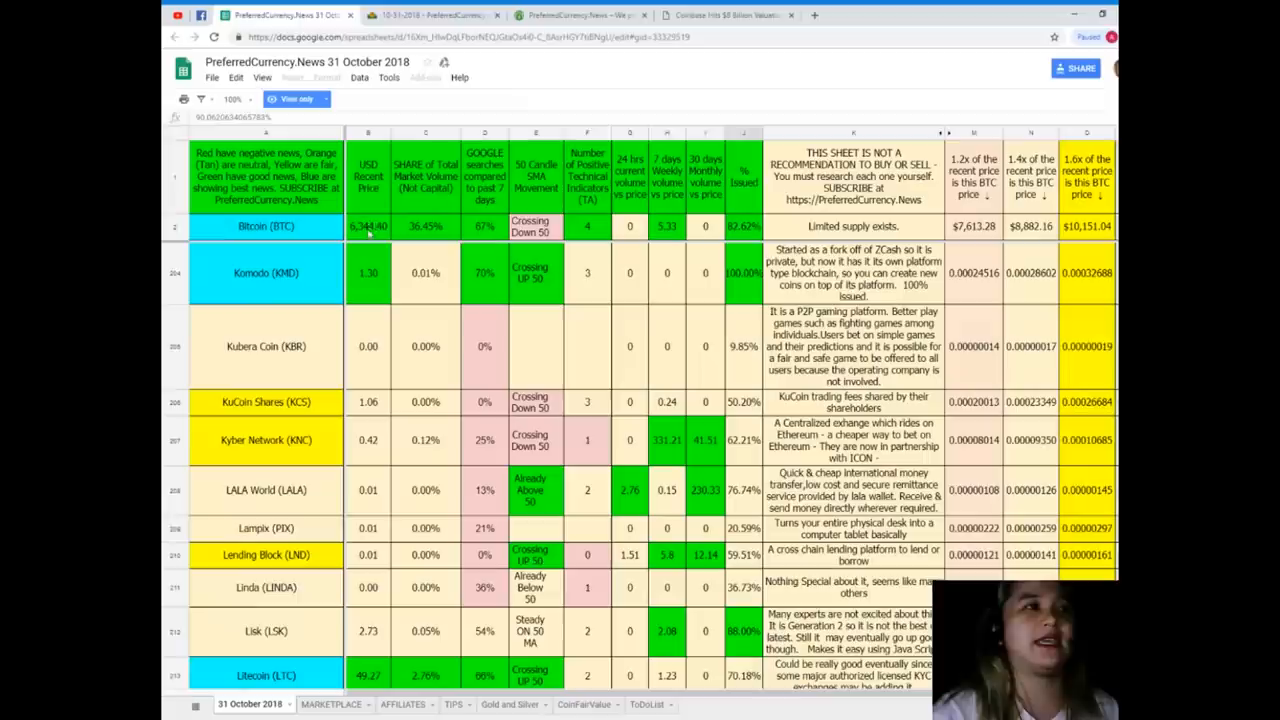
mouse_move(385, 293)
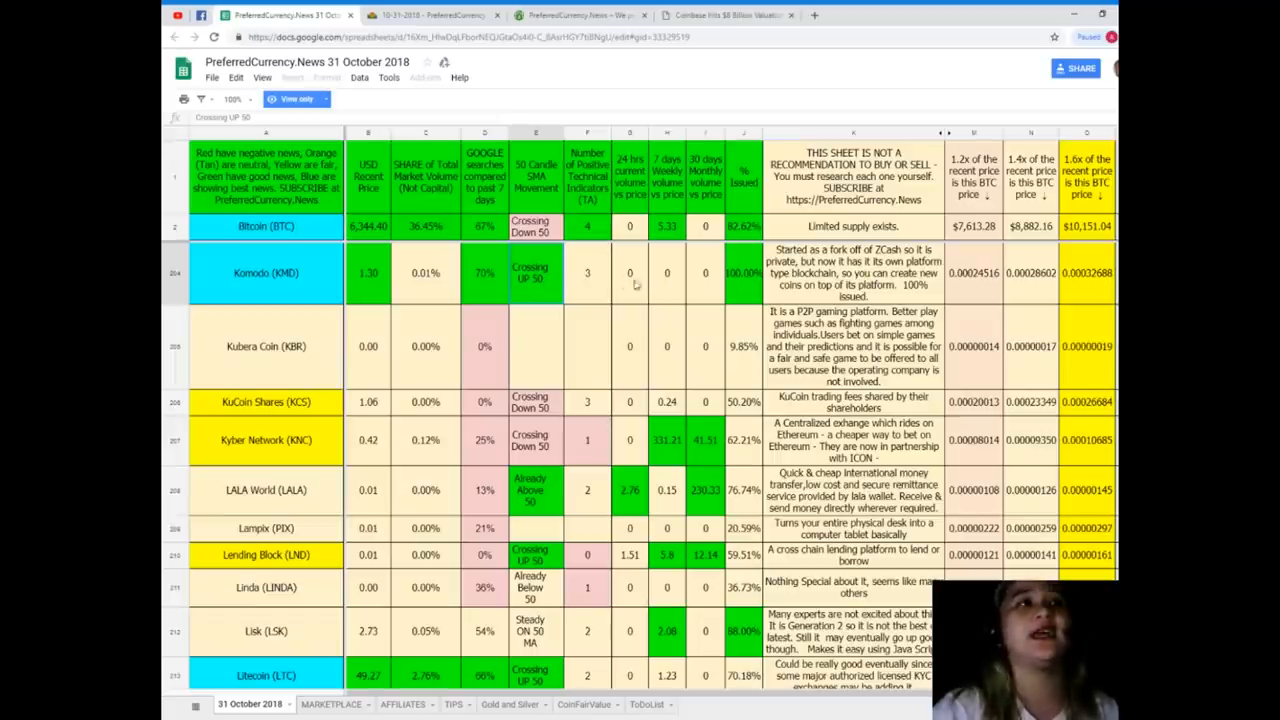
left_click(587, 273)
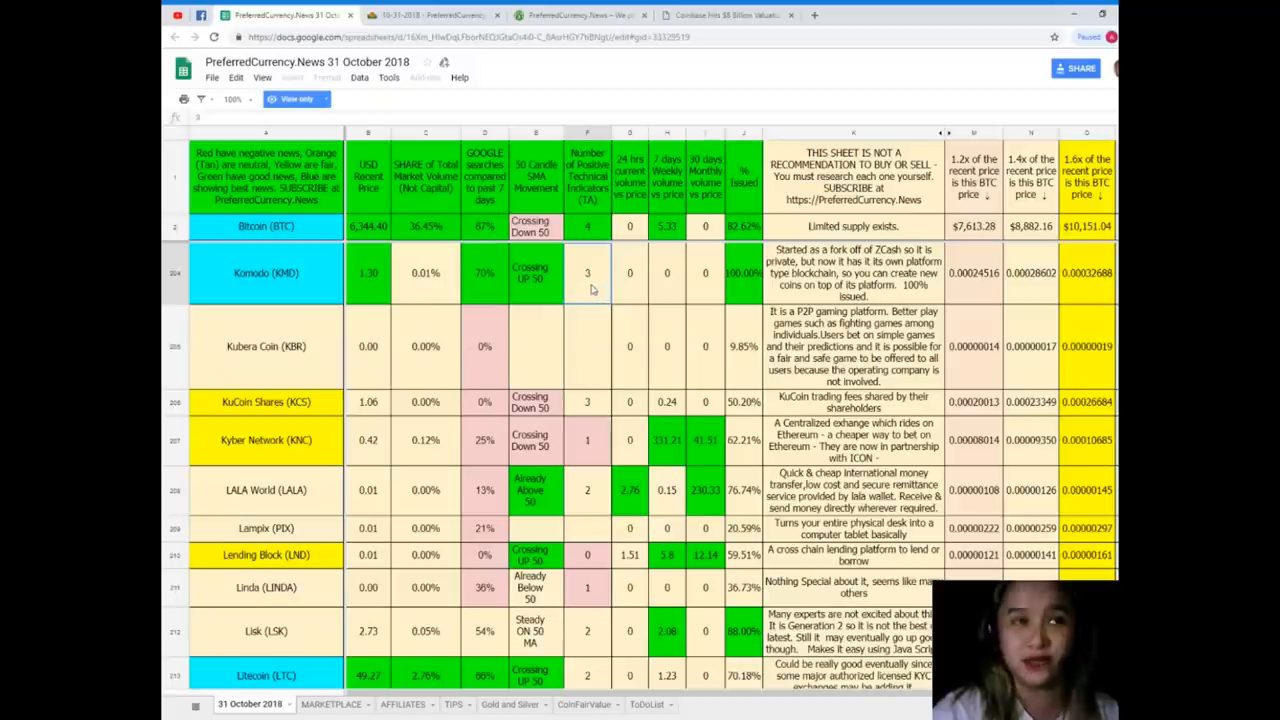
left_click(743, 273)
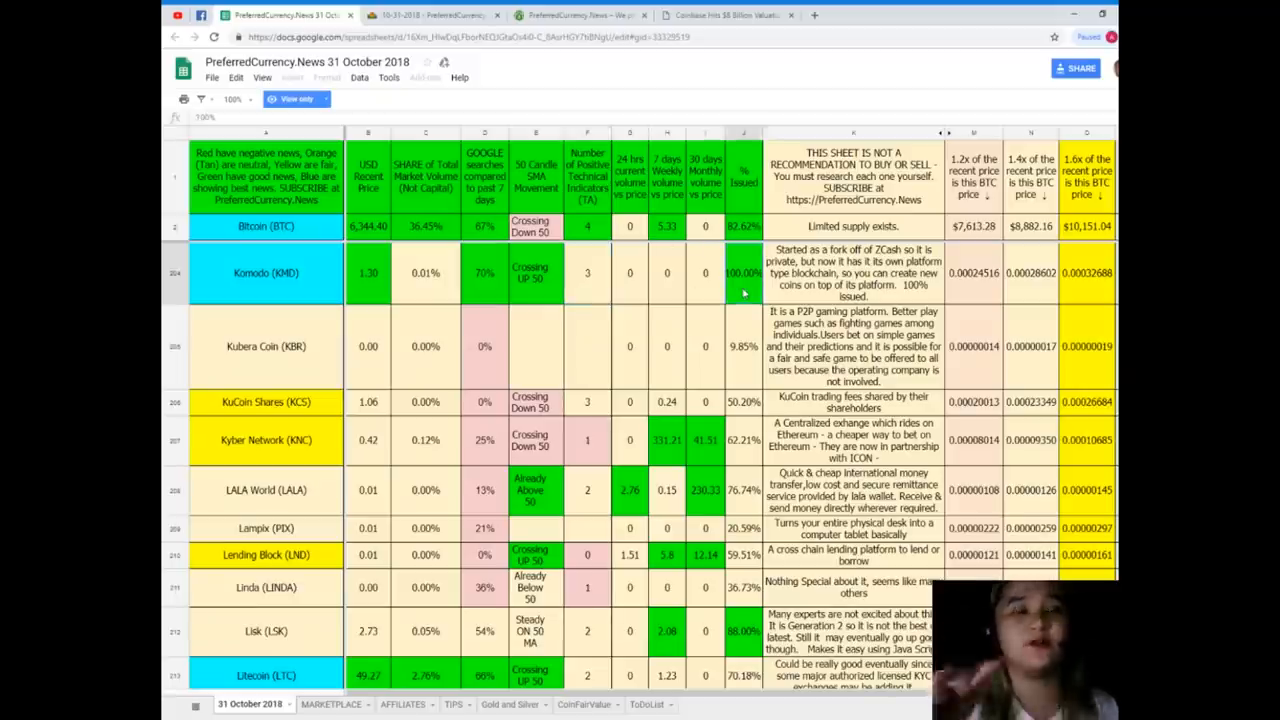
- Scroll to Litecoin (LTC) and check its USD price, indicator count and percent issued
scroll("down", 3)
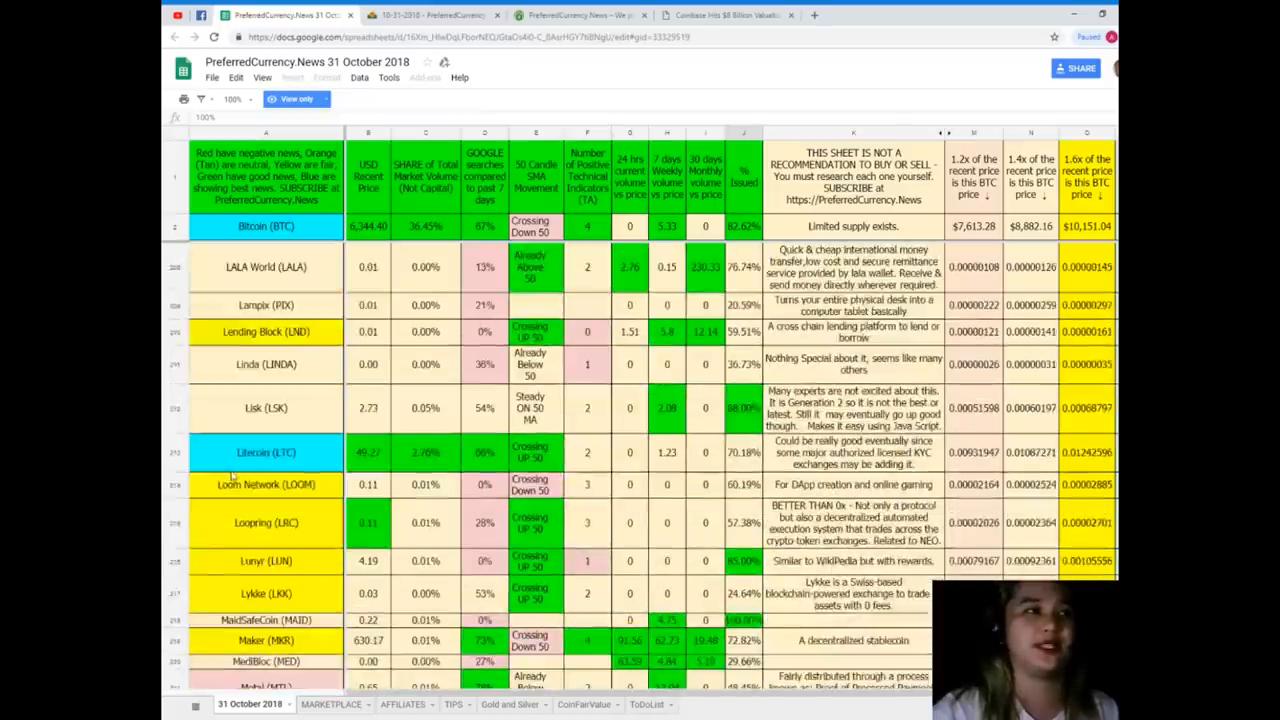
scroll("down", 3)
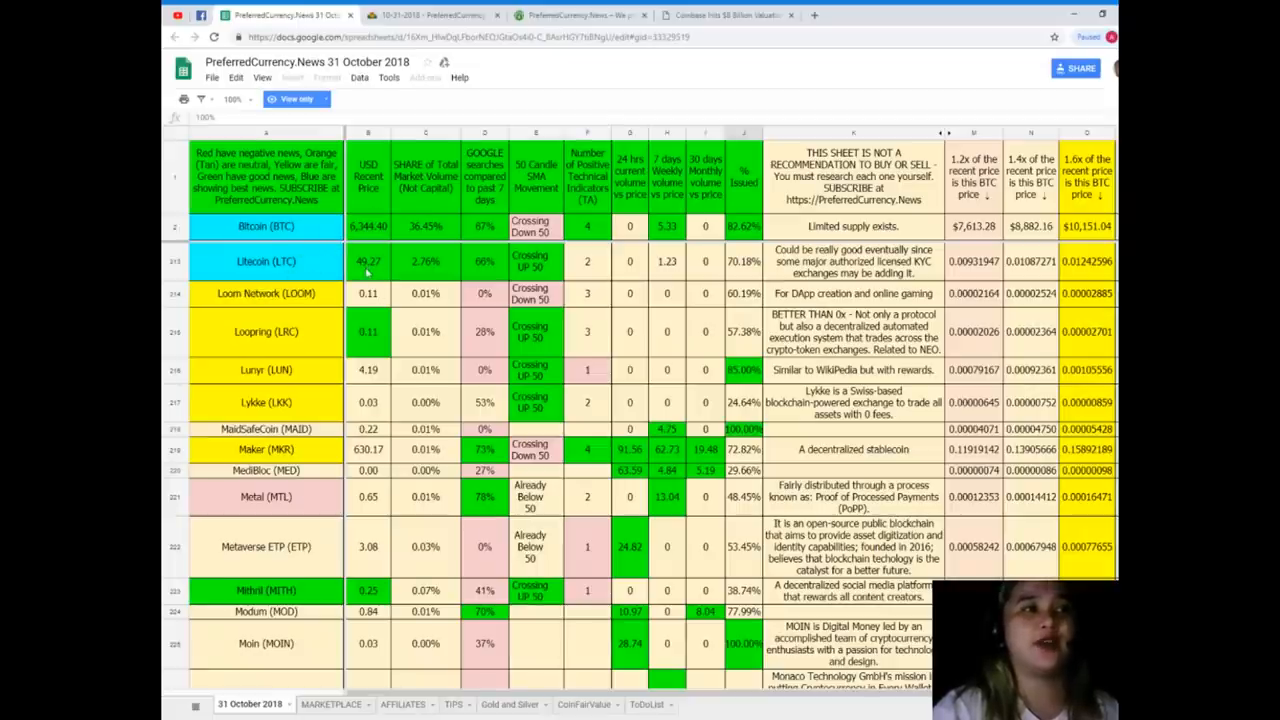
left_click(368, 261)
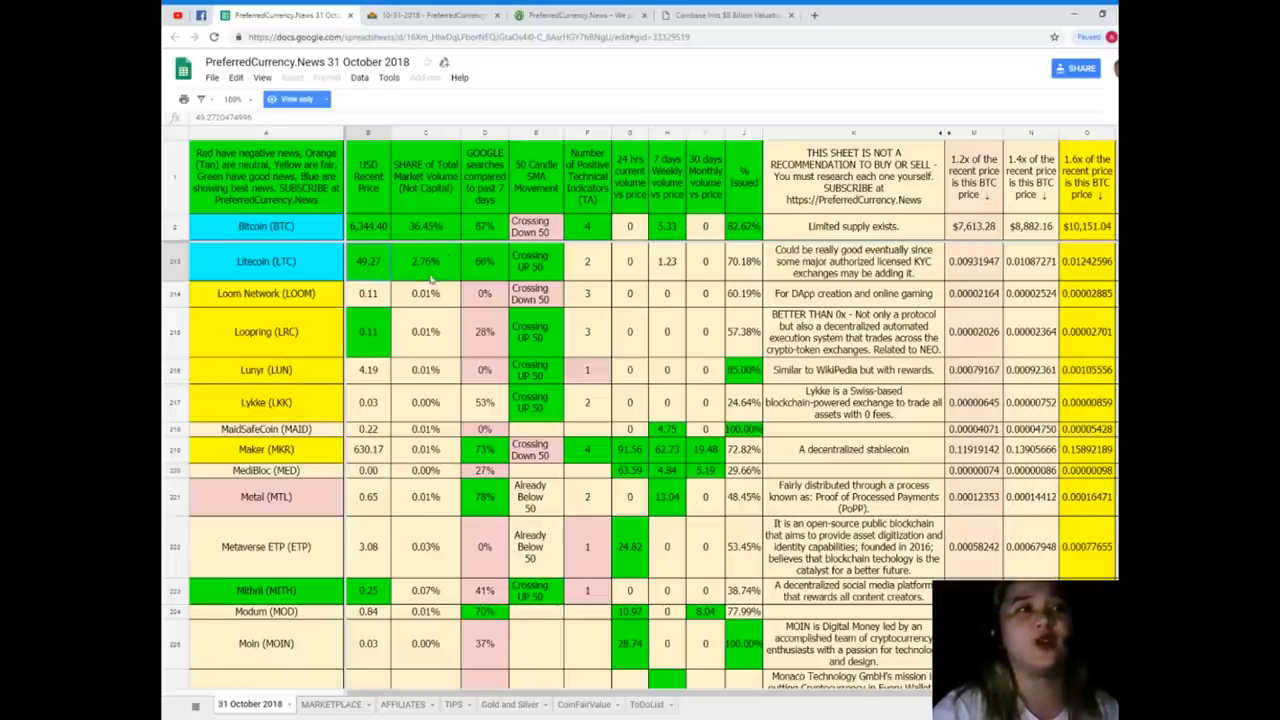
left_click(425, 261)
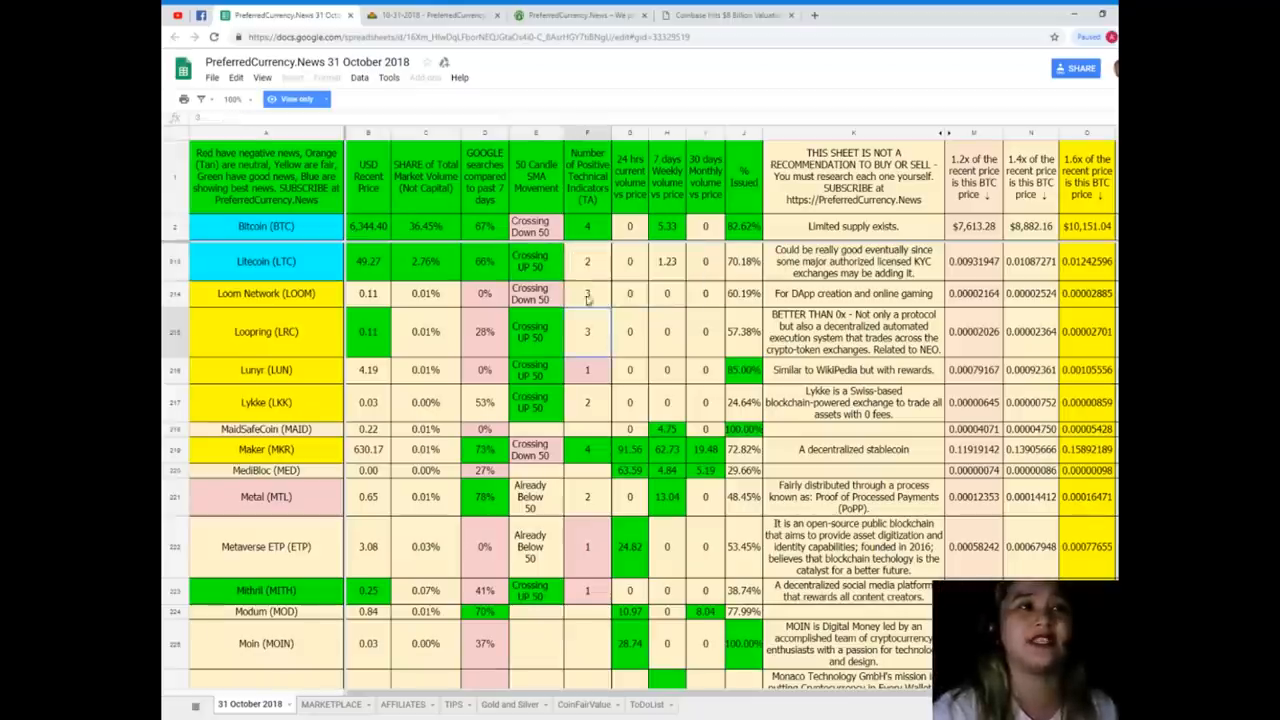
left_click(587, 261)
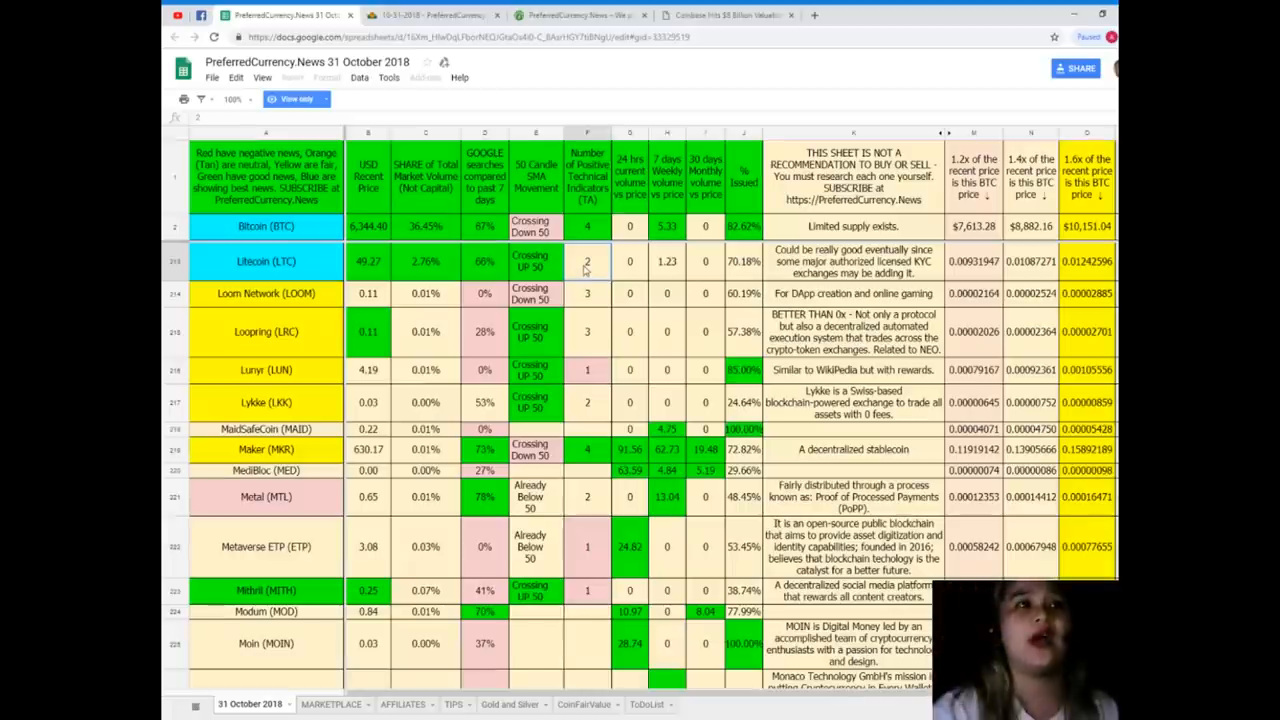
mouse_move(637, 268)
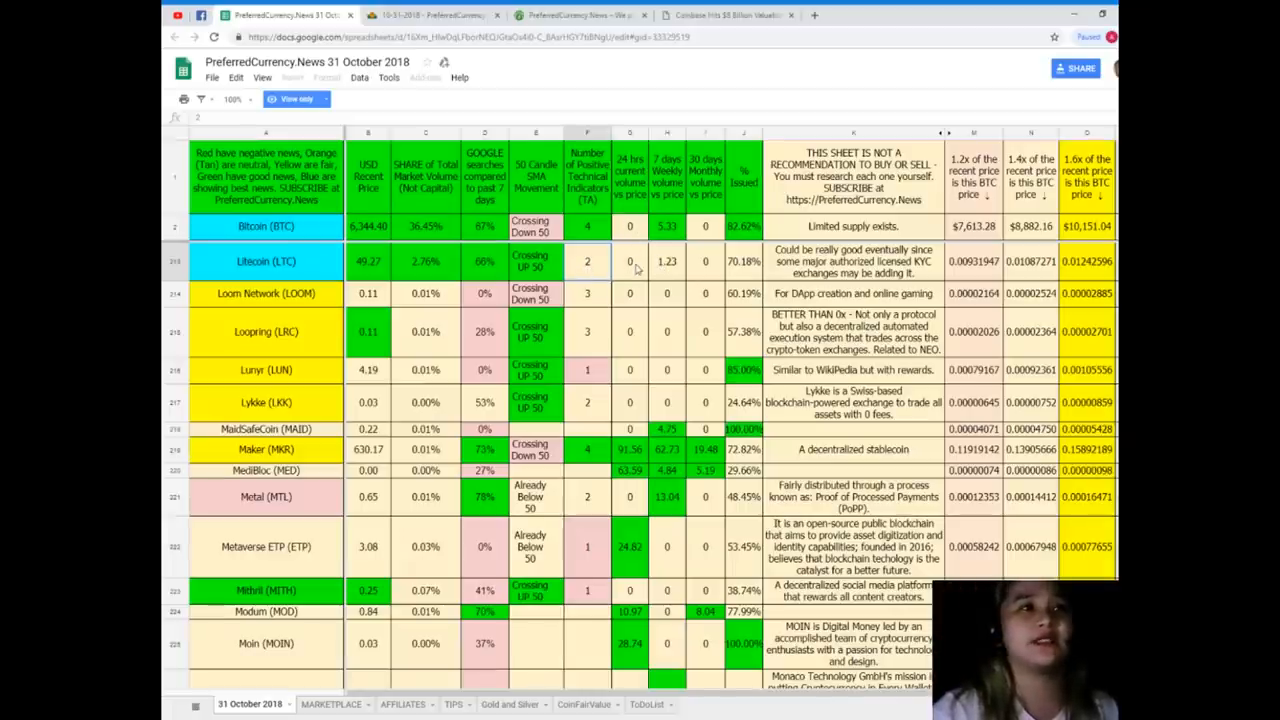
left_click(630, 261)
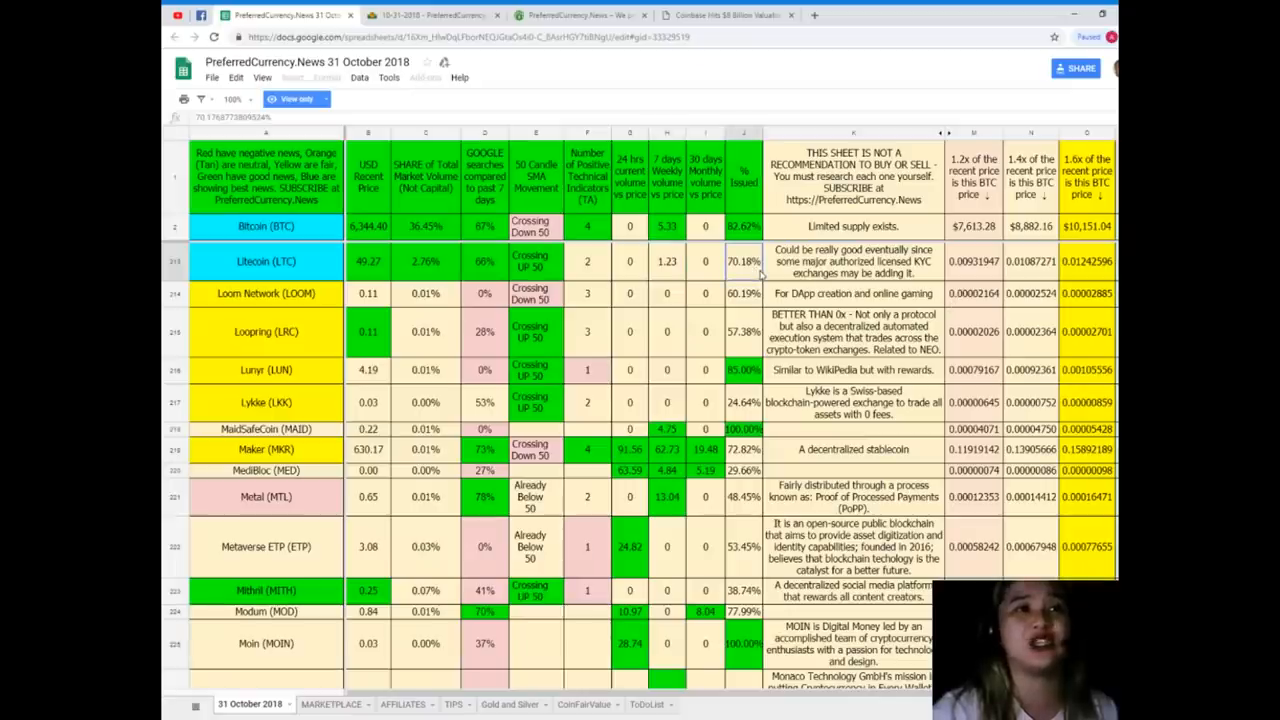
mouse_move(485, 380)
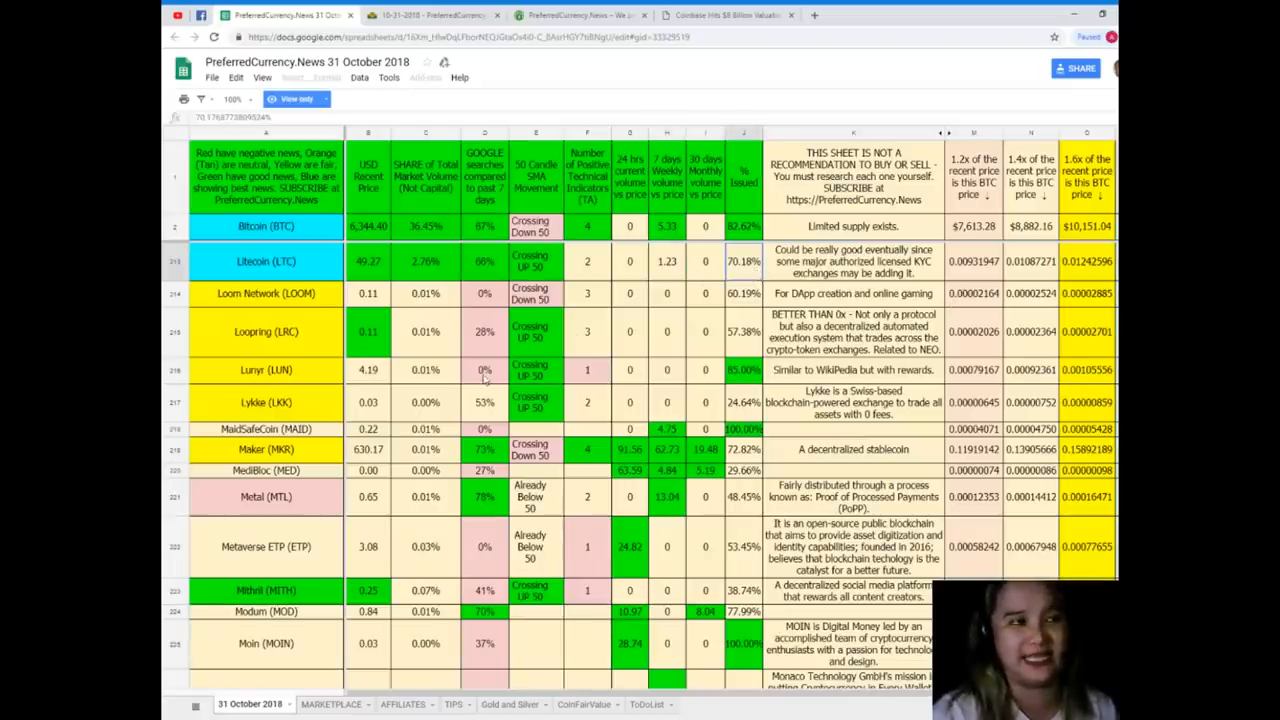
- Scroll the sheet back past Ethereum and Bitcoin Gold to the first coins, 0x and 1World
scroll("down", 3)
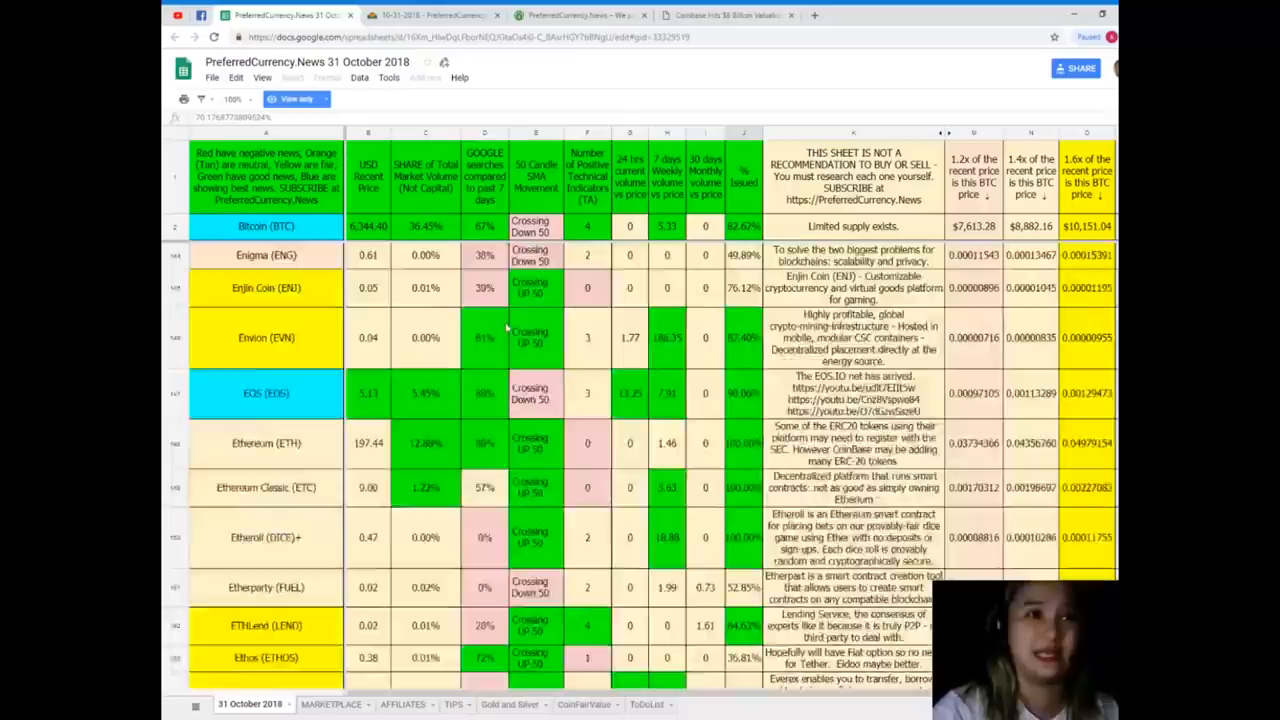
scroll("down", 3)
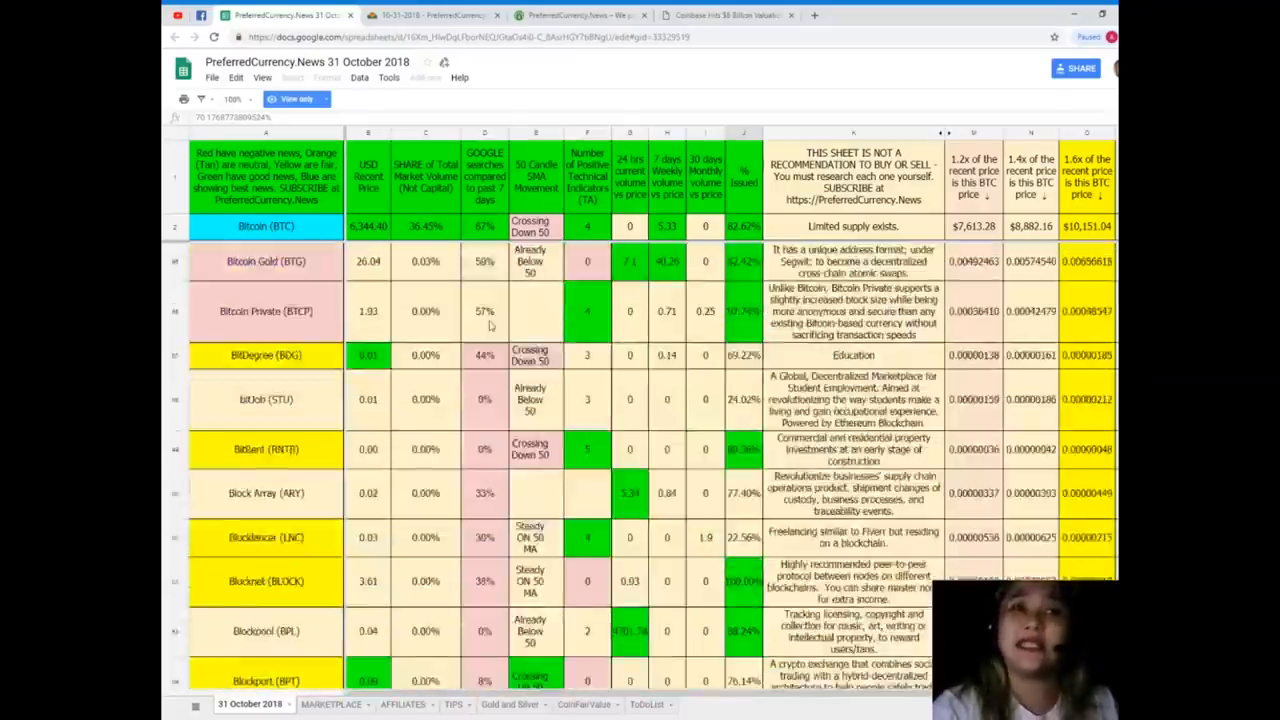
scroll("up", 3)
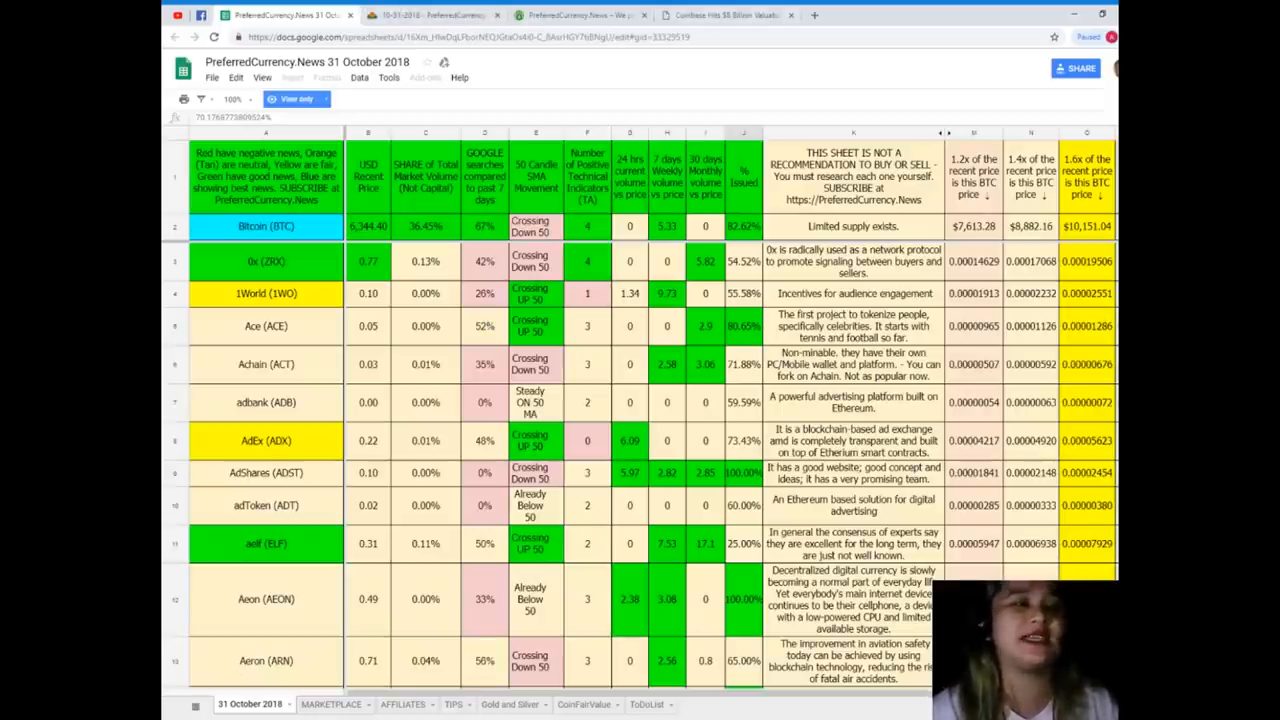
- Return to PreferredCurrency.News, view the SUBSCRIBE NOW section, then go back to the welcome banner
left_click(580, 15)
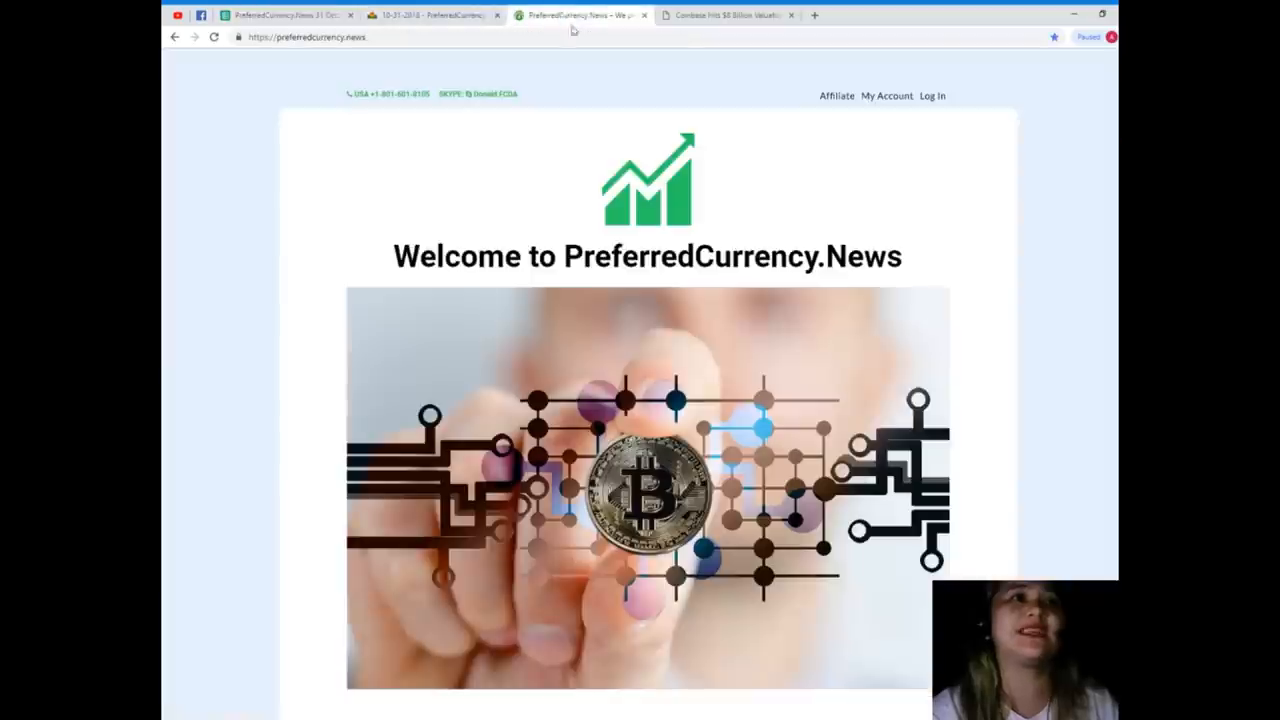
scroll("down", 3)
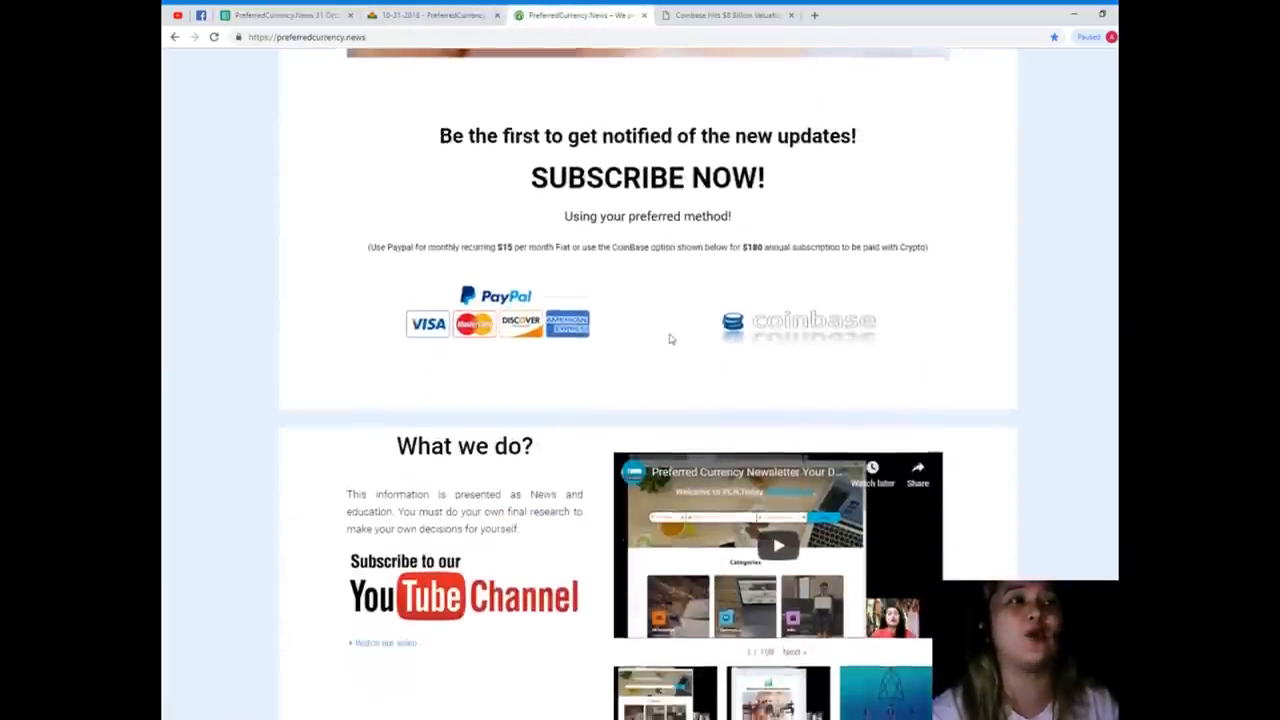
scroll("down", 3)
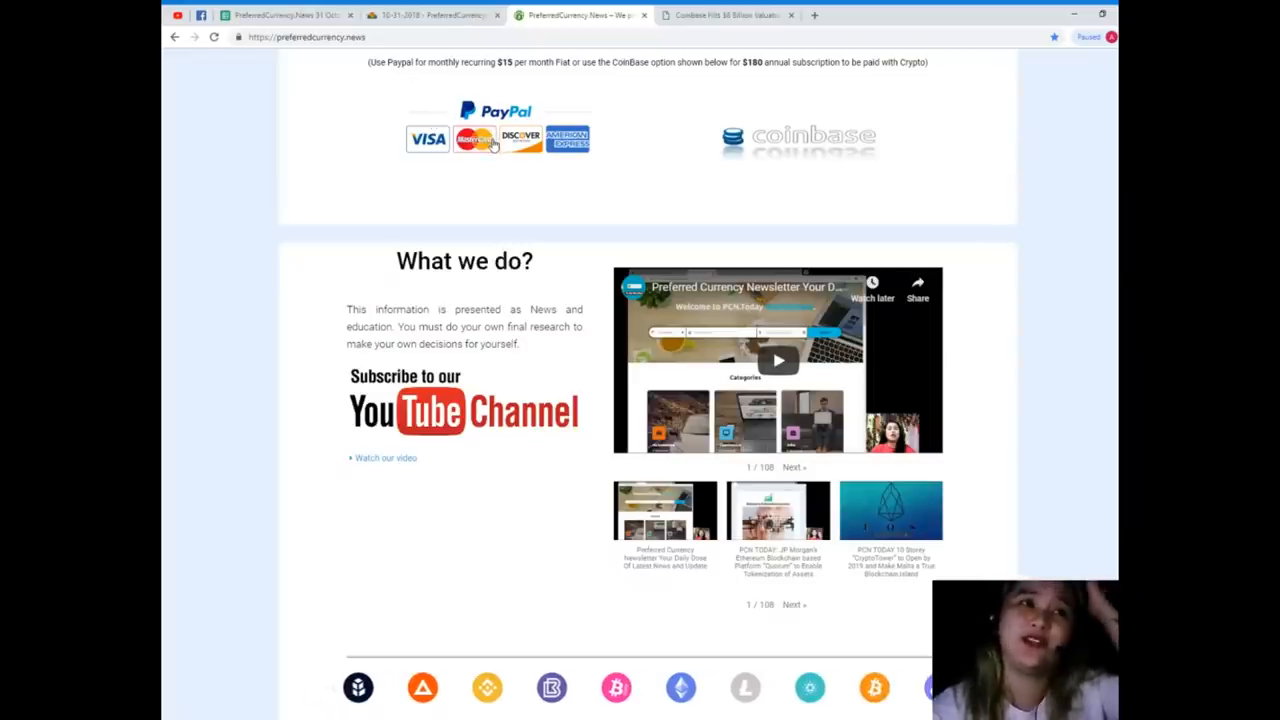
mouse_move(612, 124)
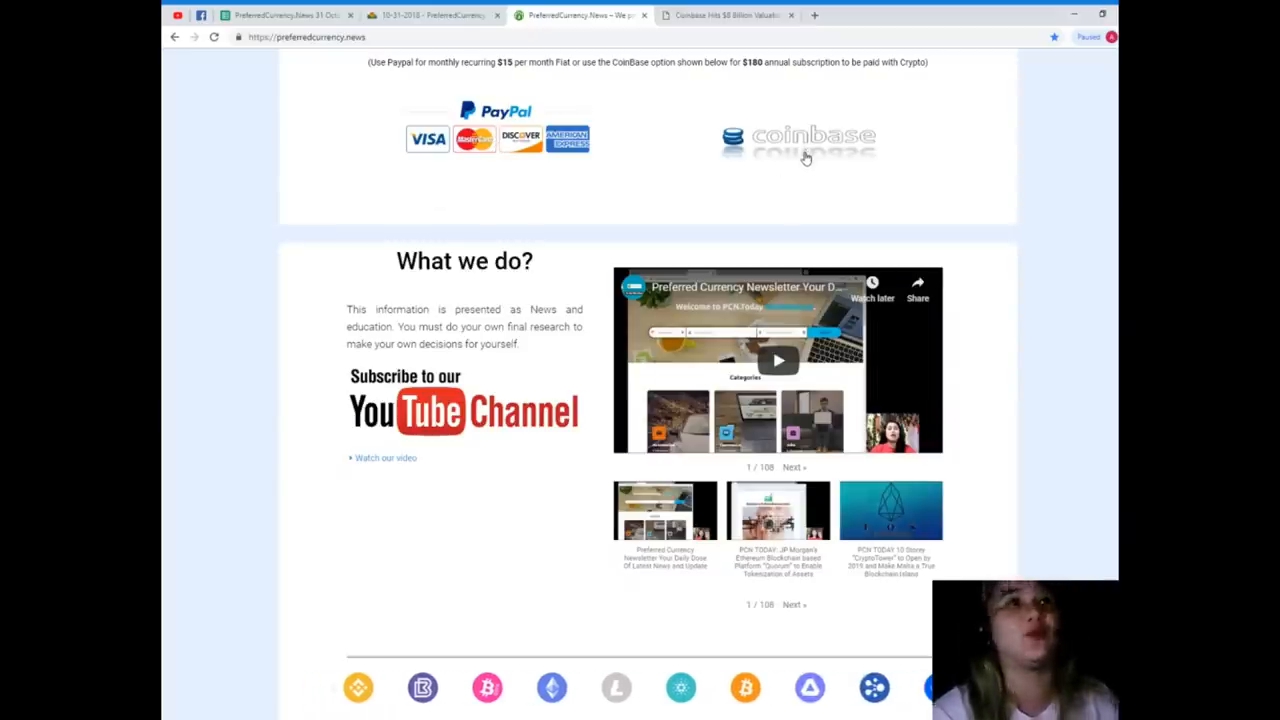
mouse_move(801, 185)
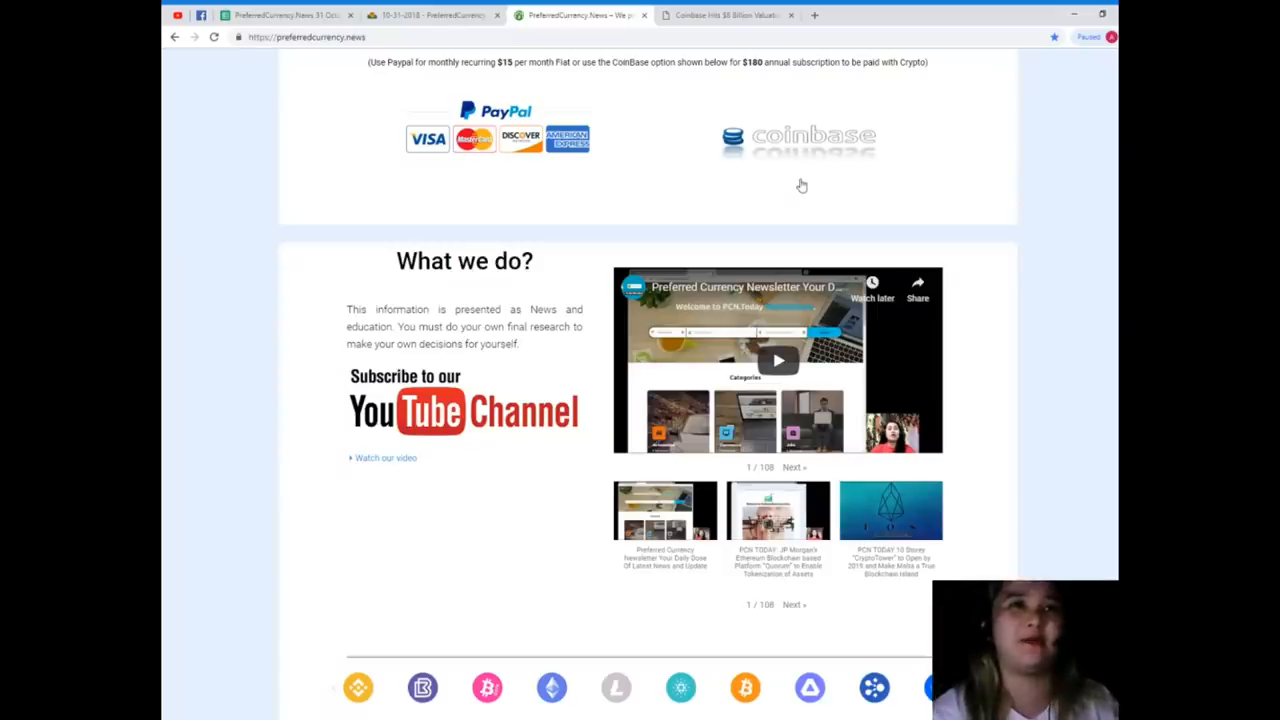
scroll("up", 3)
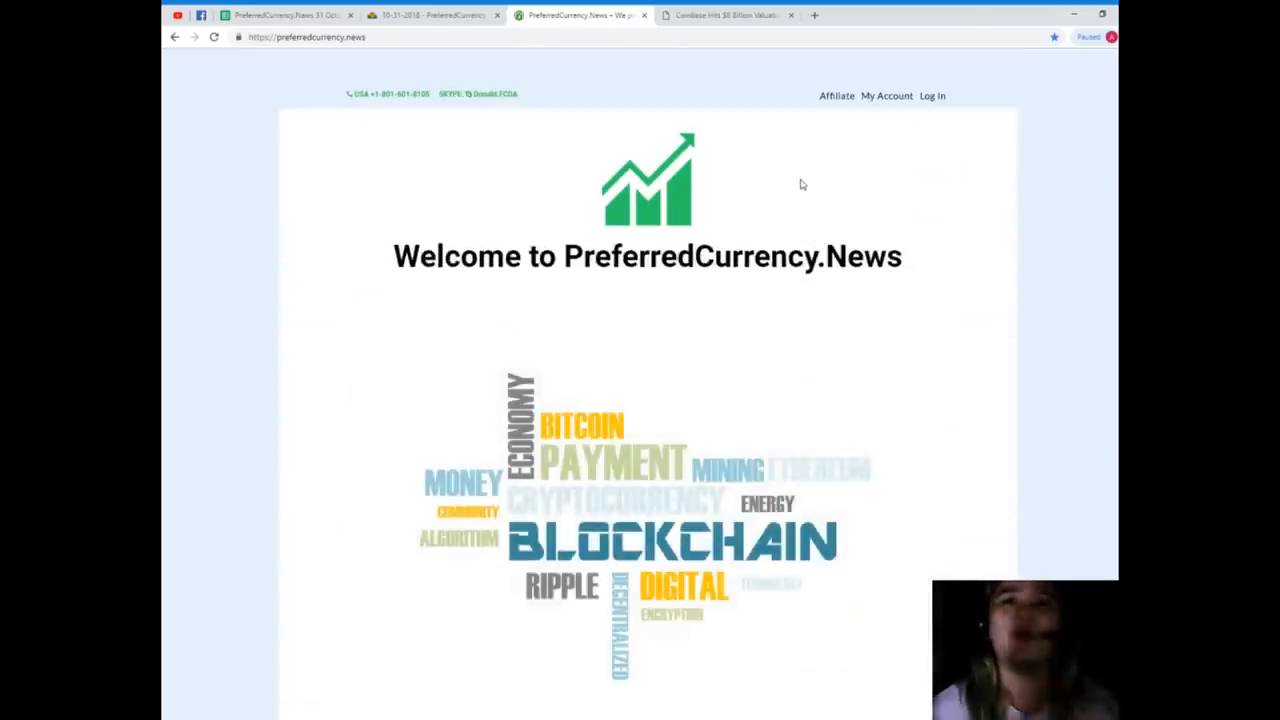